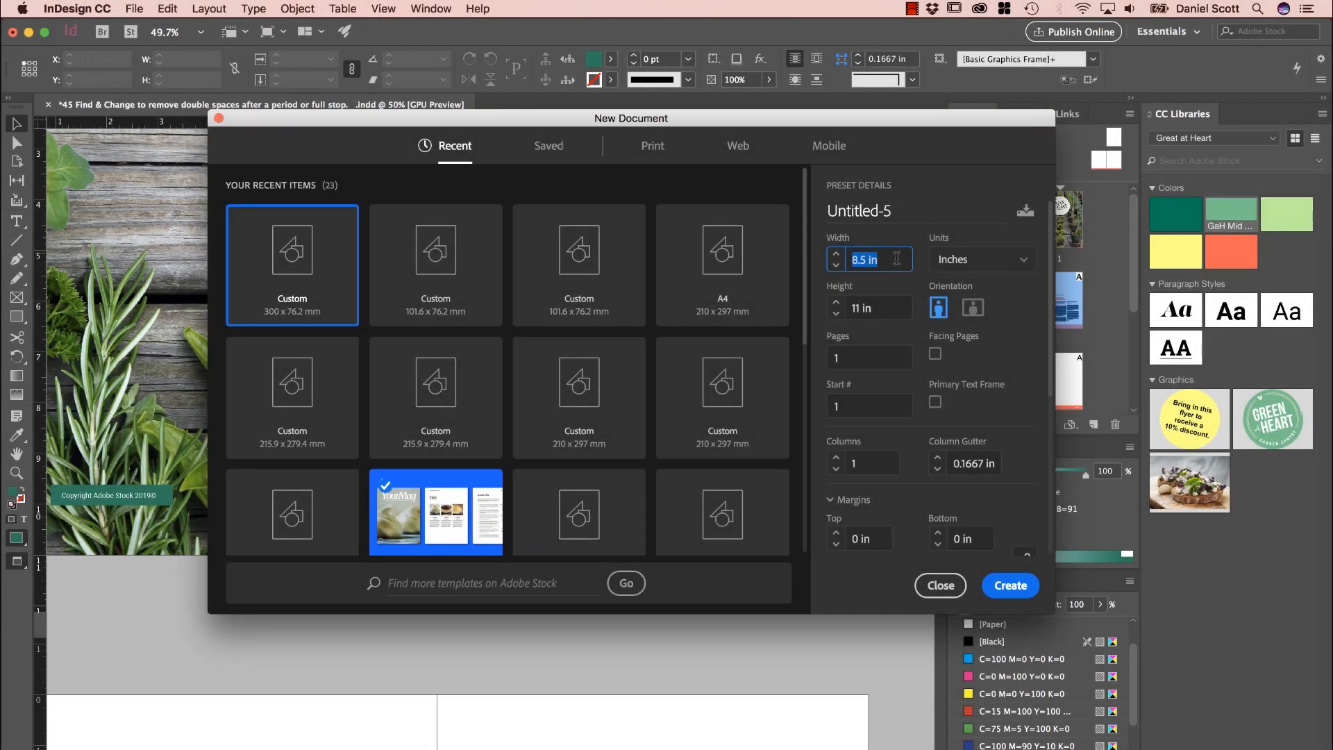
mouse_move(936, 252)
type("11.811")
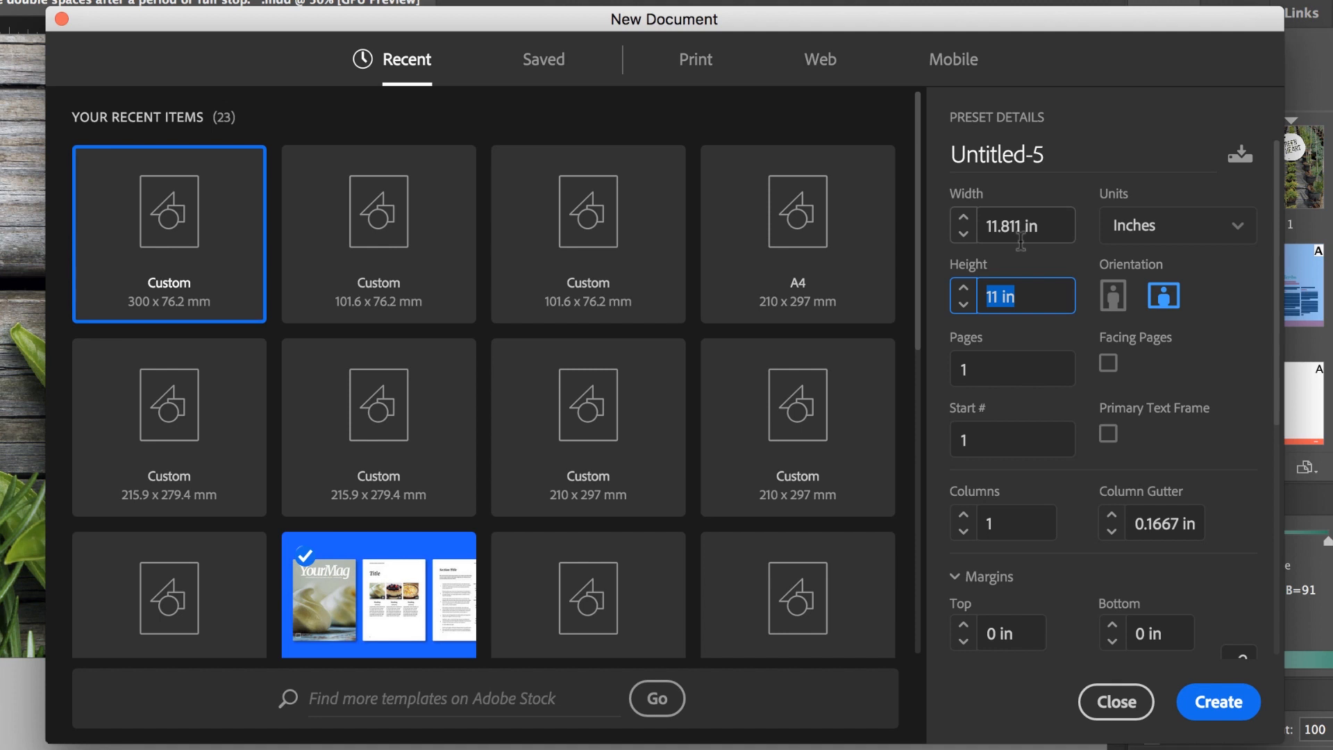
- Switch the new document units to millimetres (300 × 279.4 mm), then enter a 4" value
left_click(1175, 225)
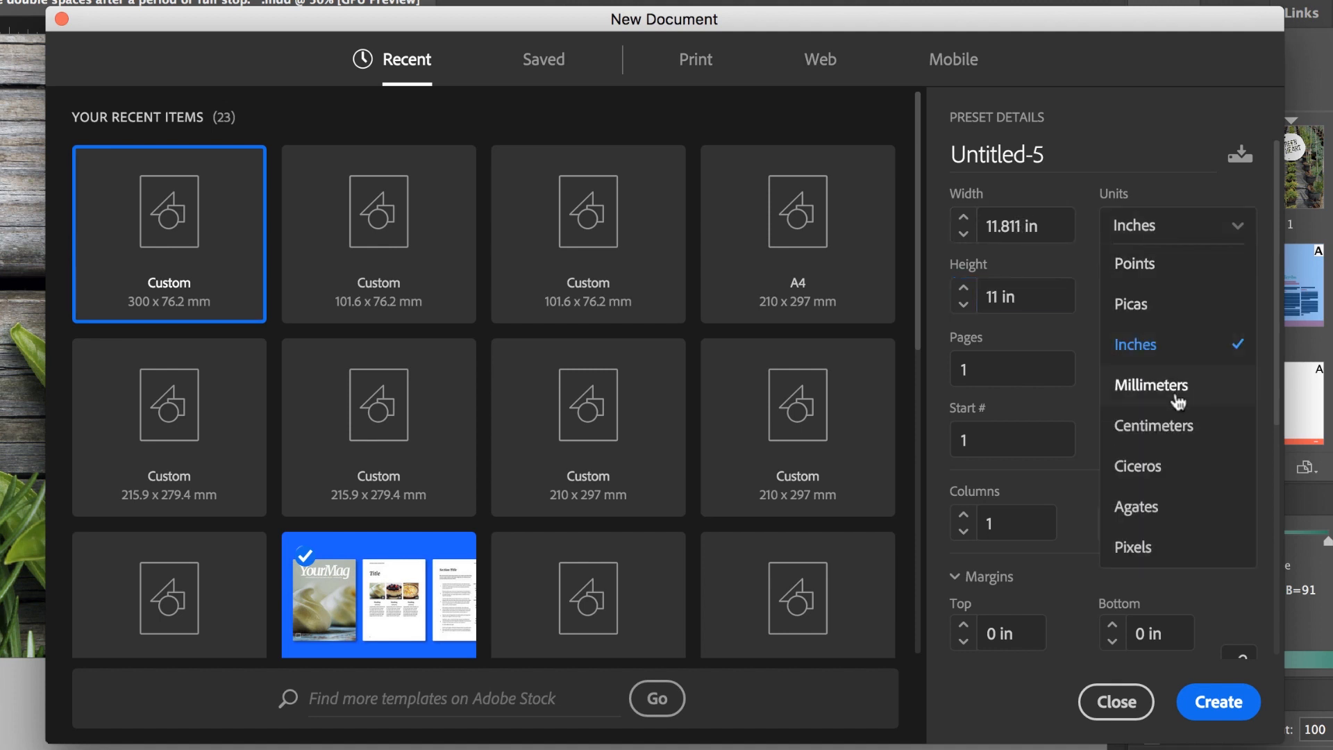
left_click(1151, 384)
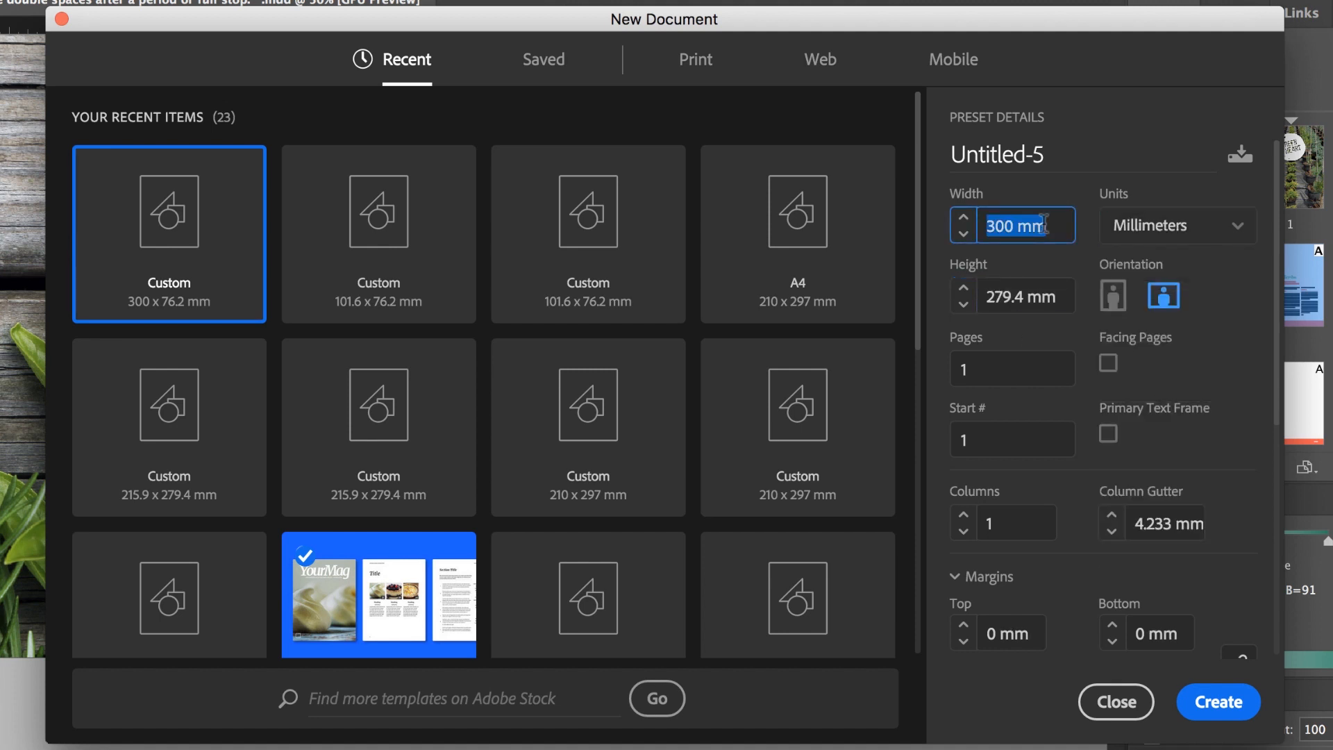
type("4\"")
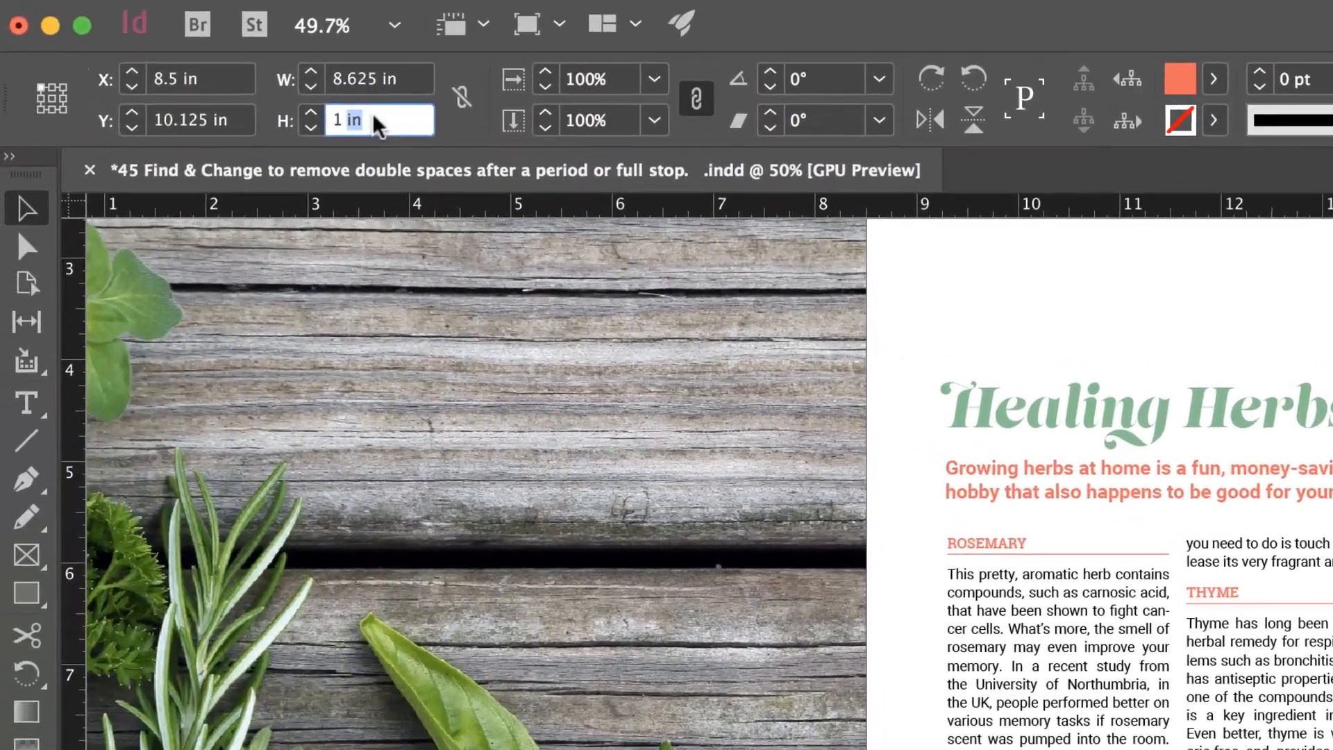
- Resize the orange footer bar to 0.7874 in tall and 12.9375 in wide using field math
type("2")
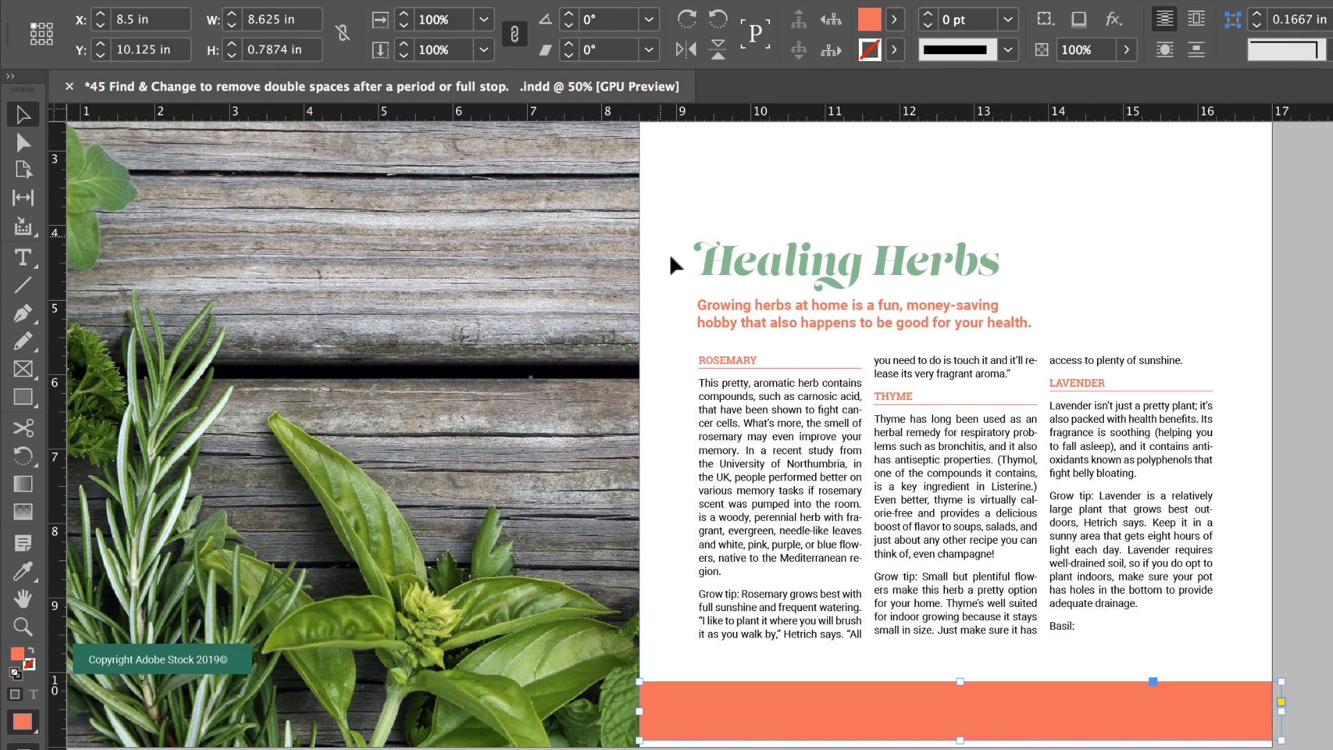
mouse_move(170, 28)
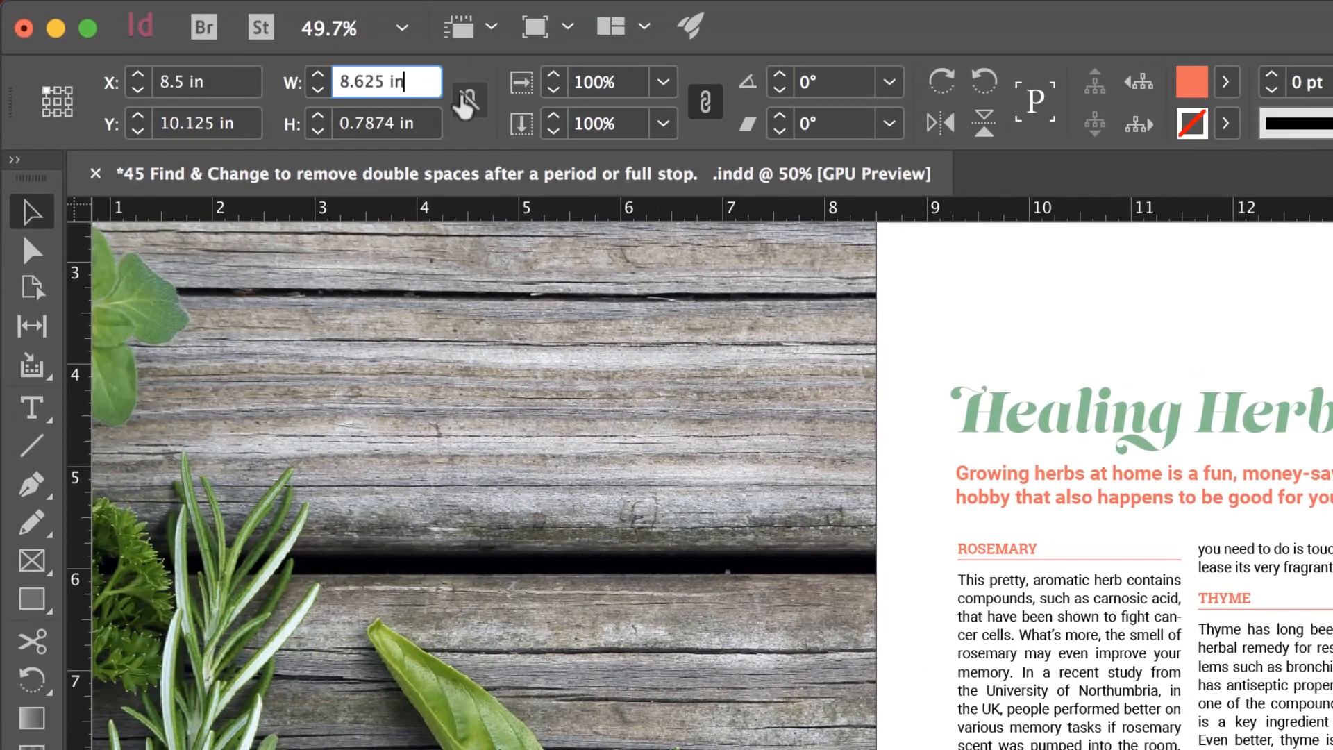
type("/")
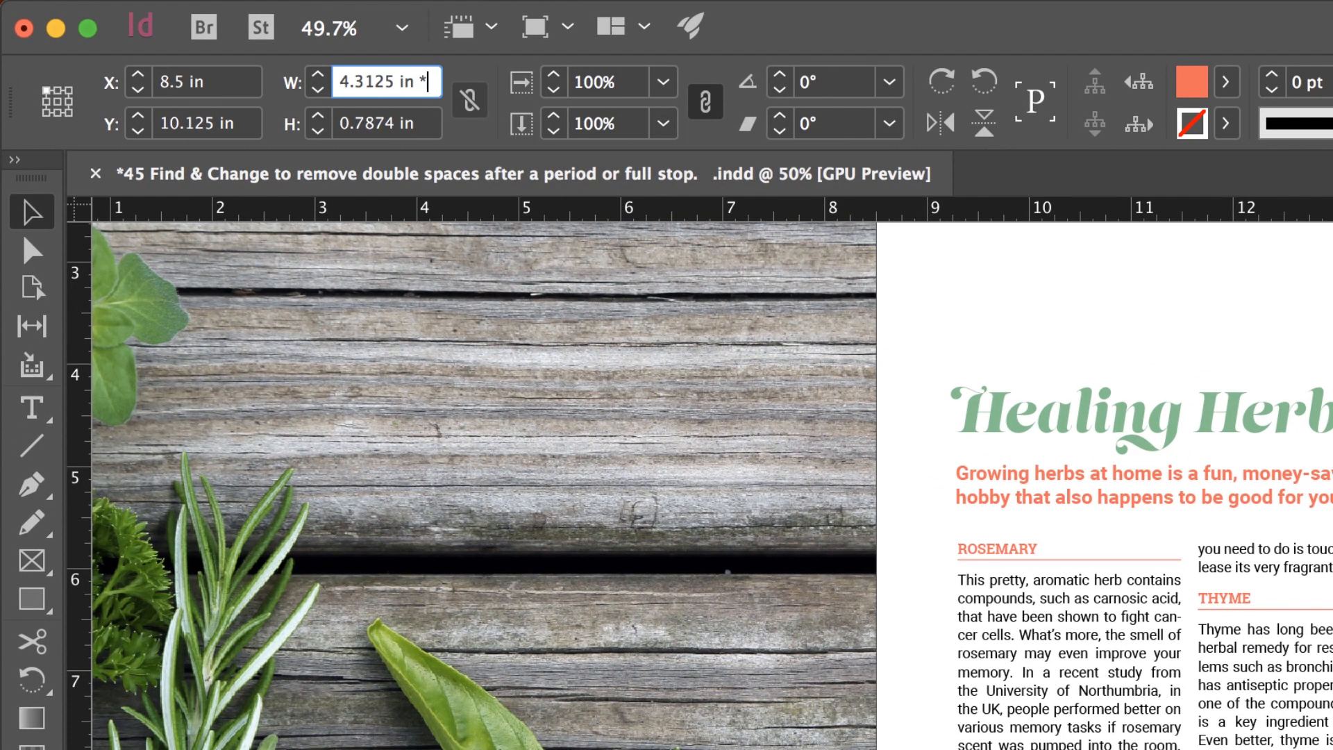
type("3")
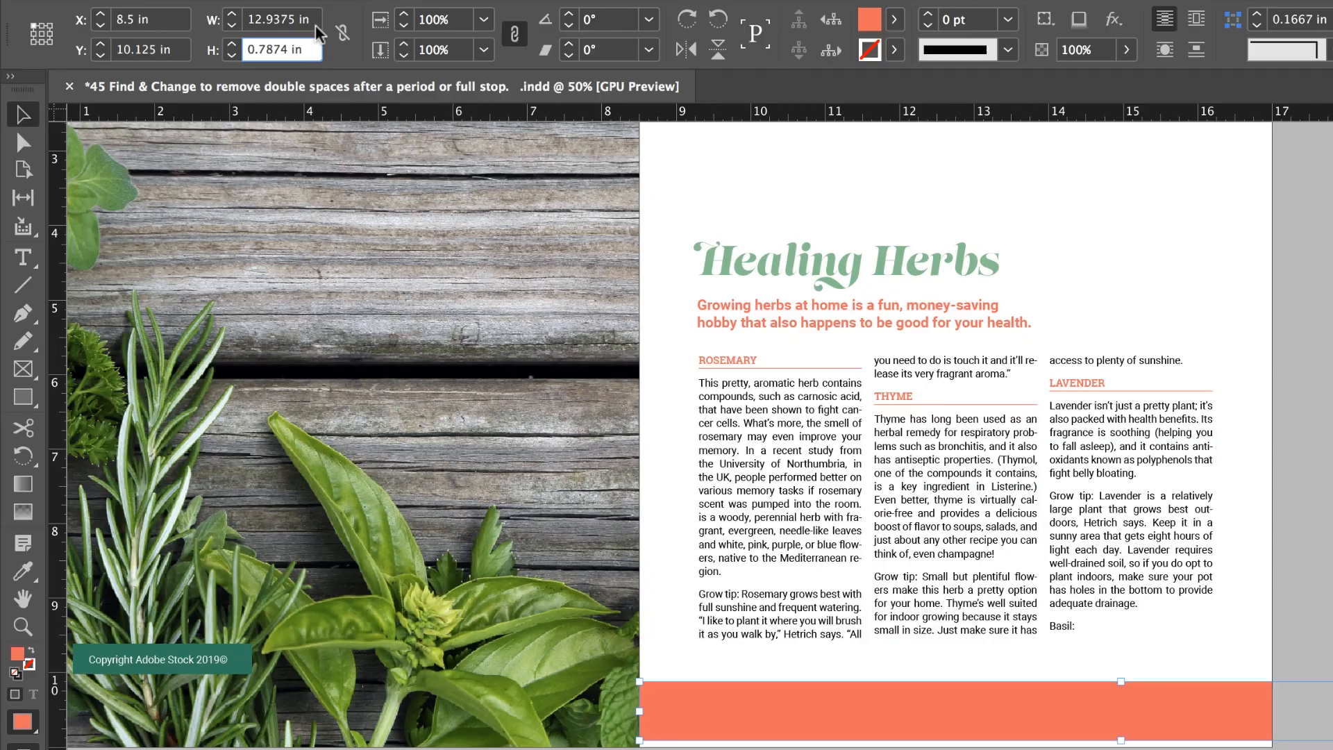
left_click(579, 103)
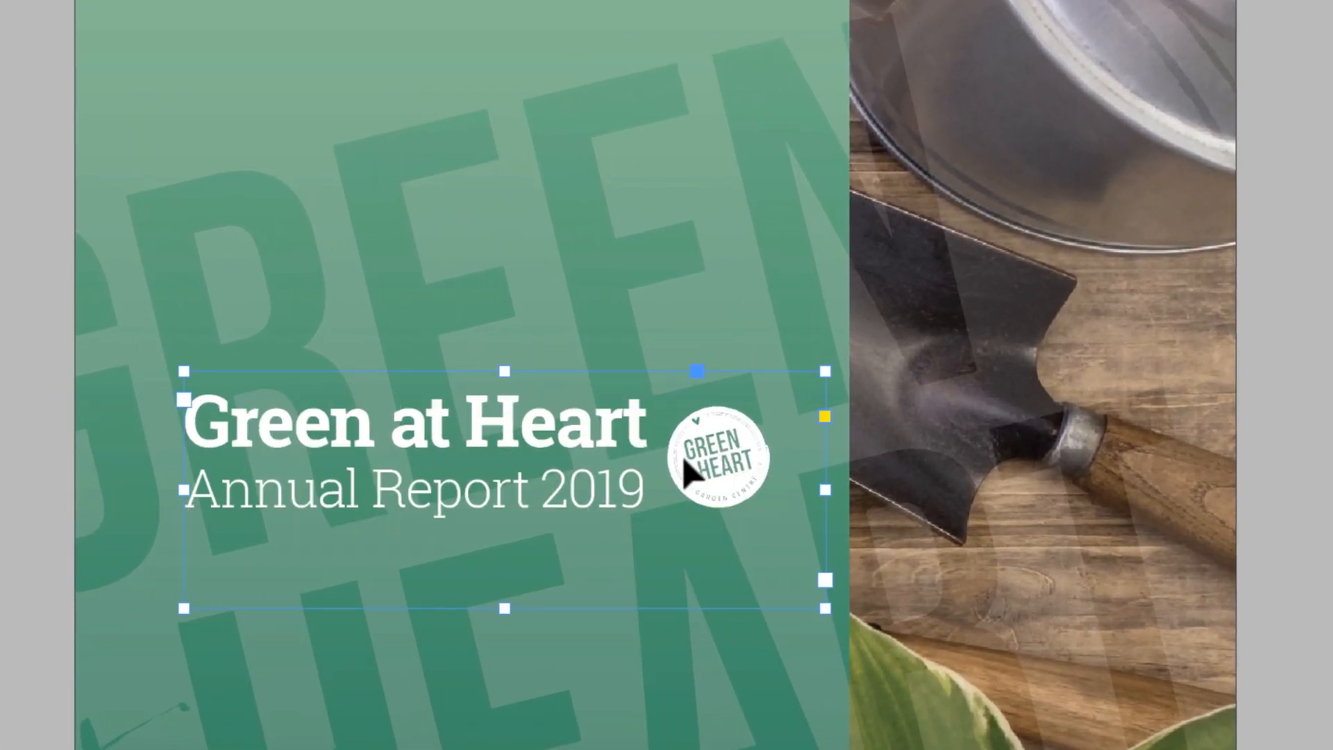
mouse_move(641, 557)
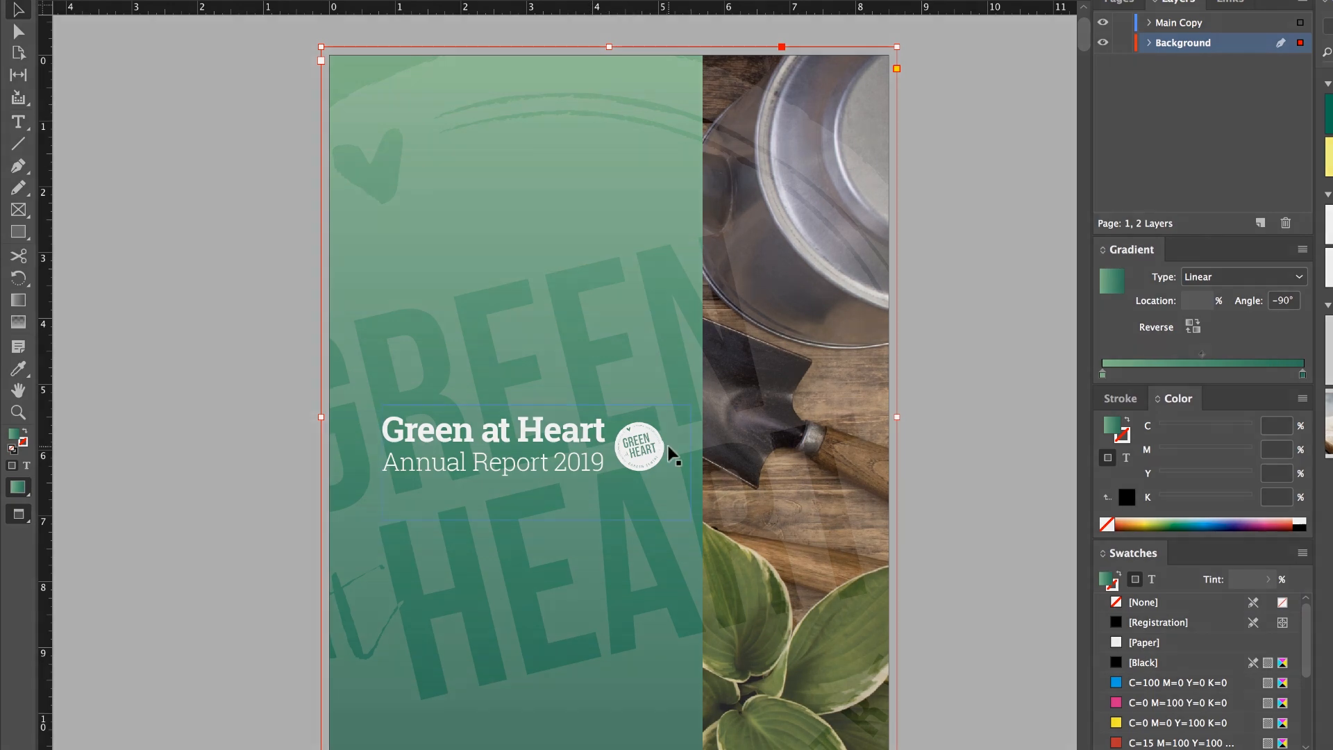
- Bring up the Green at Heart annual report document
left_click(586, 61)
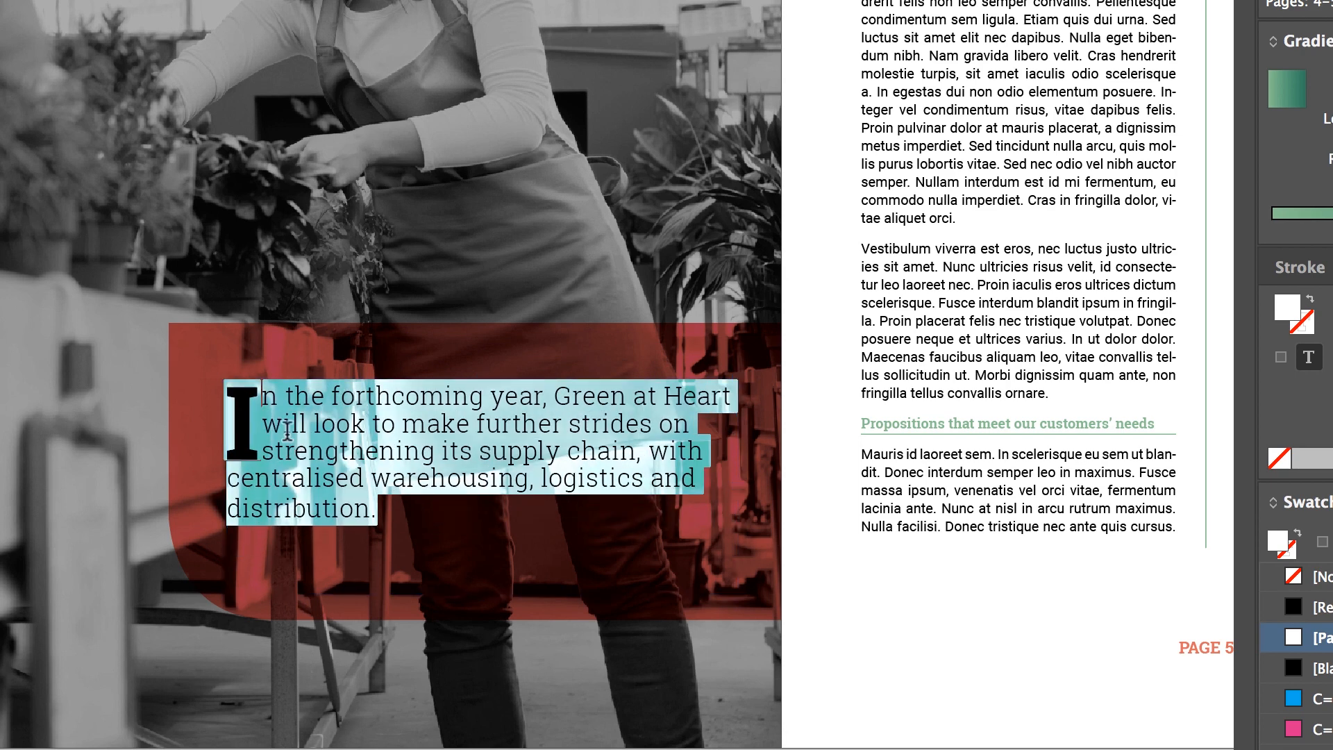
mouse_move(284, 432)
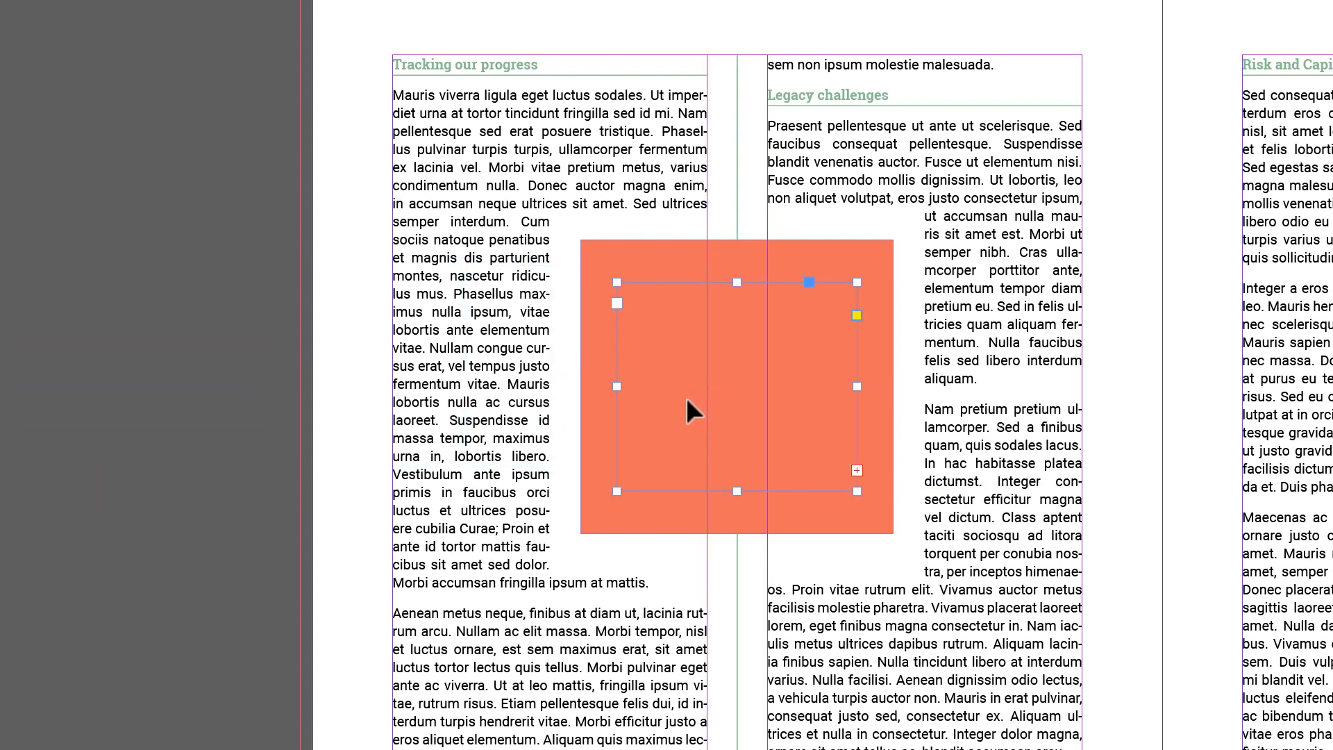
mouse_move(783, 323)
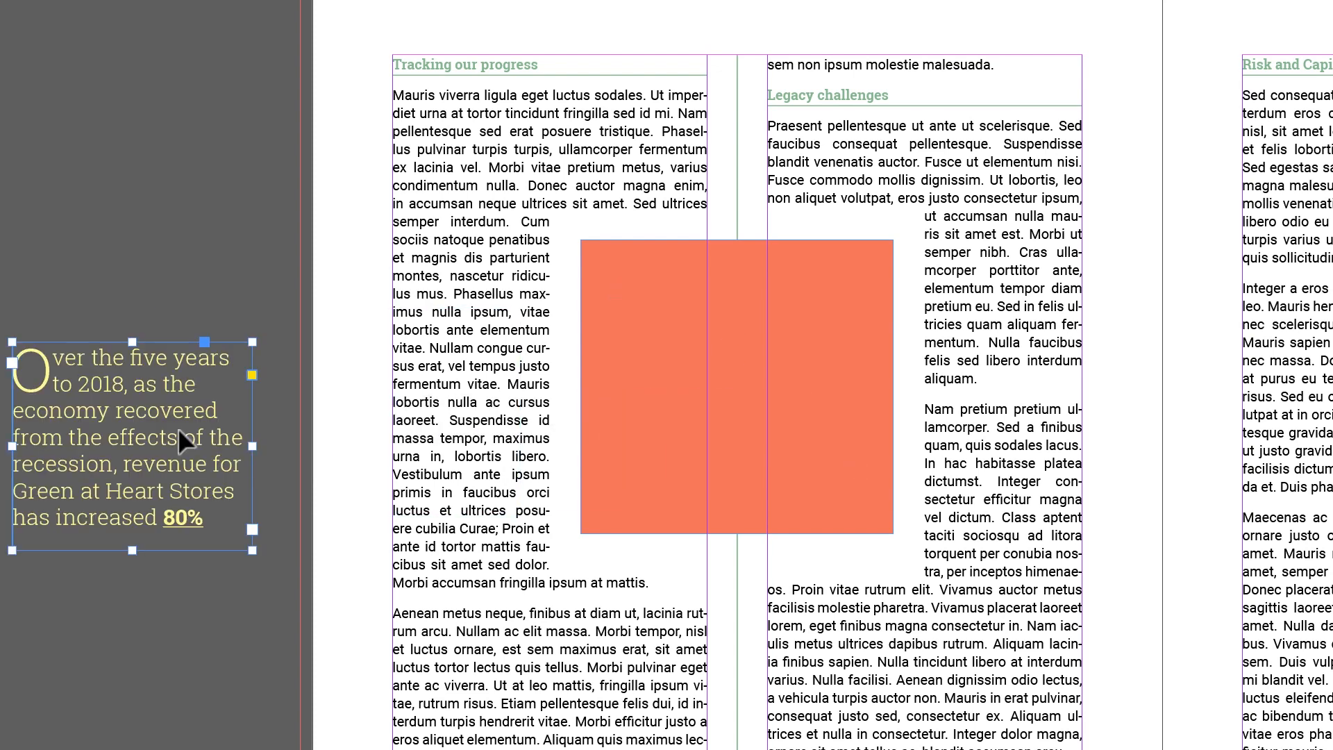
right_click(183, 439)
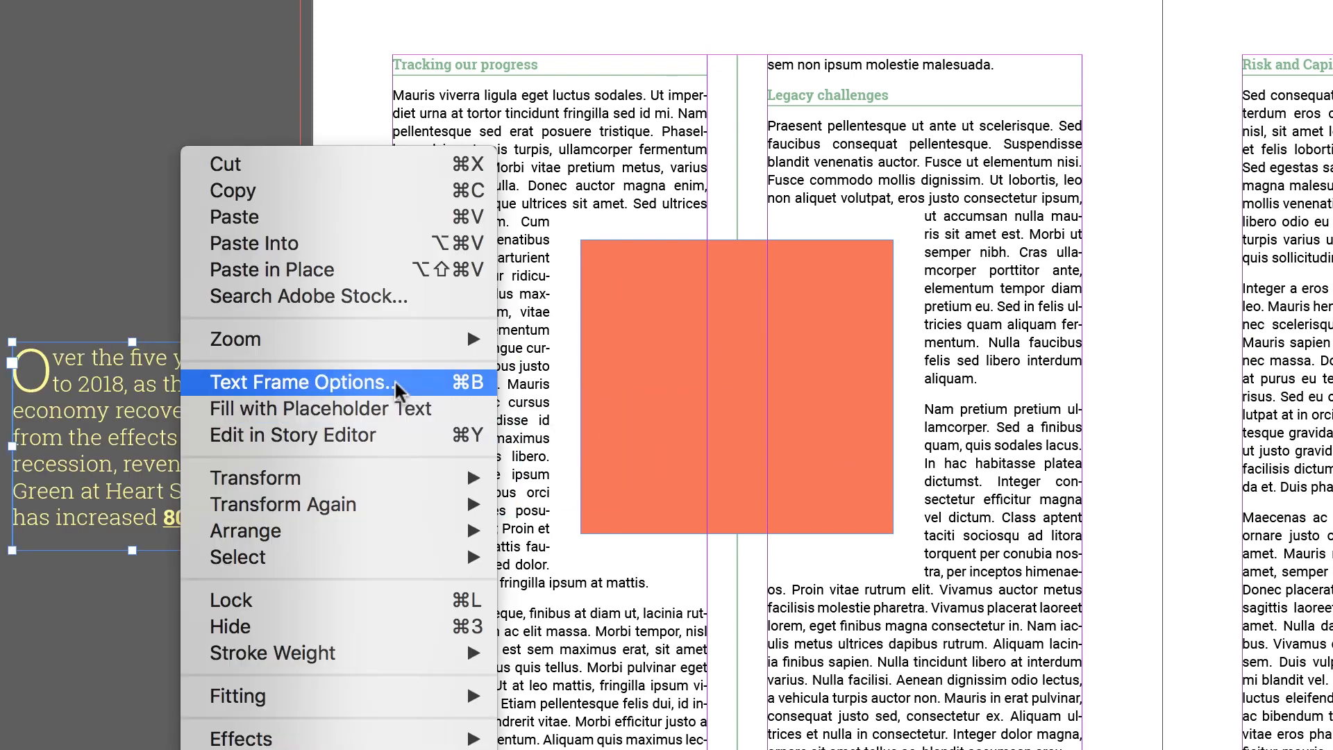
left_click(299, 382)
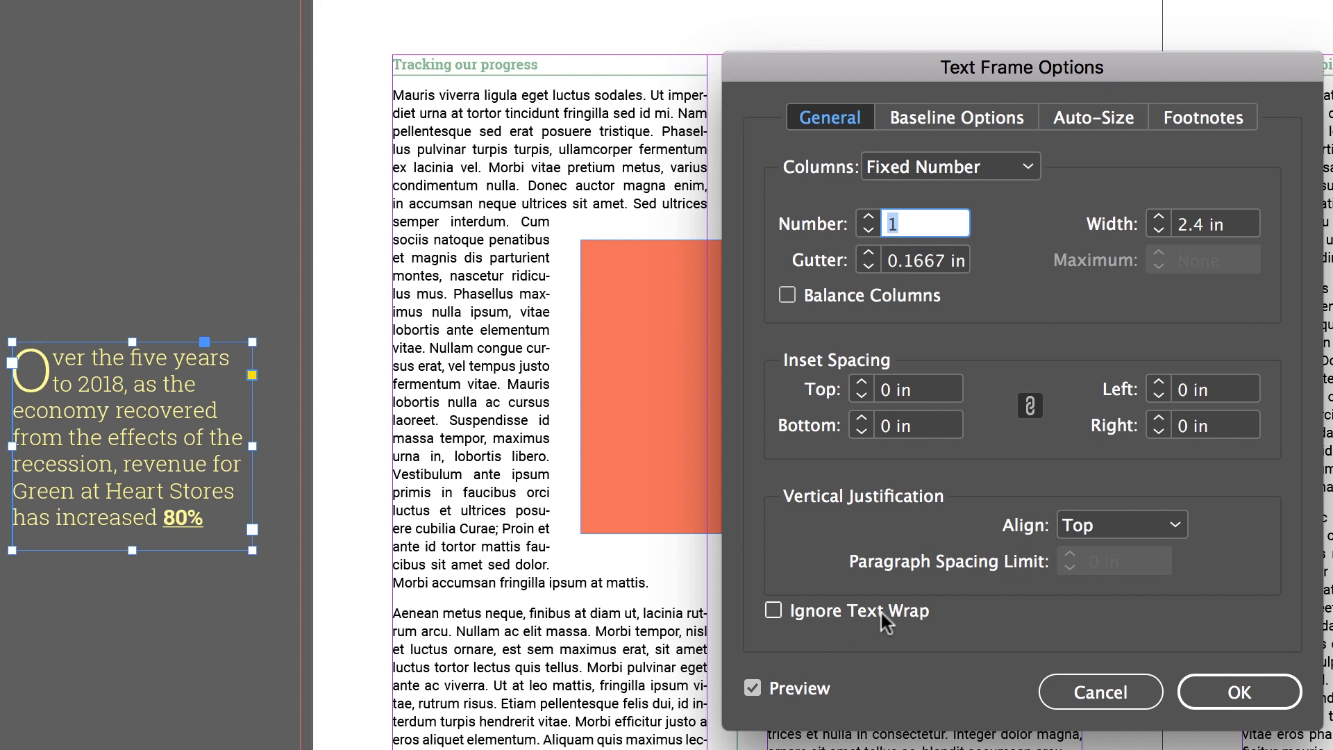
left_click(1238, 693)
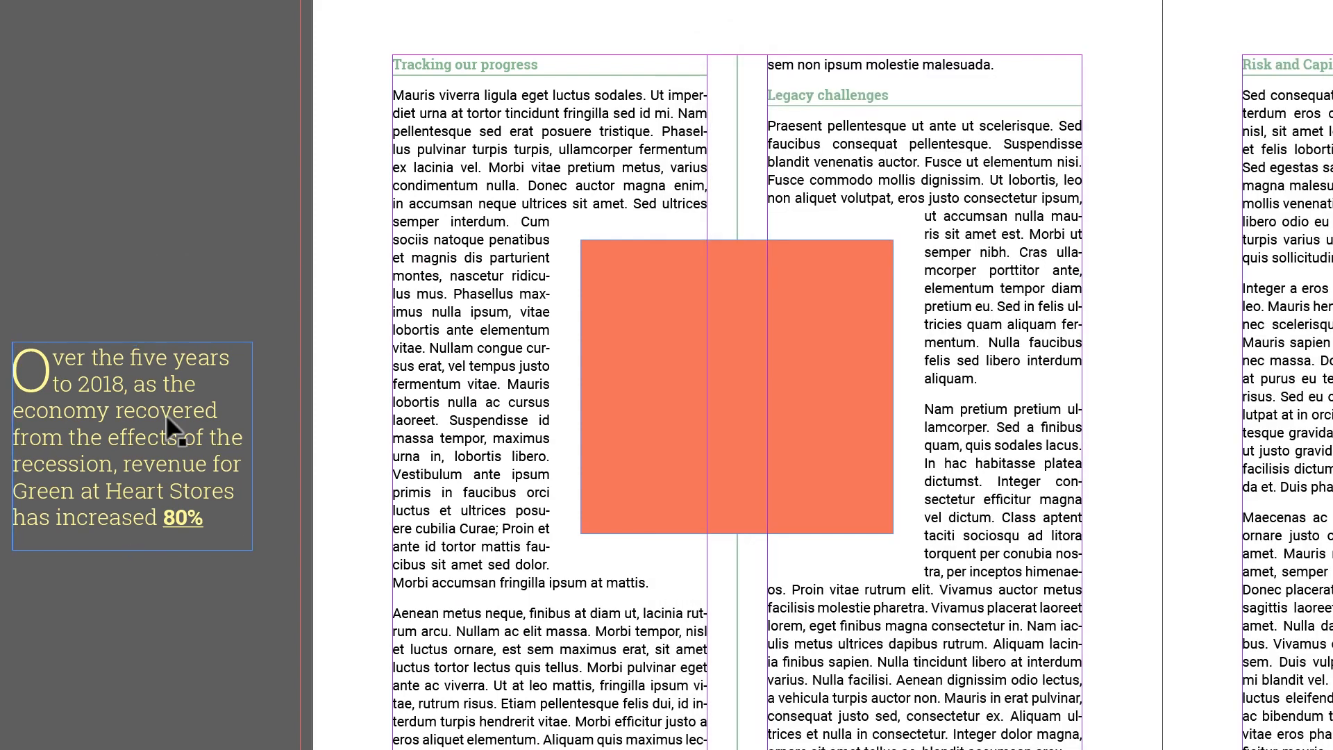
mouse_move(175, 241)
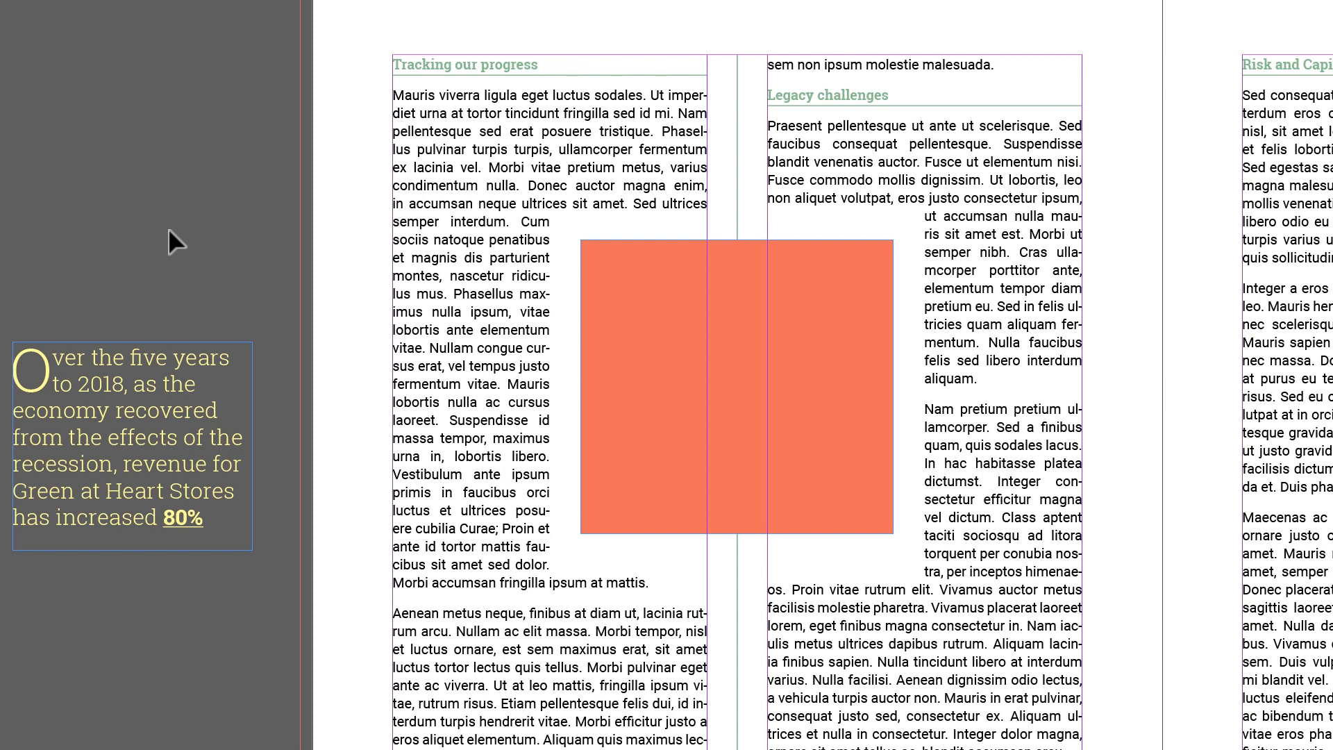
mouse_move(208, 64)
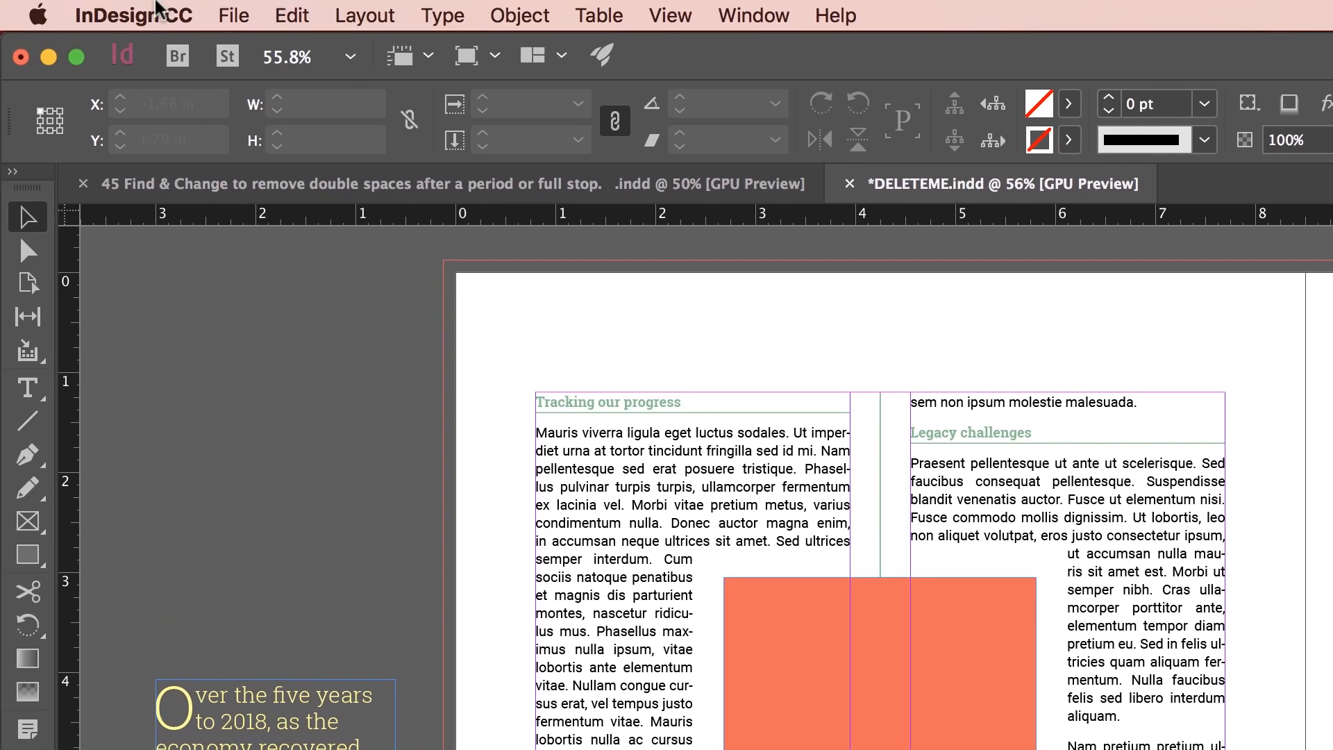
- Enable 'Text Wrap Only Affects Text Beneath' in Composition preferences and reposition the quote
left_click(132, 15)
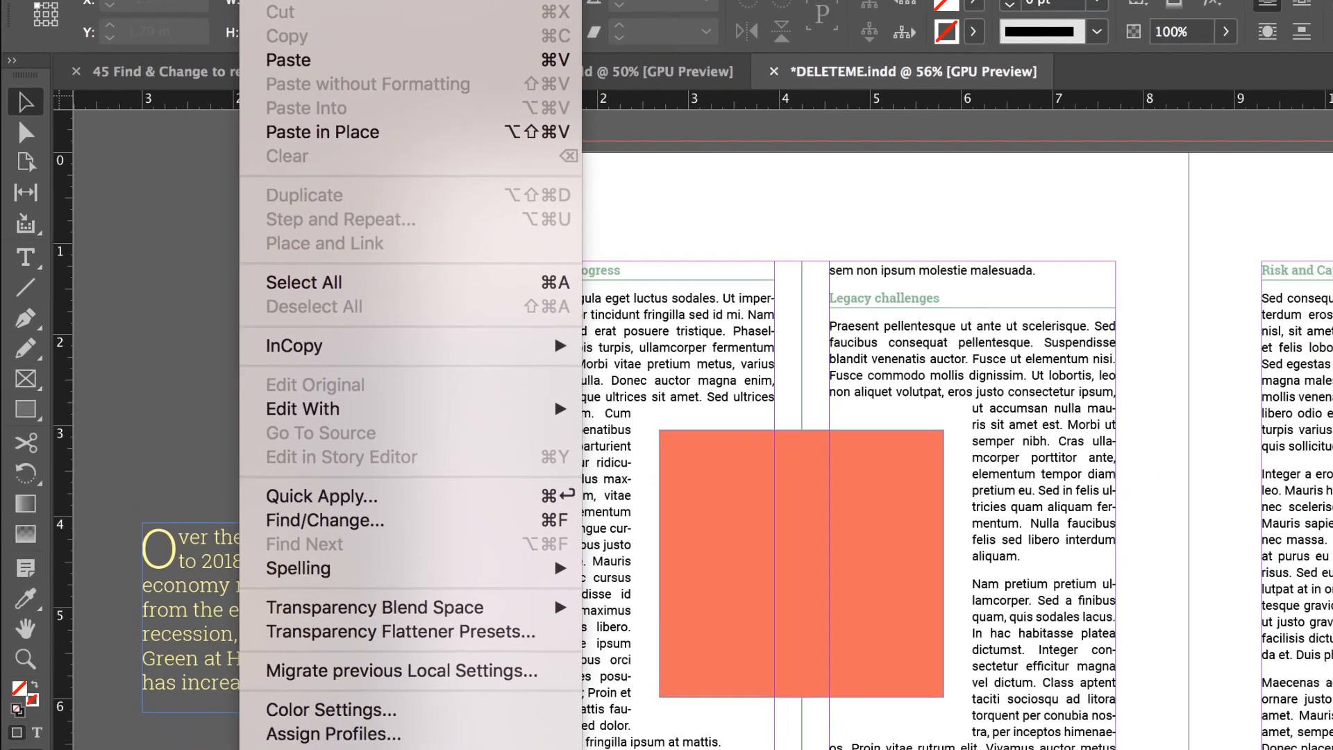
left_click(132, 6)
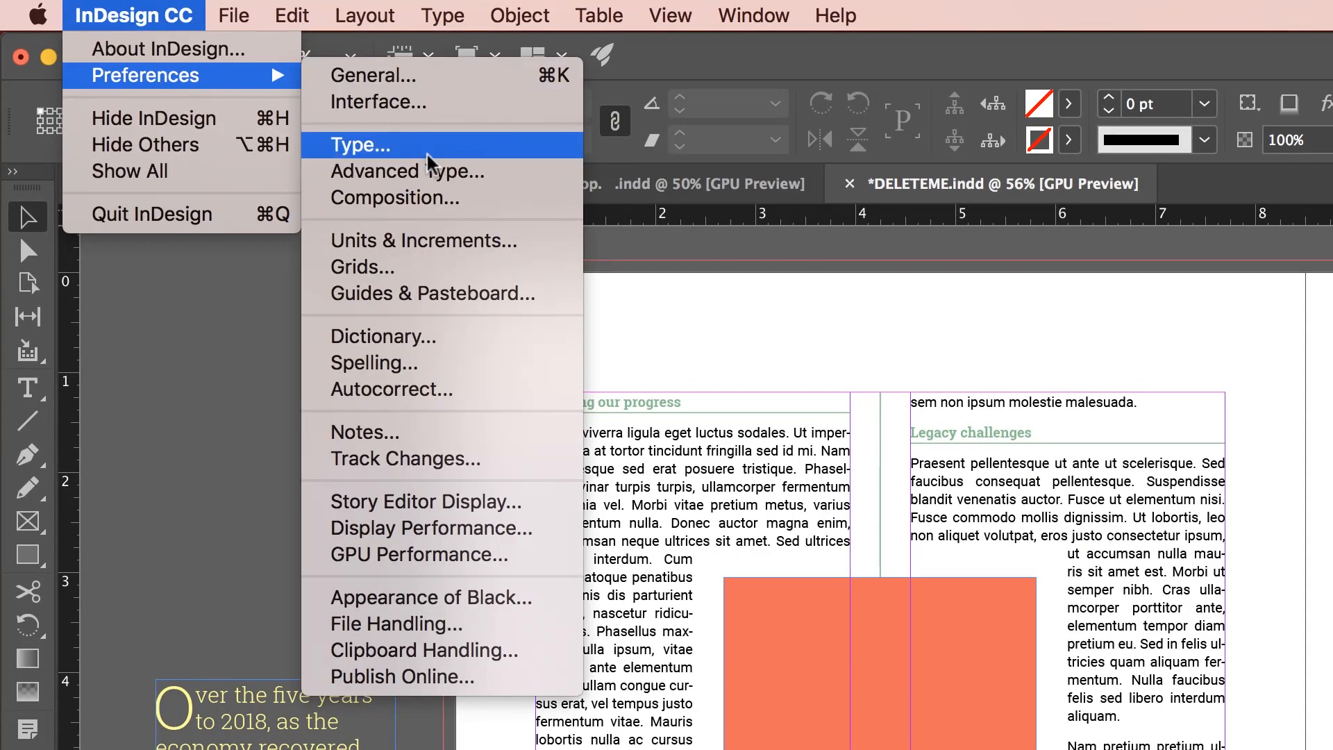
left_click(395, 198)
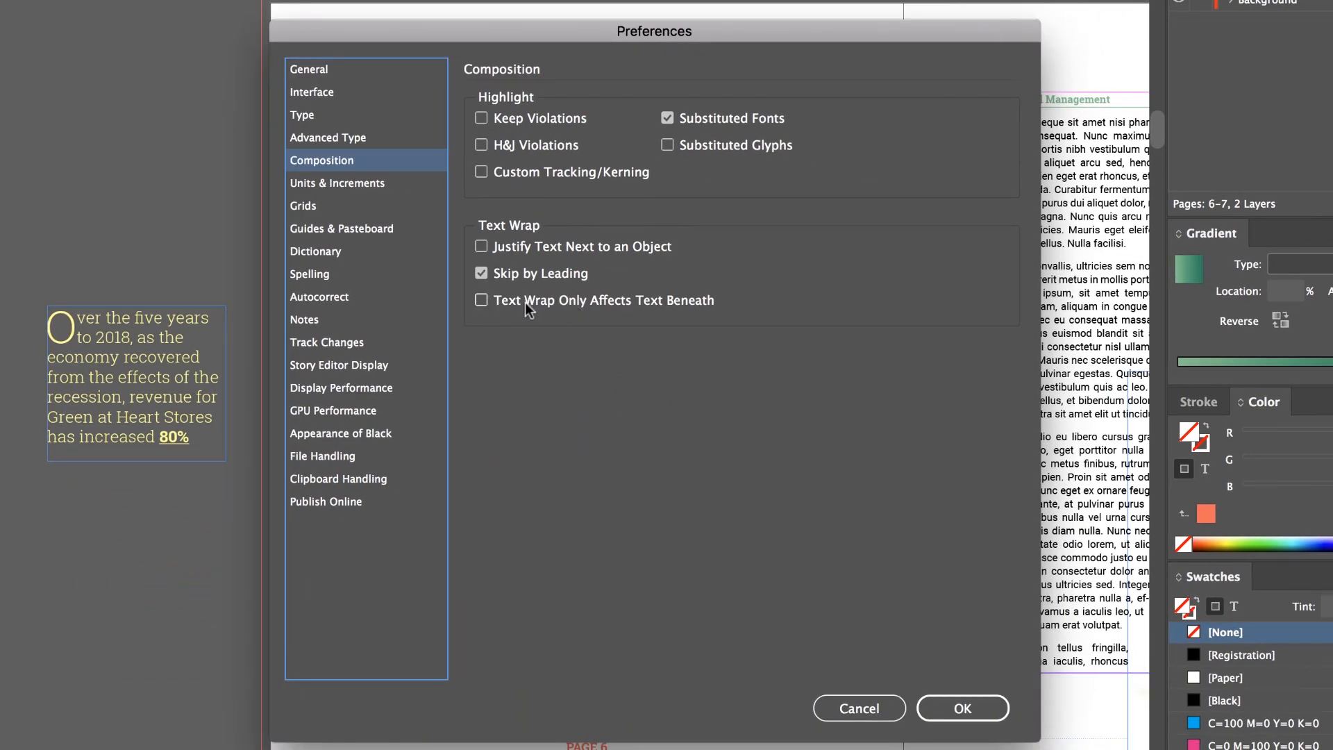
left_click(481, 300)
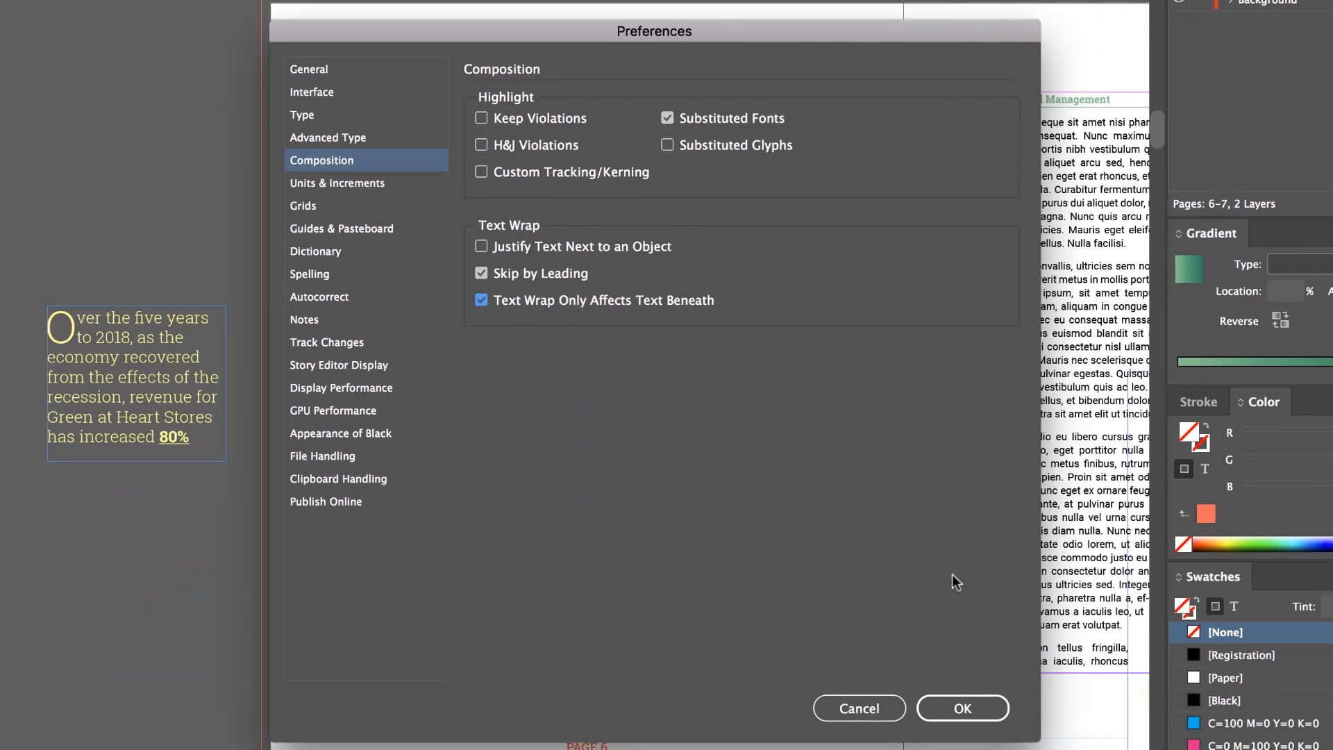
left_click(962, 708)
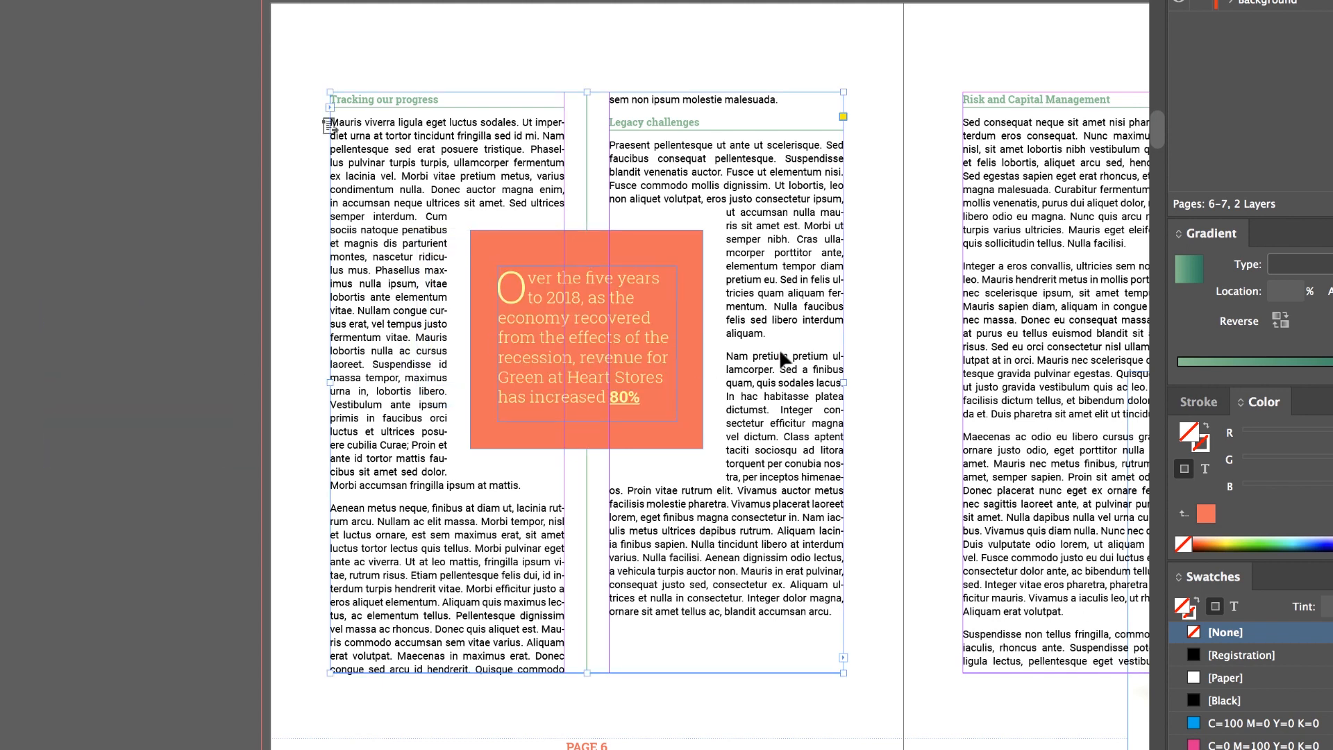
left_click(1131, 137)
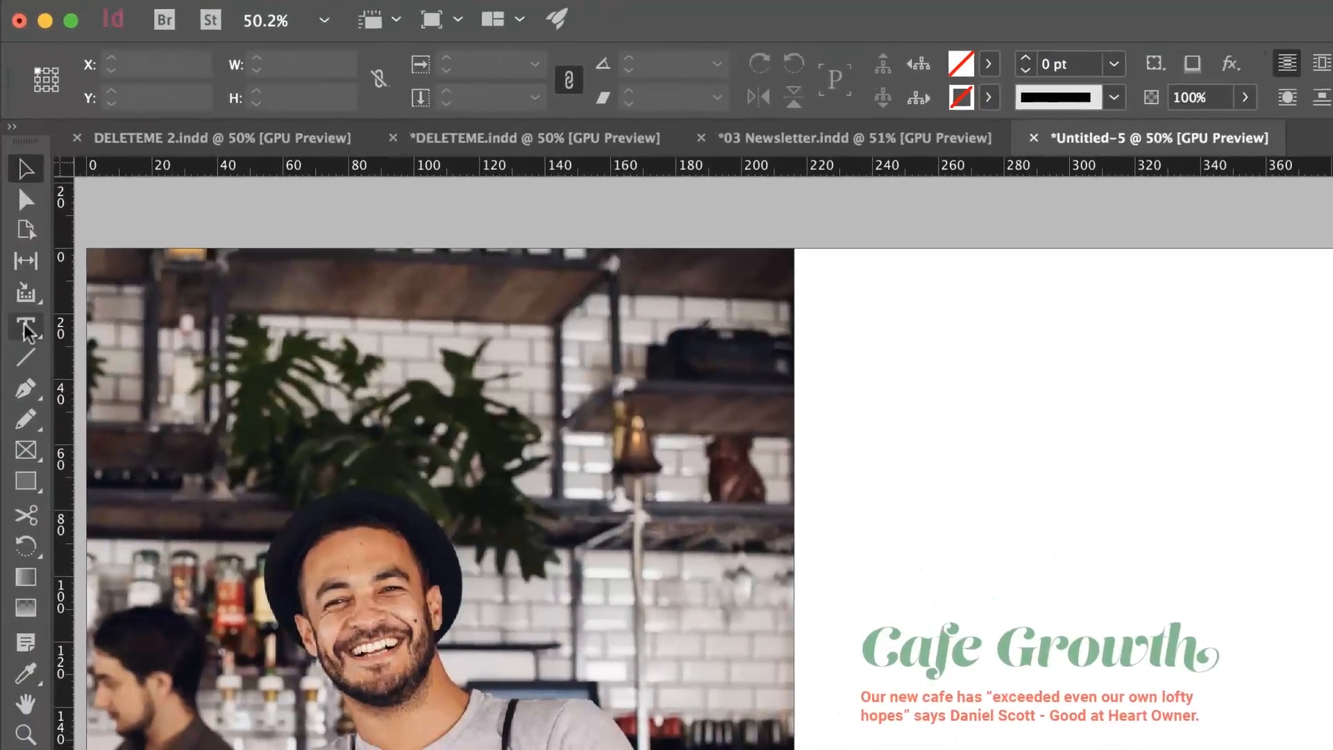
- Place a Type tool insertion point on the Cafe Growth newsletter page
left_click(26, 330)
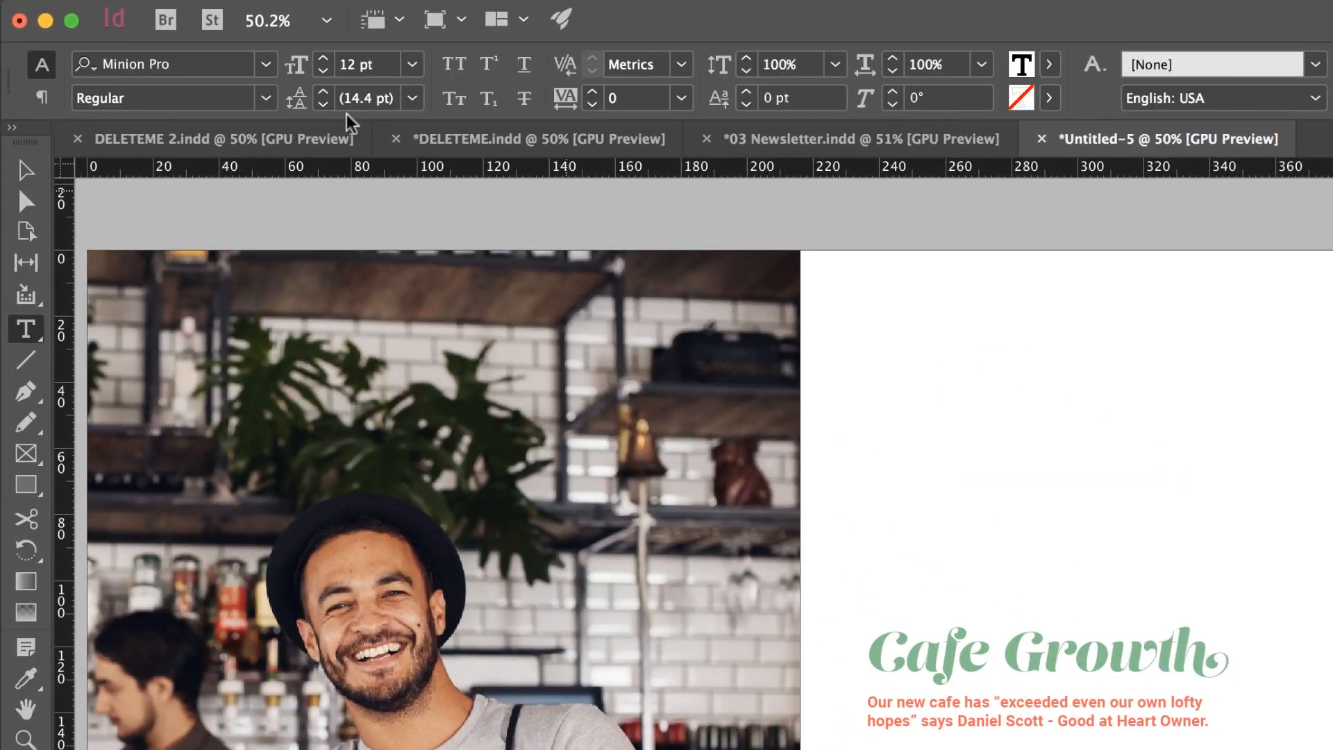
left_click(947, 334)
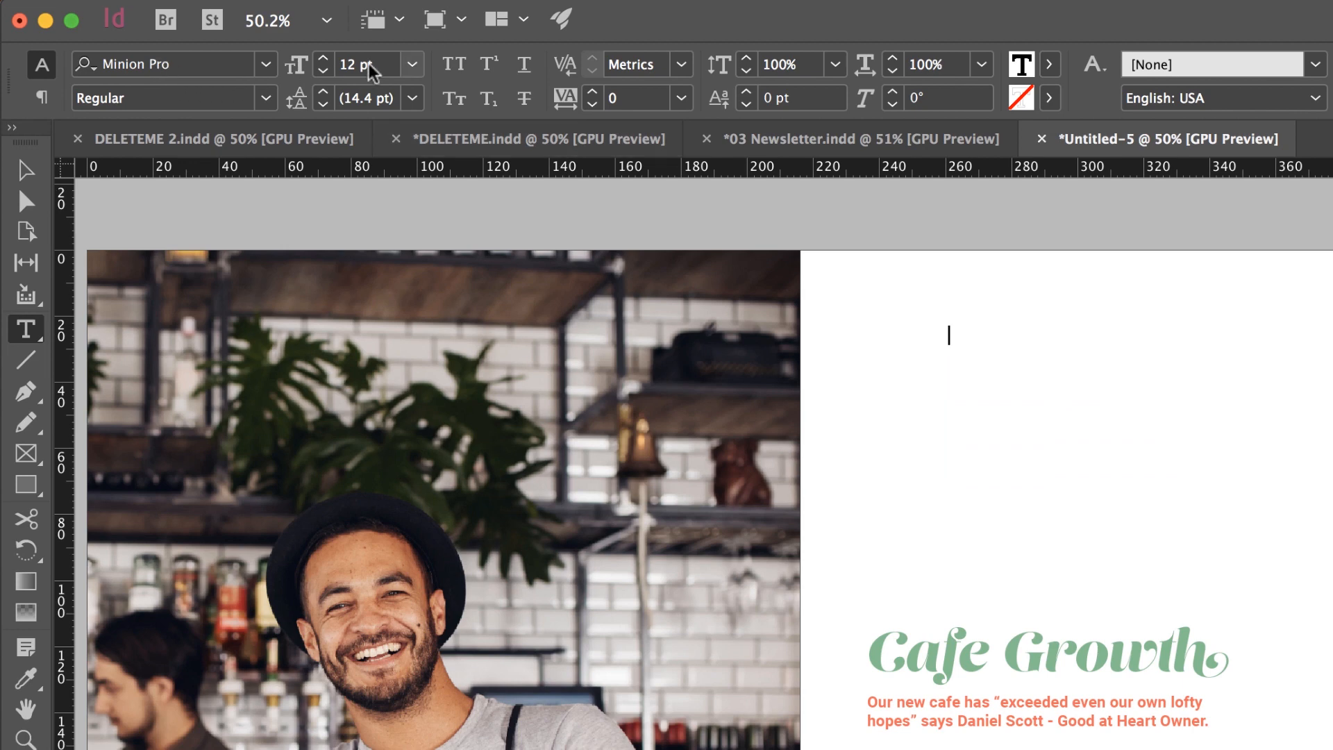
mouse_move(1009, 361)
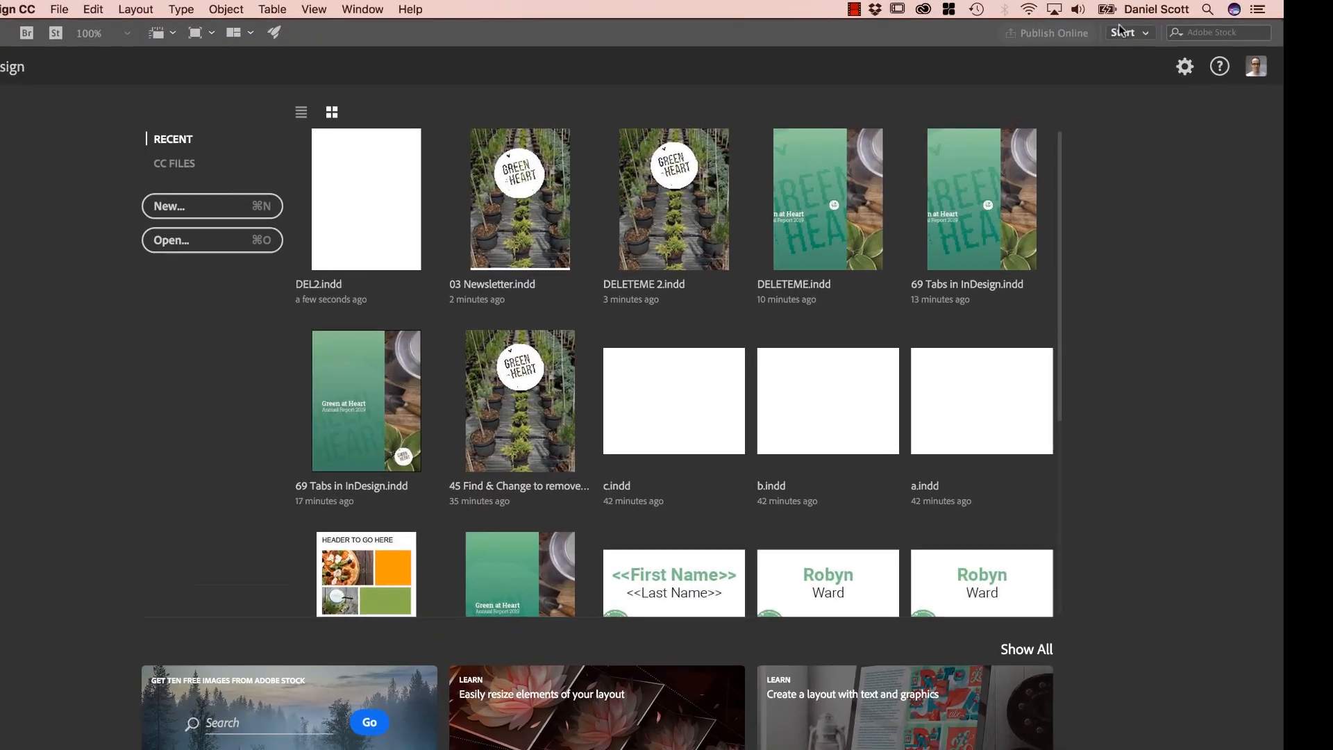
- Switch to the Essentials workspace and set Arial Black as the default font
left_click(1124, 33)
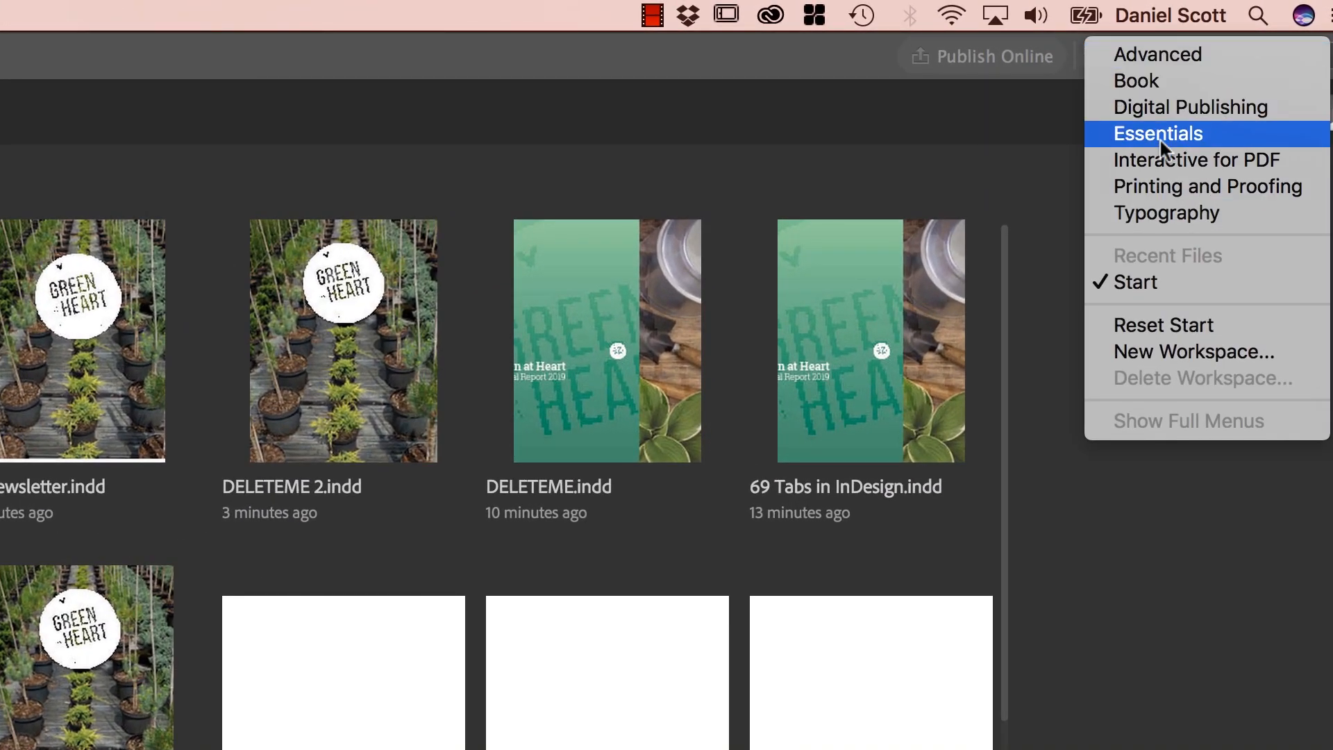
left_click(1156, 134)
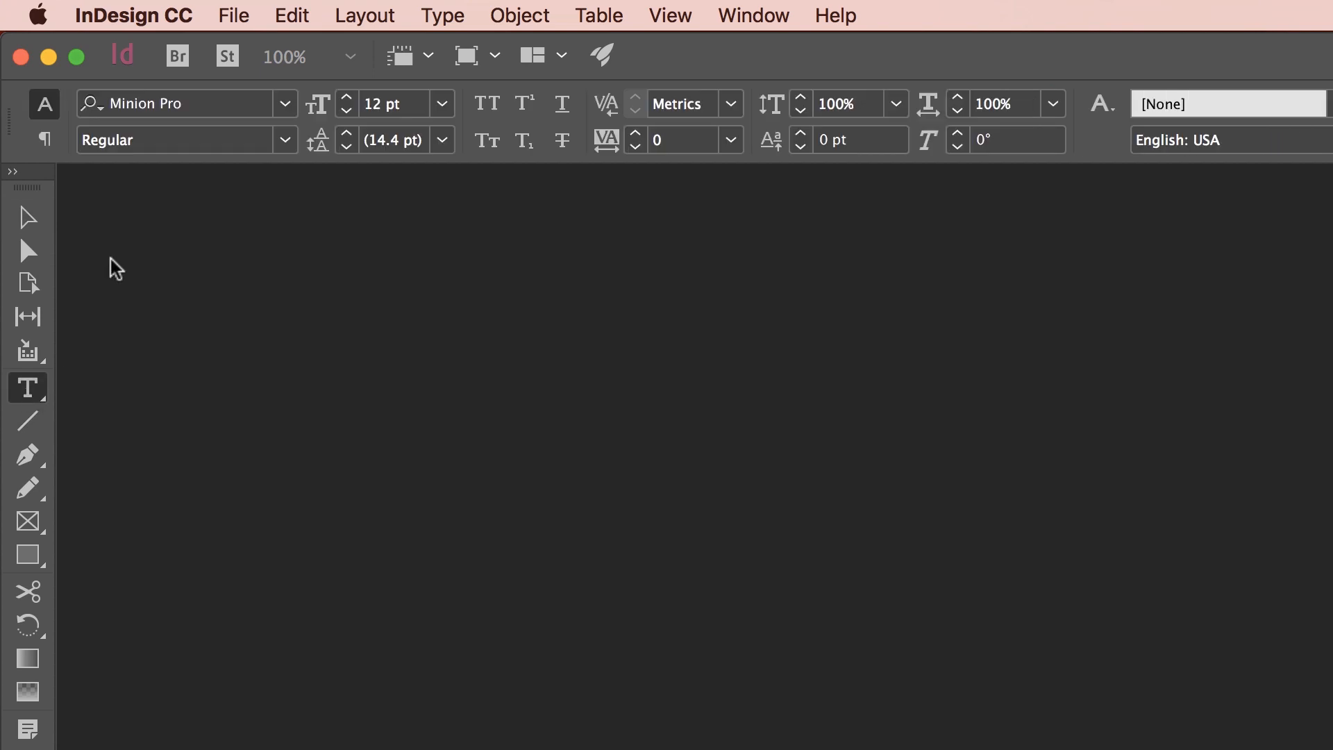
left_click(170, 103)
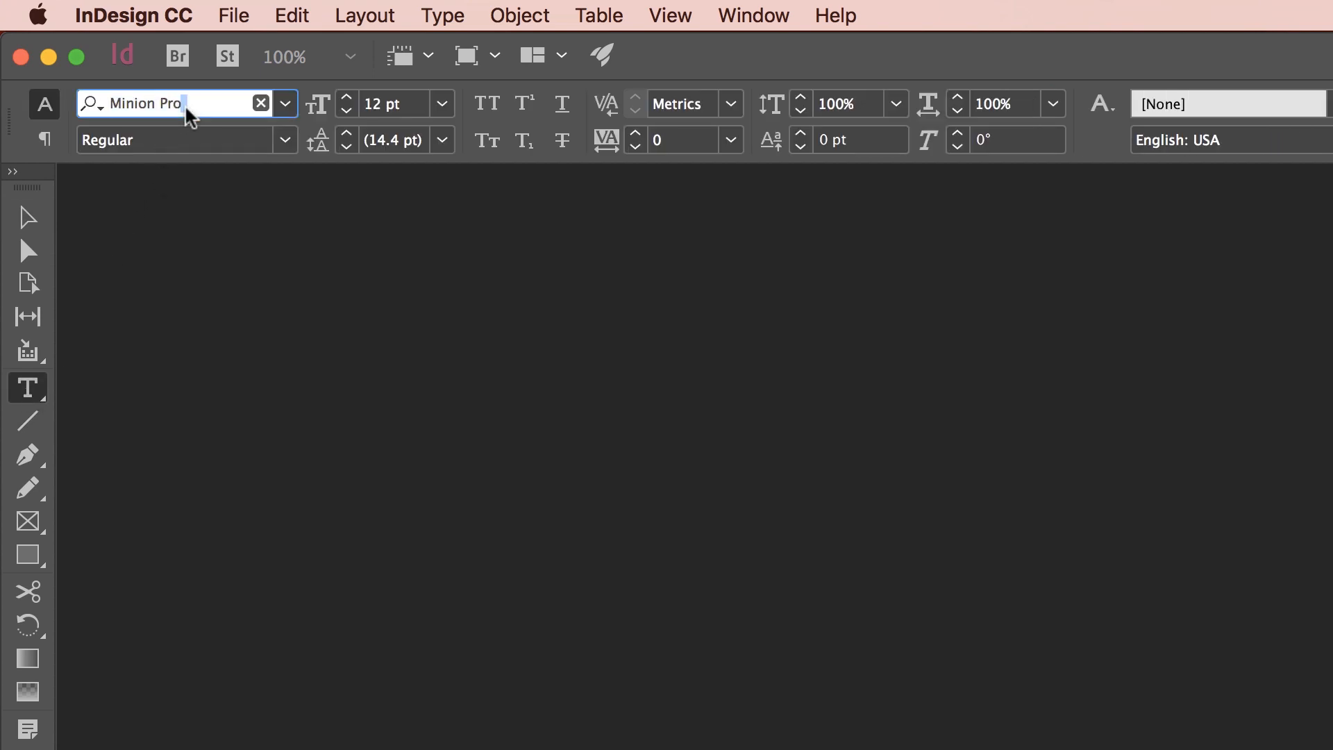
type("ARIAL")
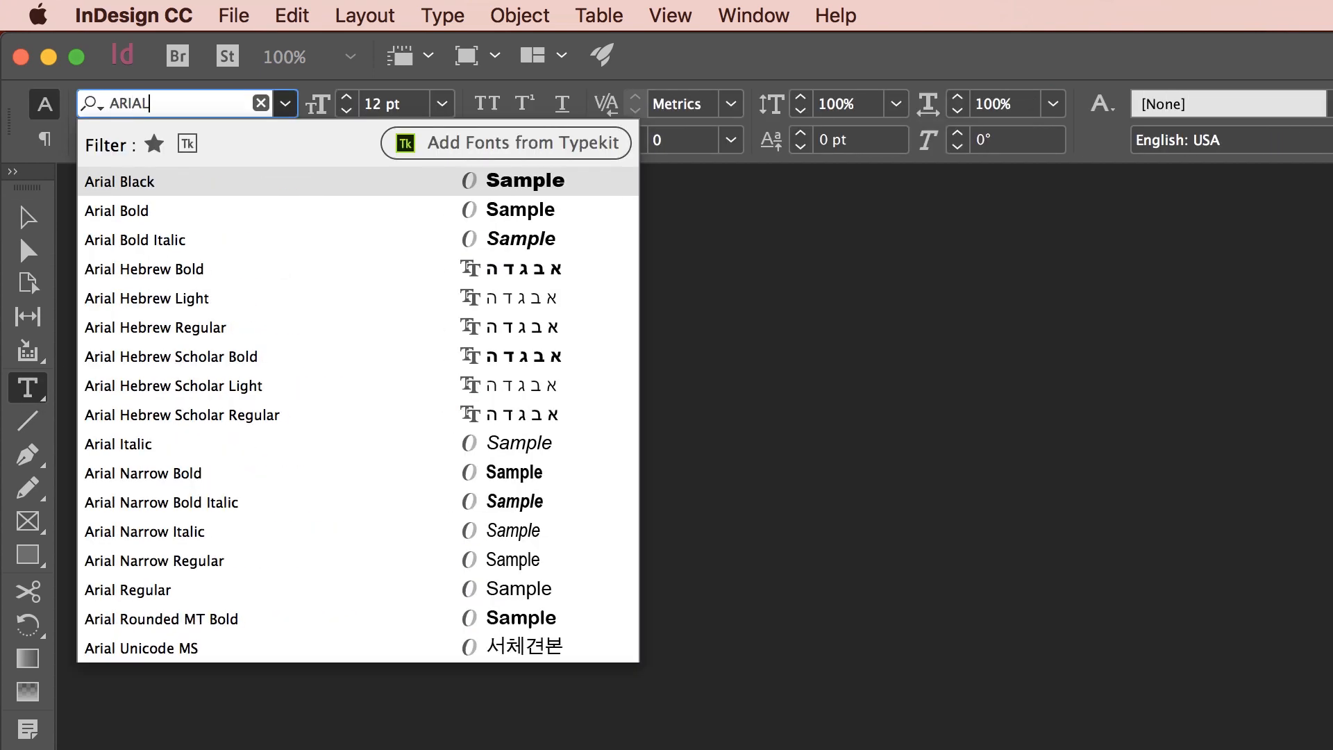
left_click(119, 182)
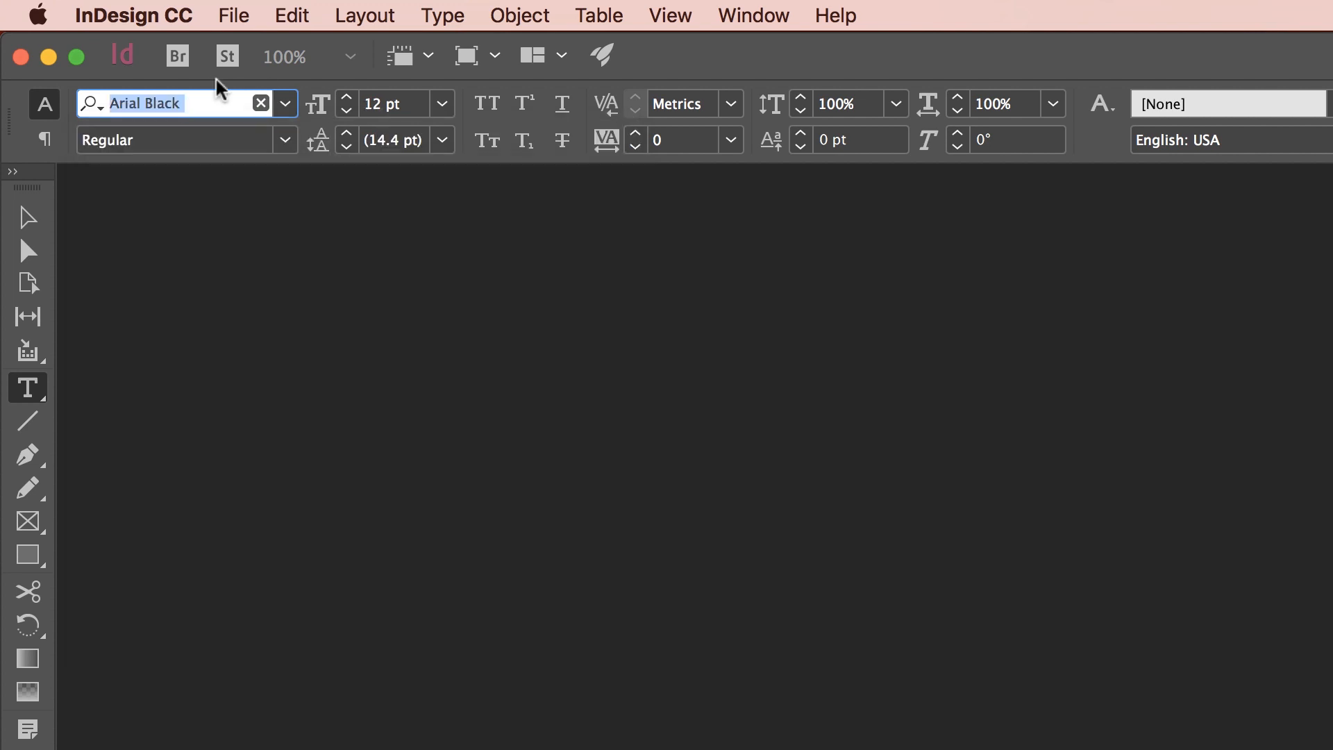
left_click(346, 111)
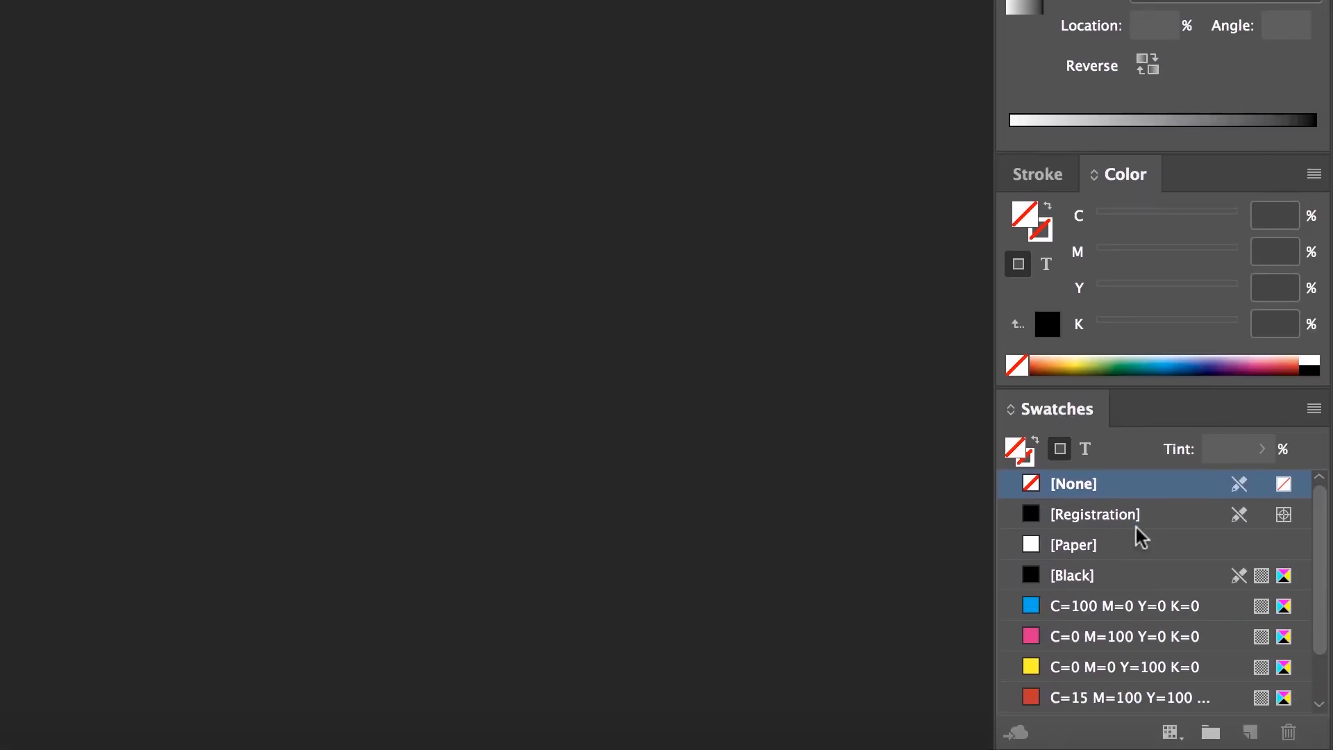
mouse_move(609, 202)
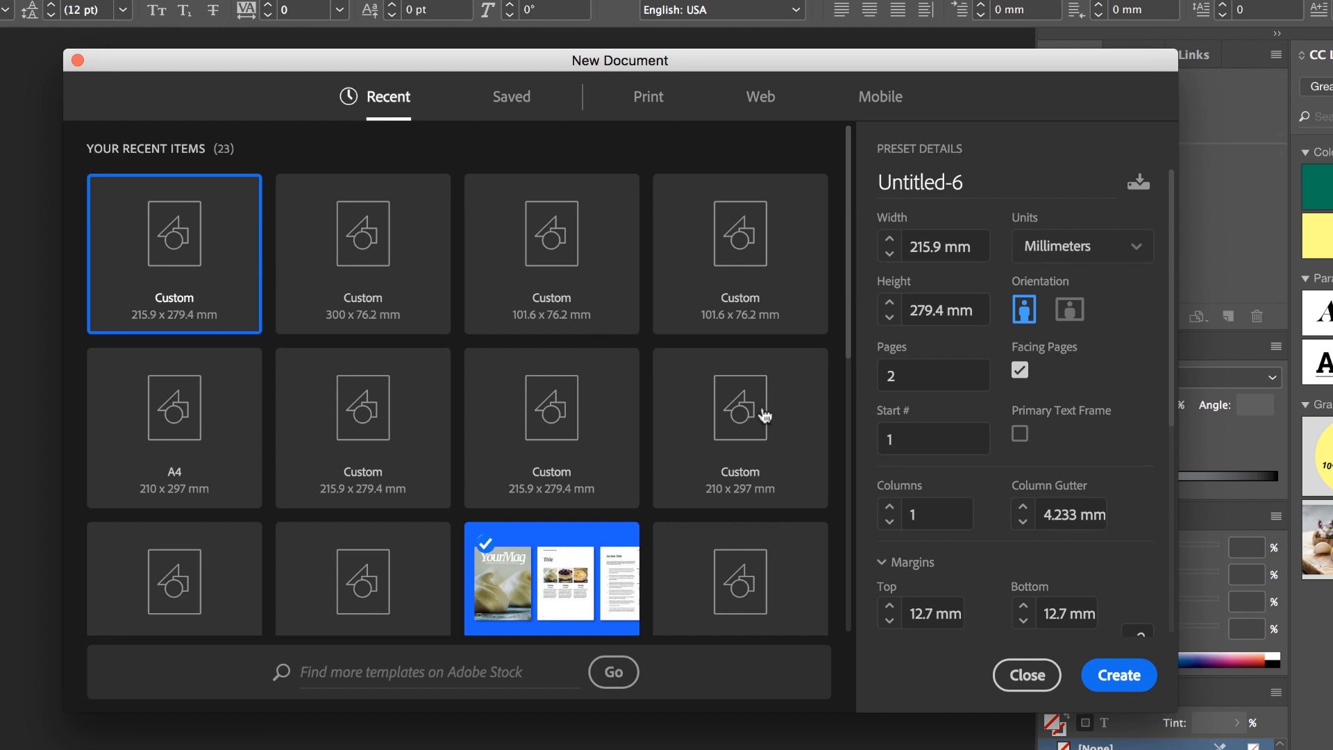
- Create a new letter-size document and type 'ASDFASDFSAD' in a text frame, appearing in Arial Black
left_click(1118, 674)
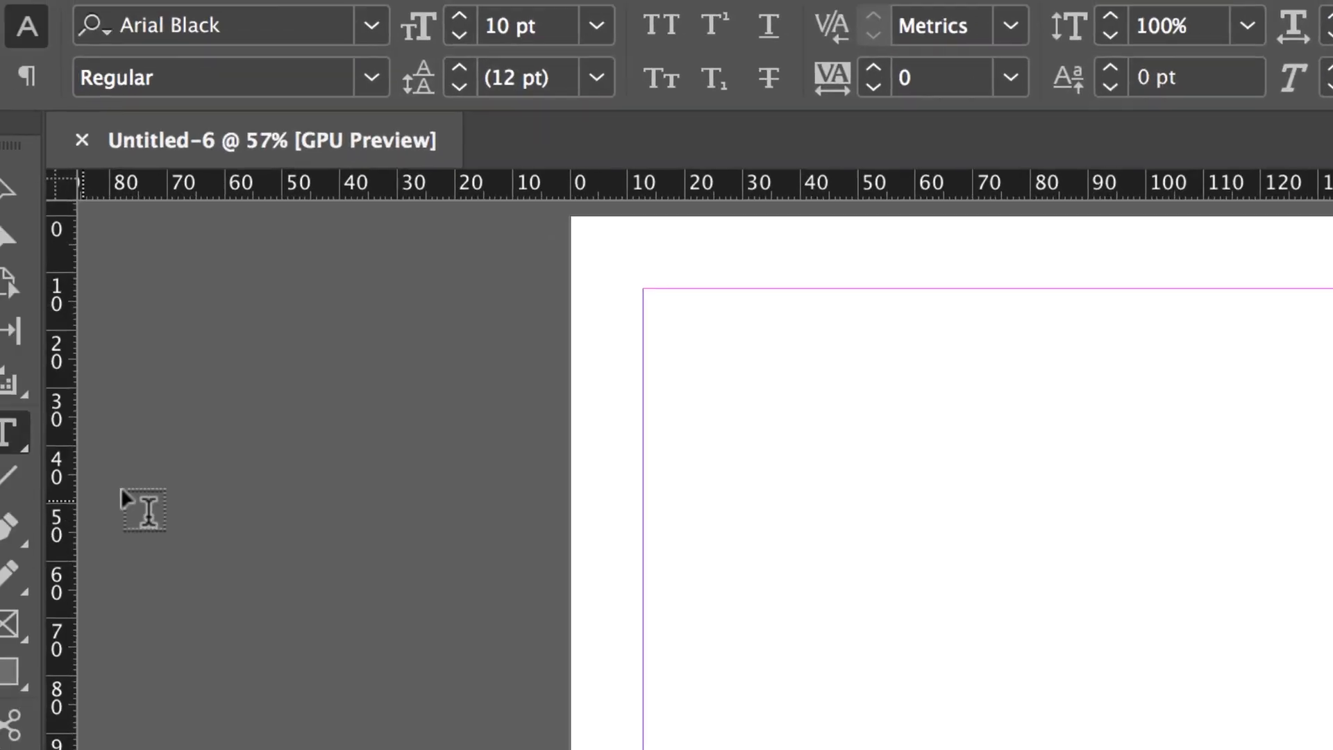
type("ASDFASDFSAD")
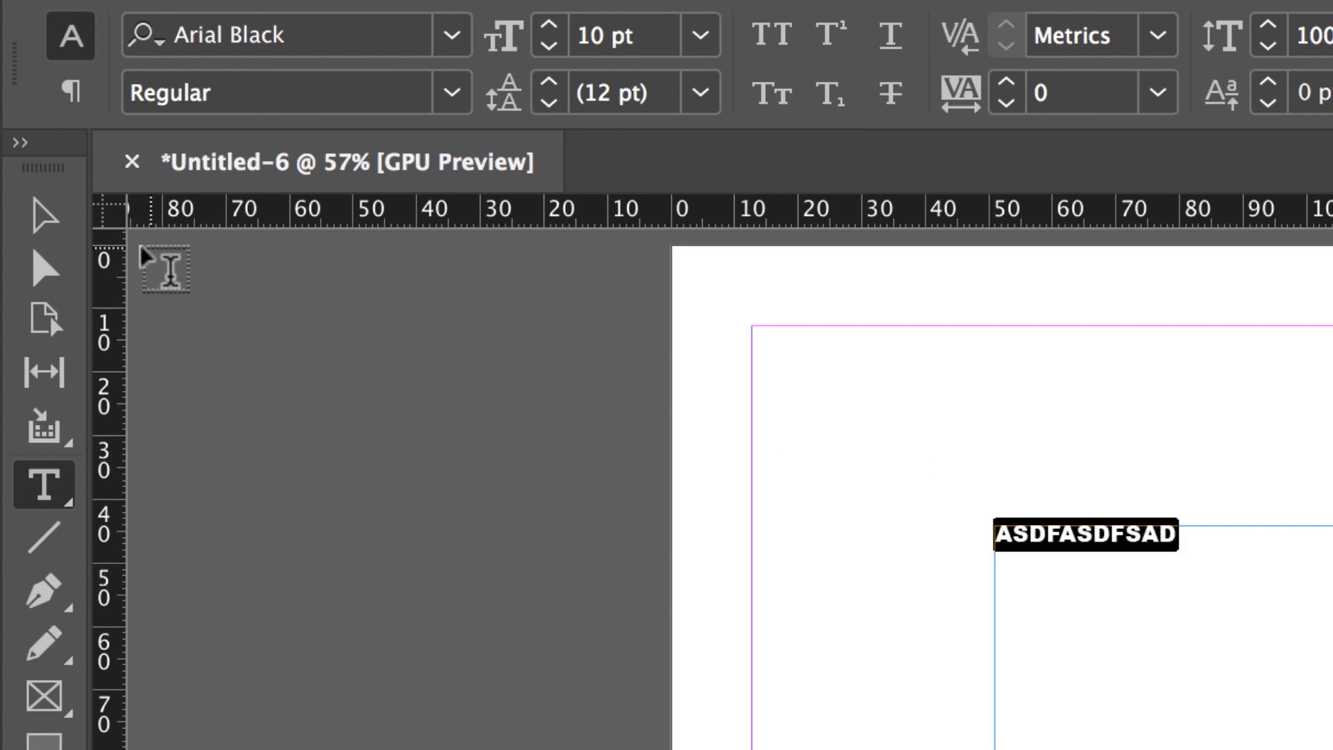
left_click(43, 213)
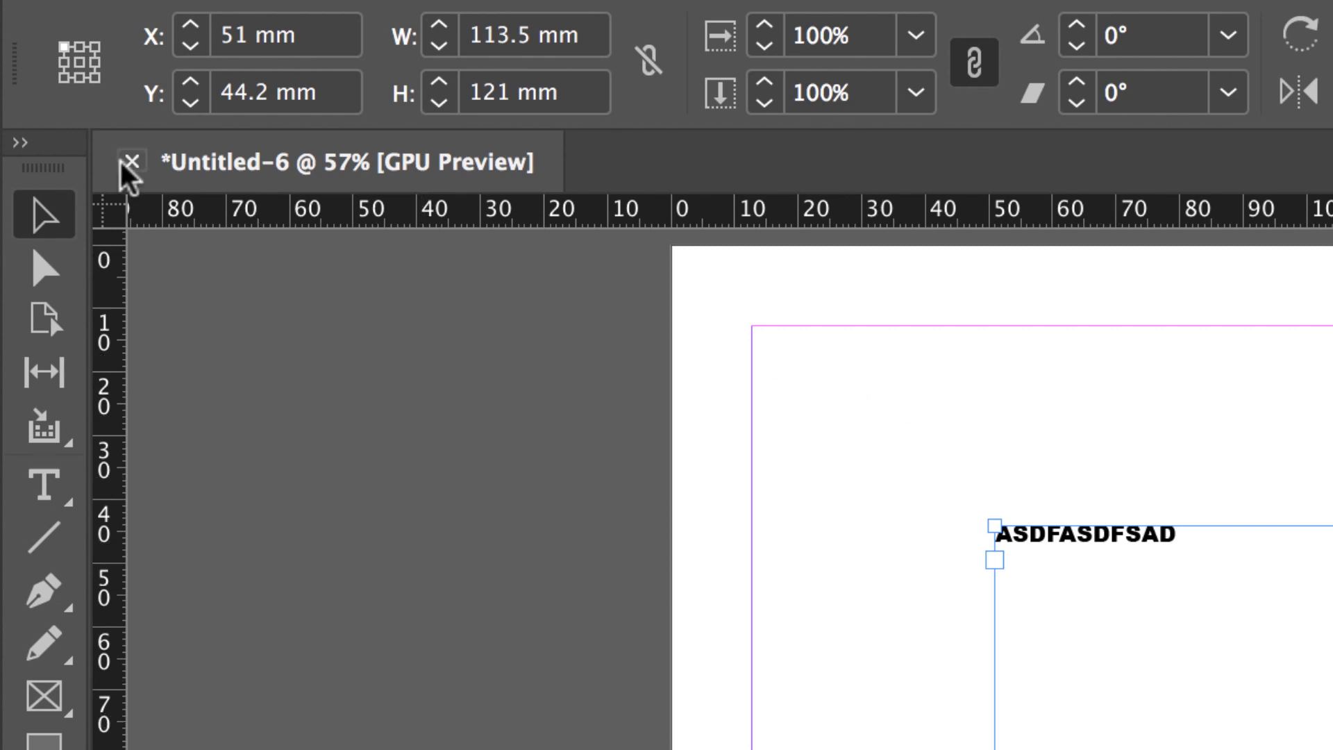
- Close the test document, switch workspace, and uncheck Hyphenate as the default
left_click(133, 162)
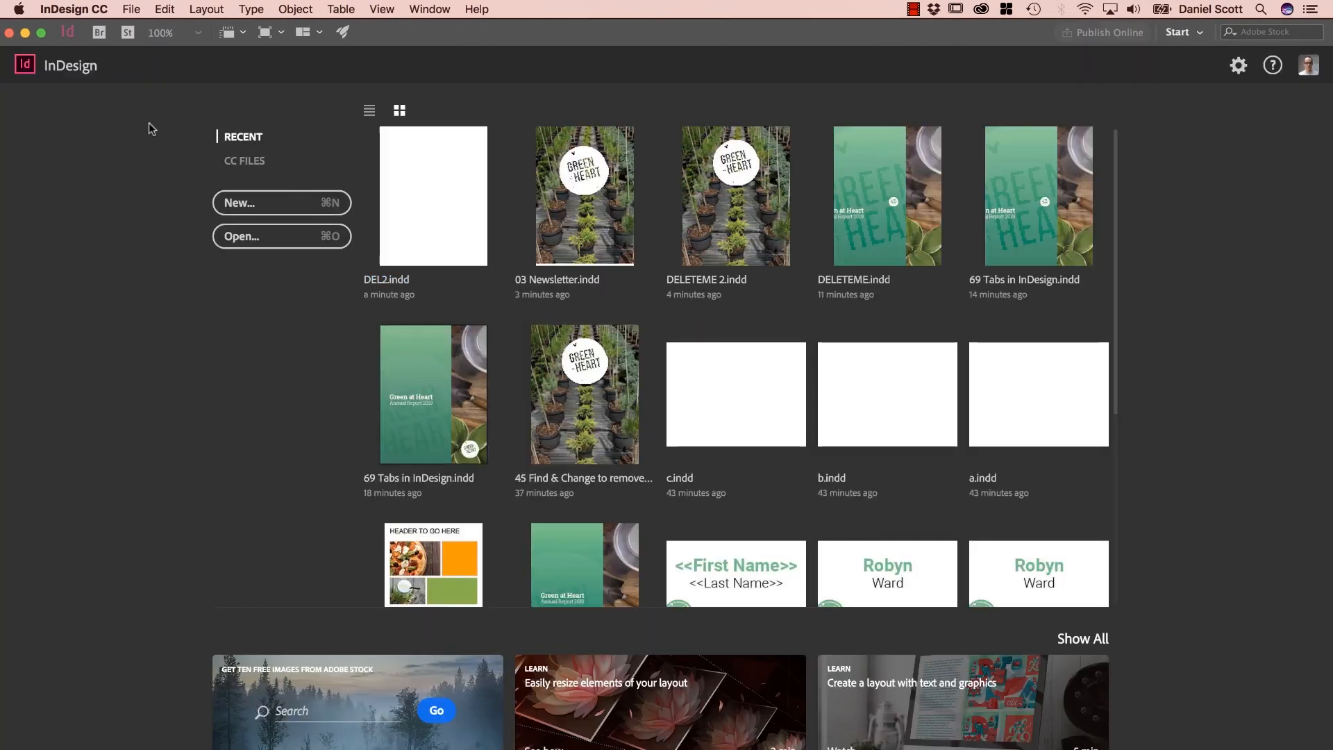
left_click(1182, 32)
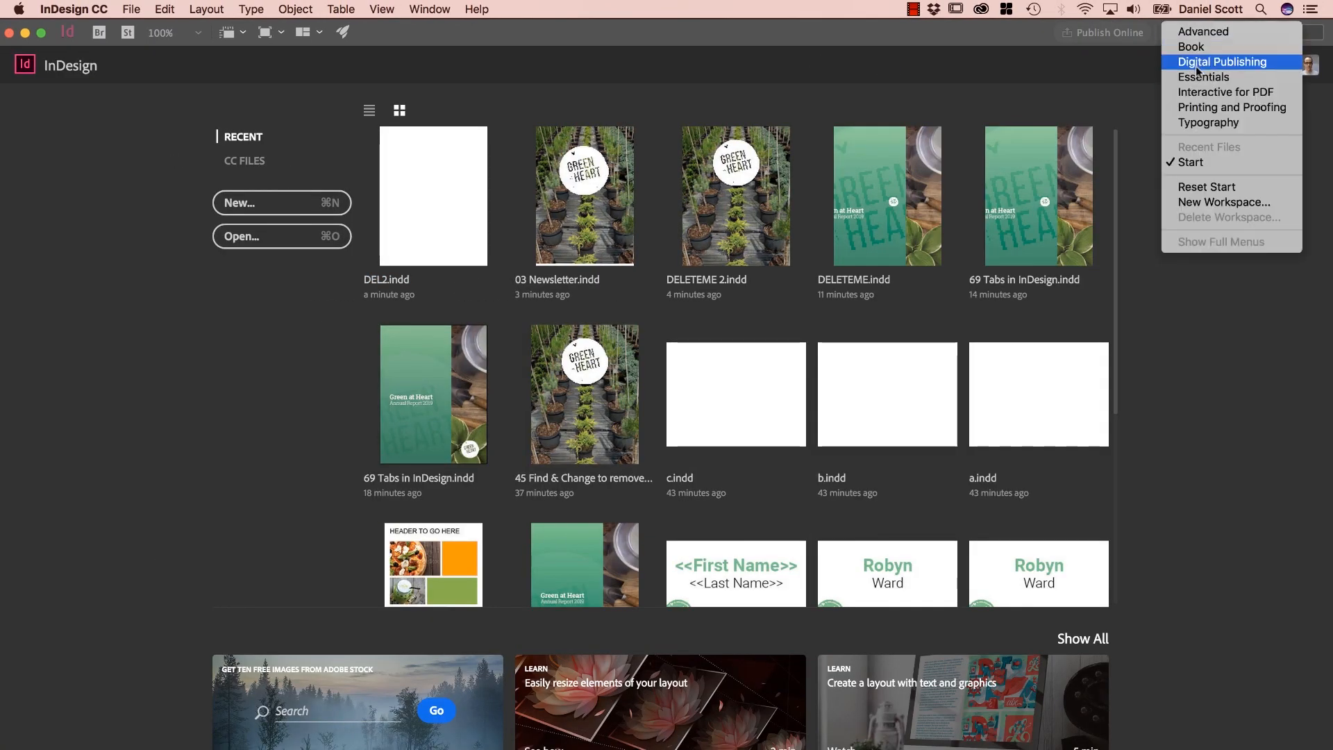
left_click(1222, 61)
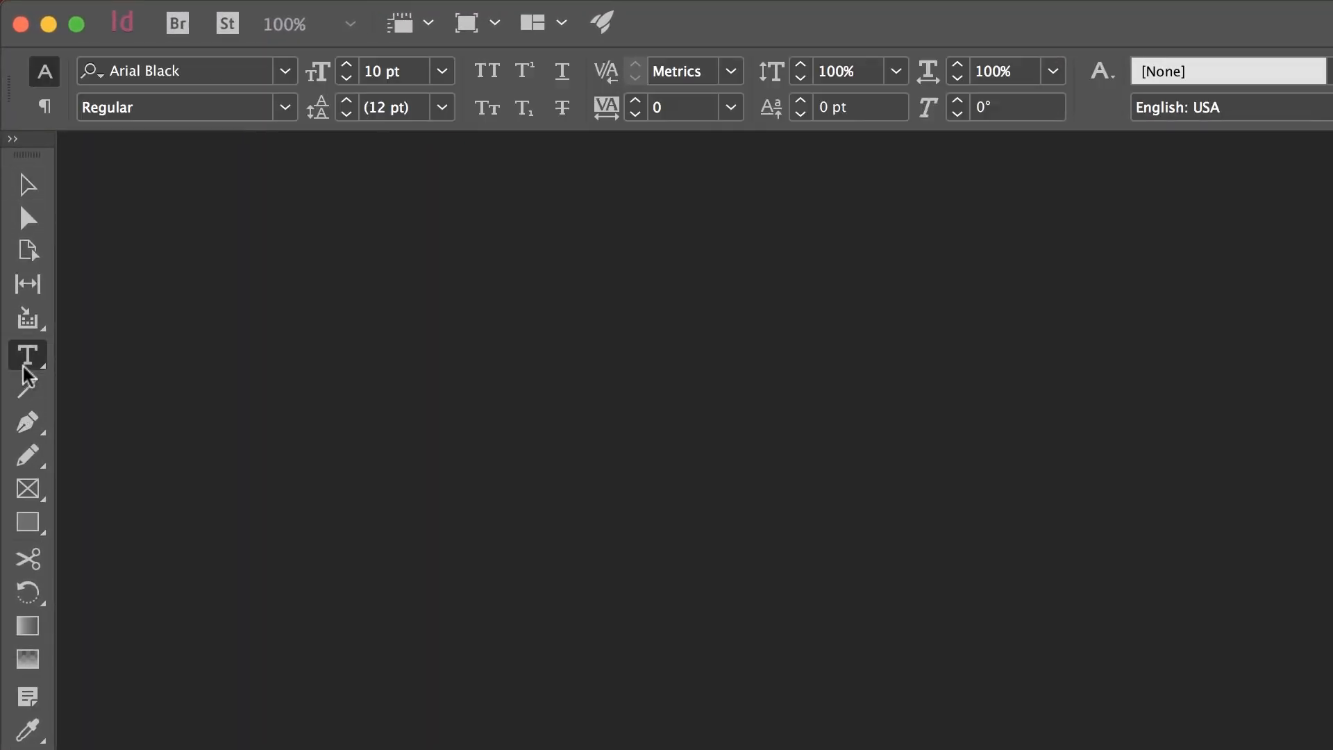
left_click(44, 106)
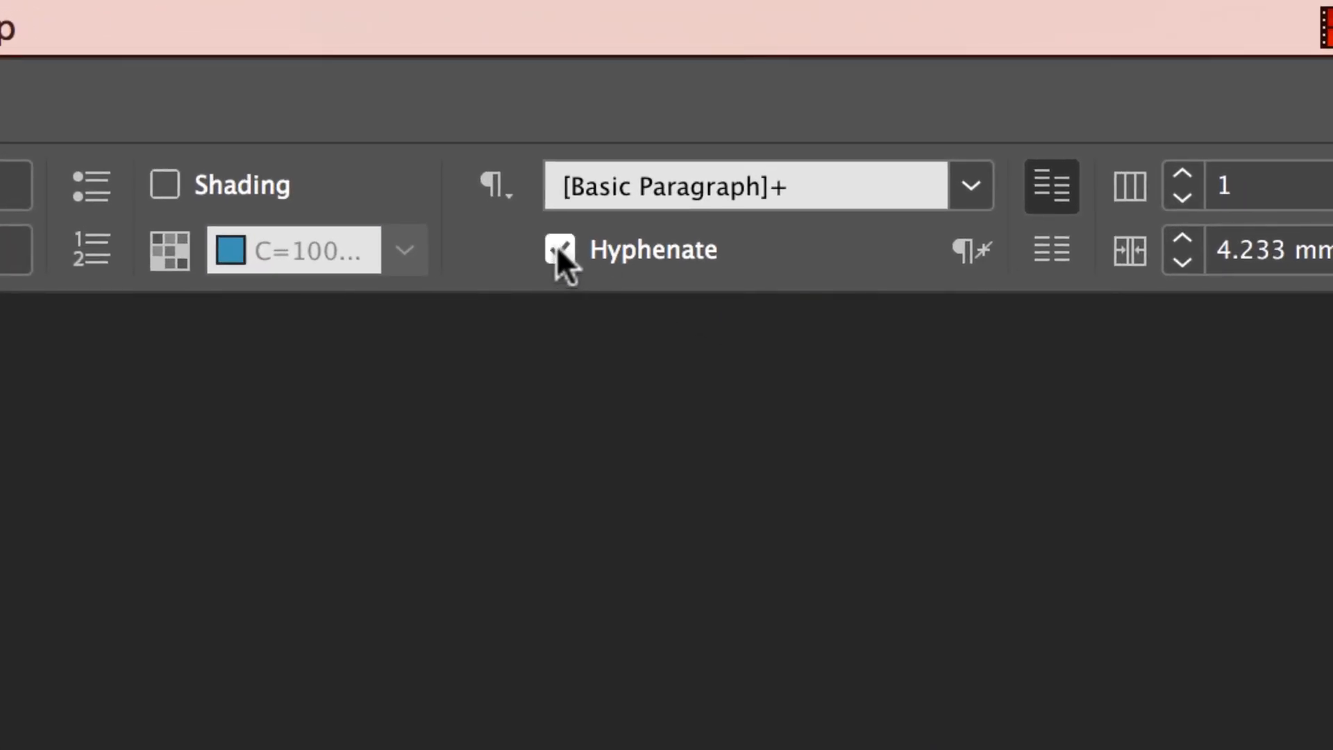
left_click(560, 249)
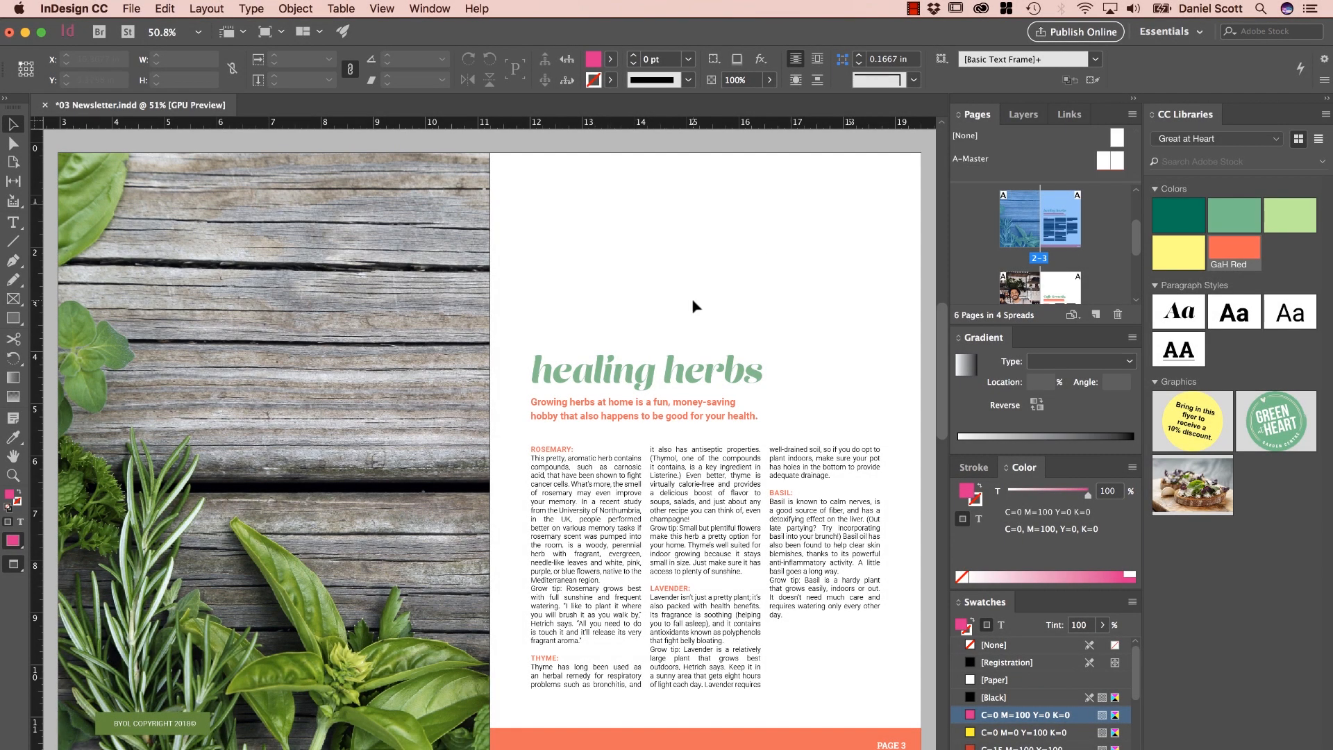
- Change the healing herbs heading to Title Case by searching 'title c' in Help
left_click(710, 380)
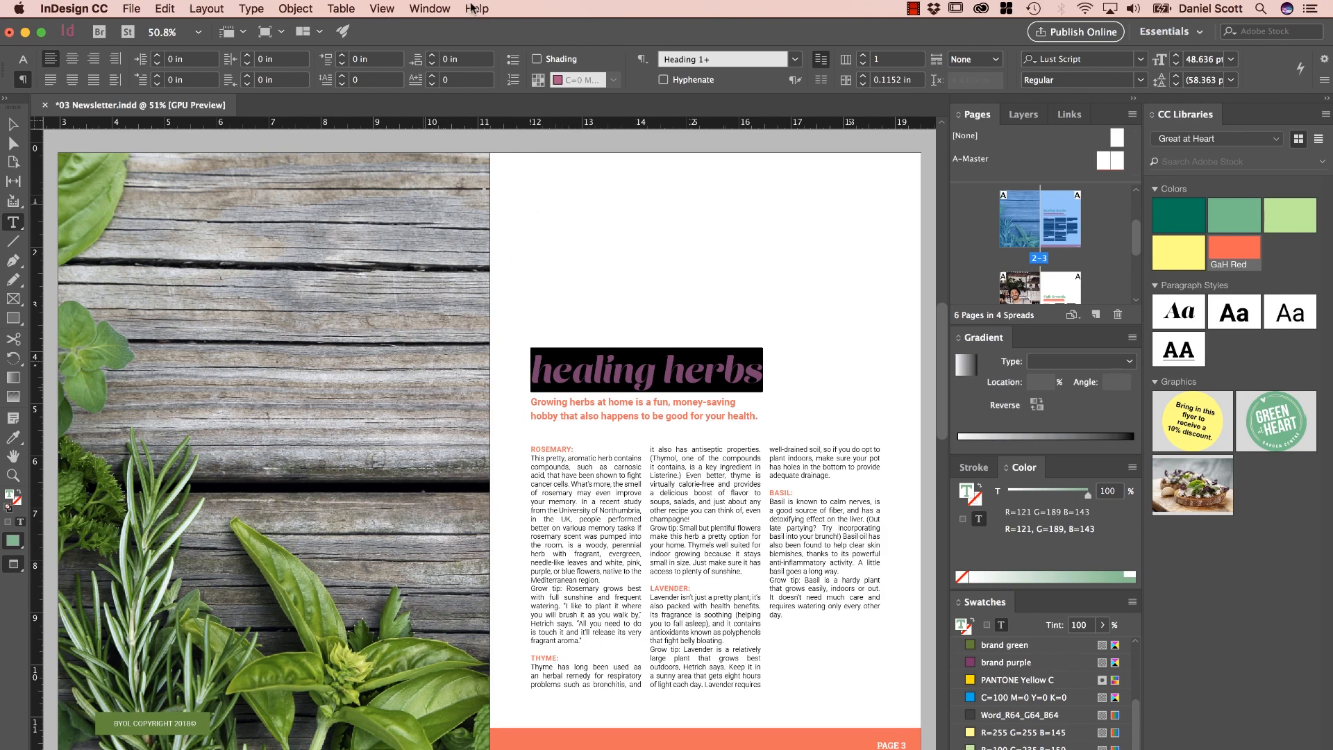
left_click(478, 8)
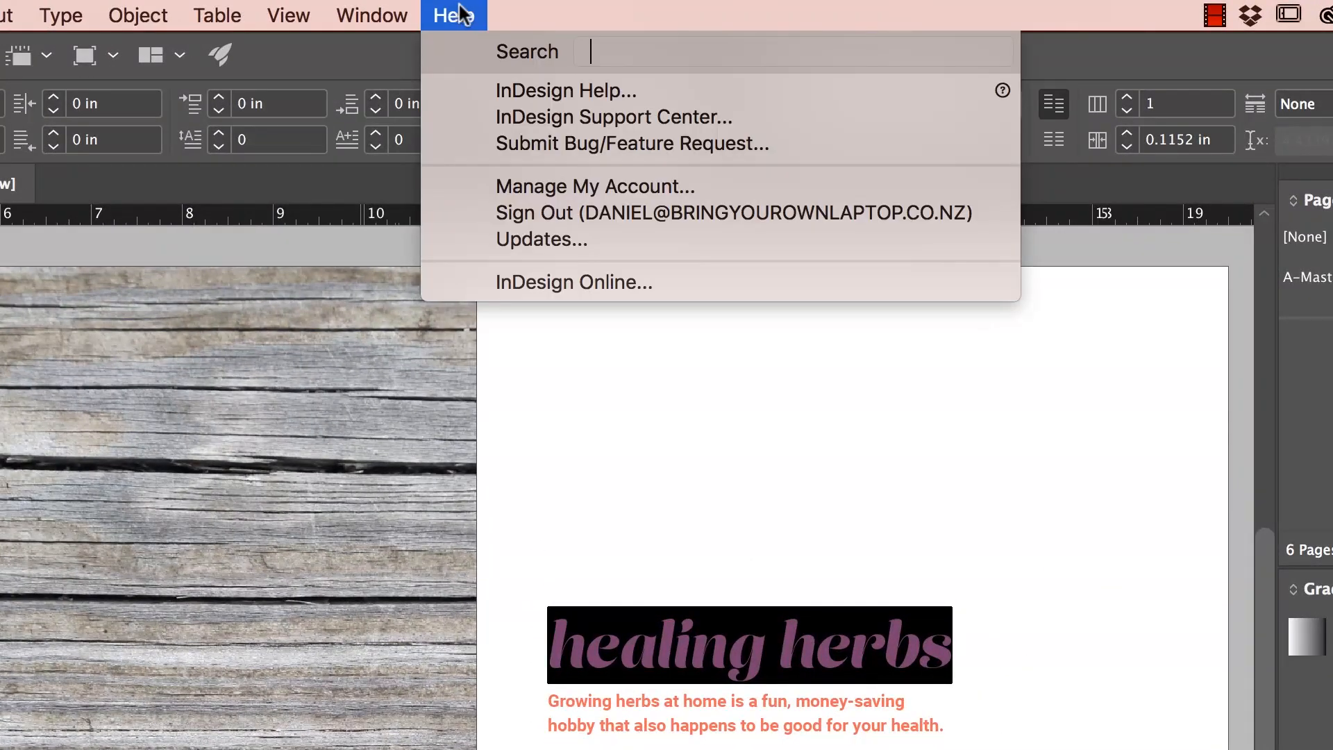
type("title c")
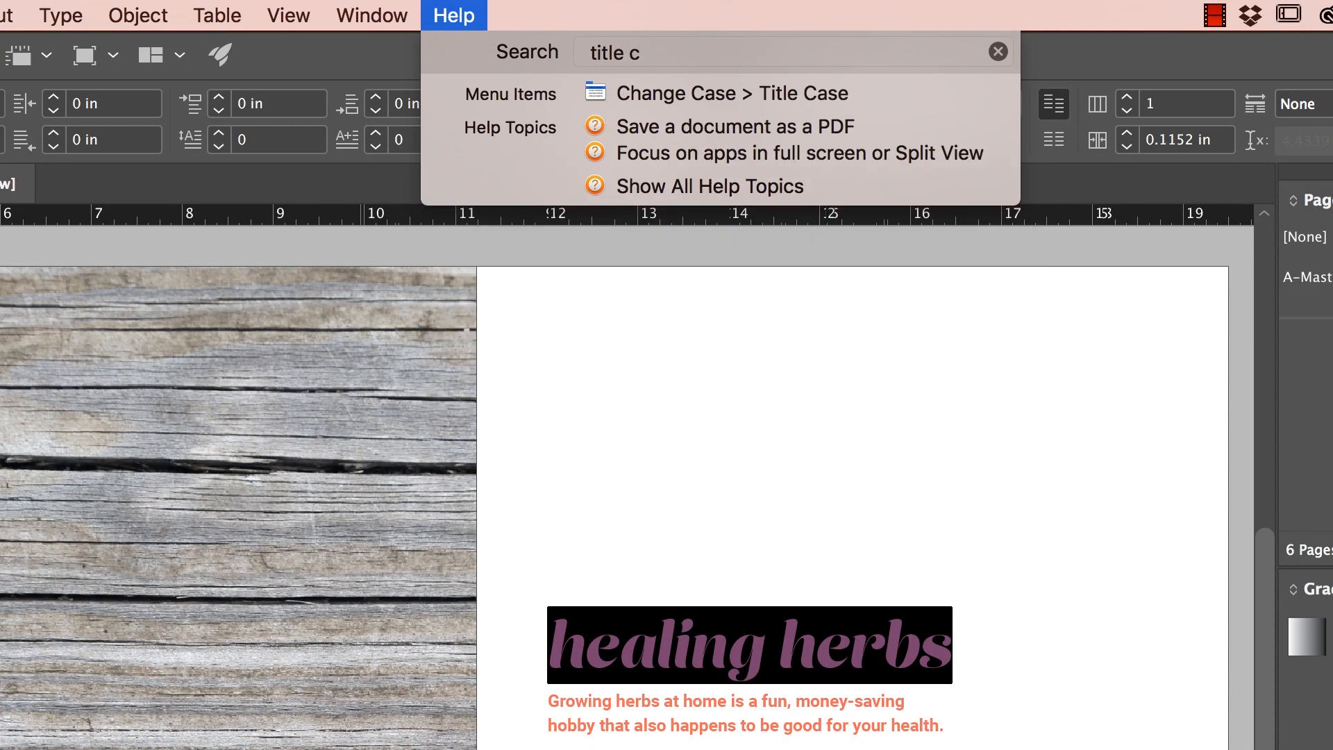
left_click(731, 93)
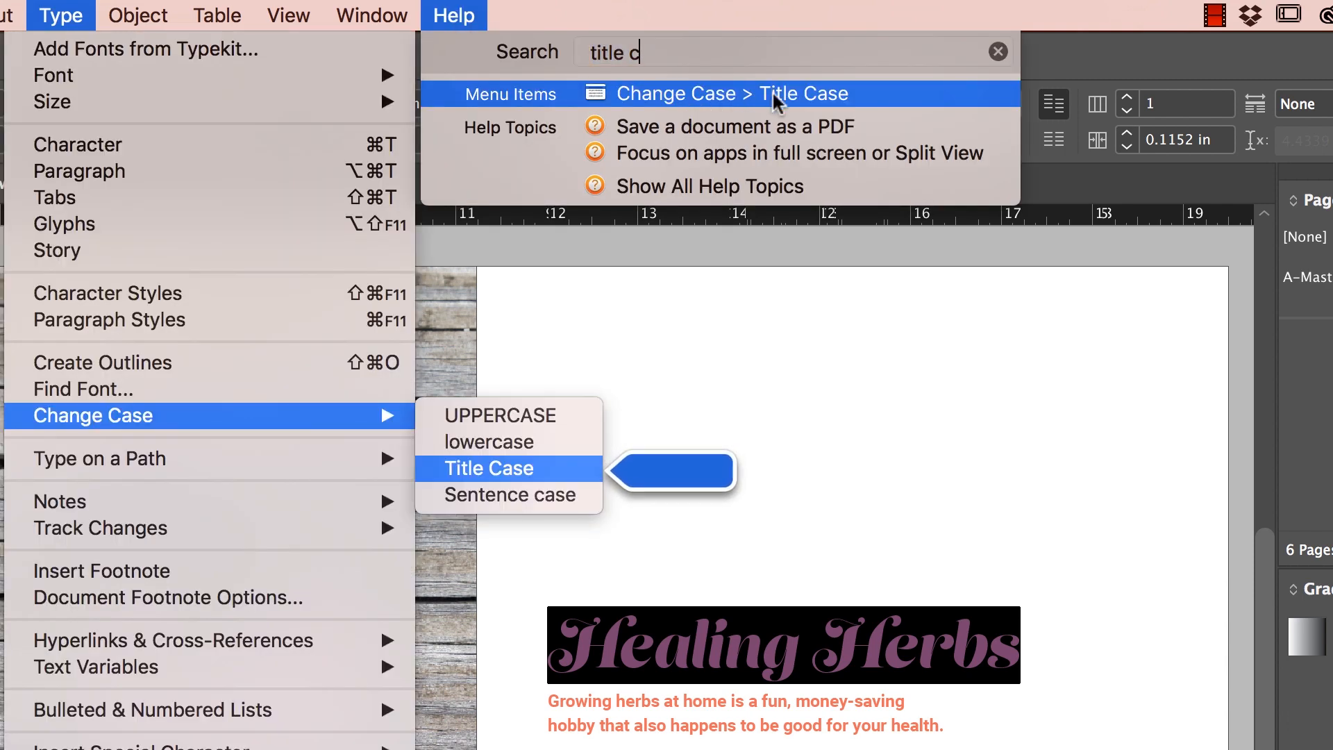
left_click(489, 467)
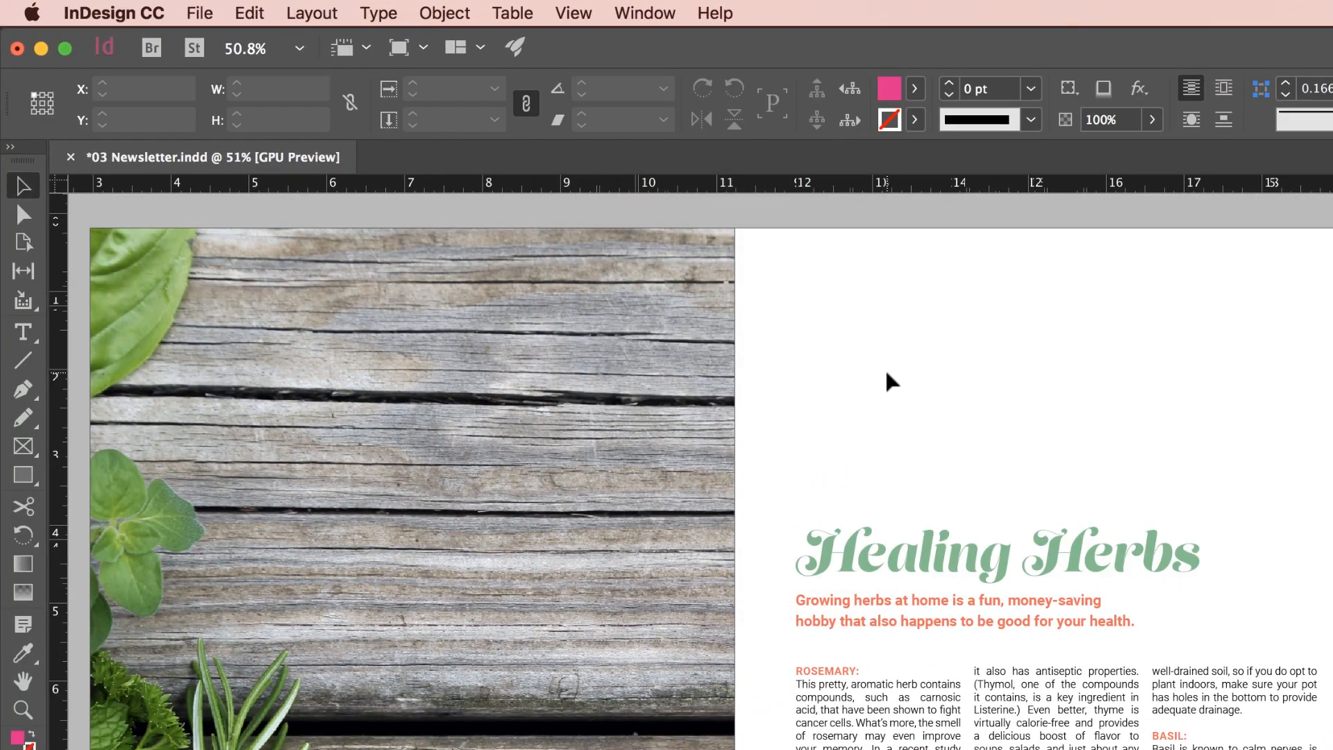
left_click(715, 12)
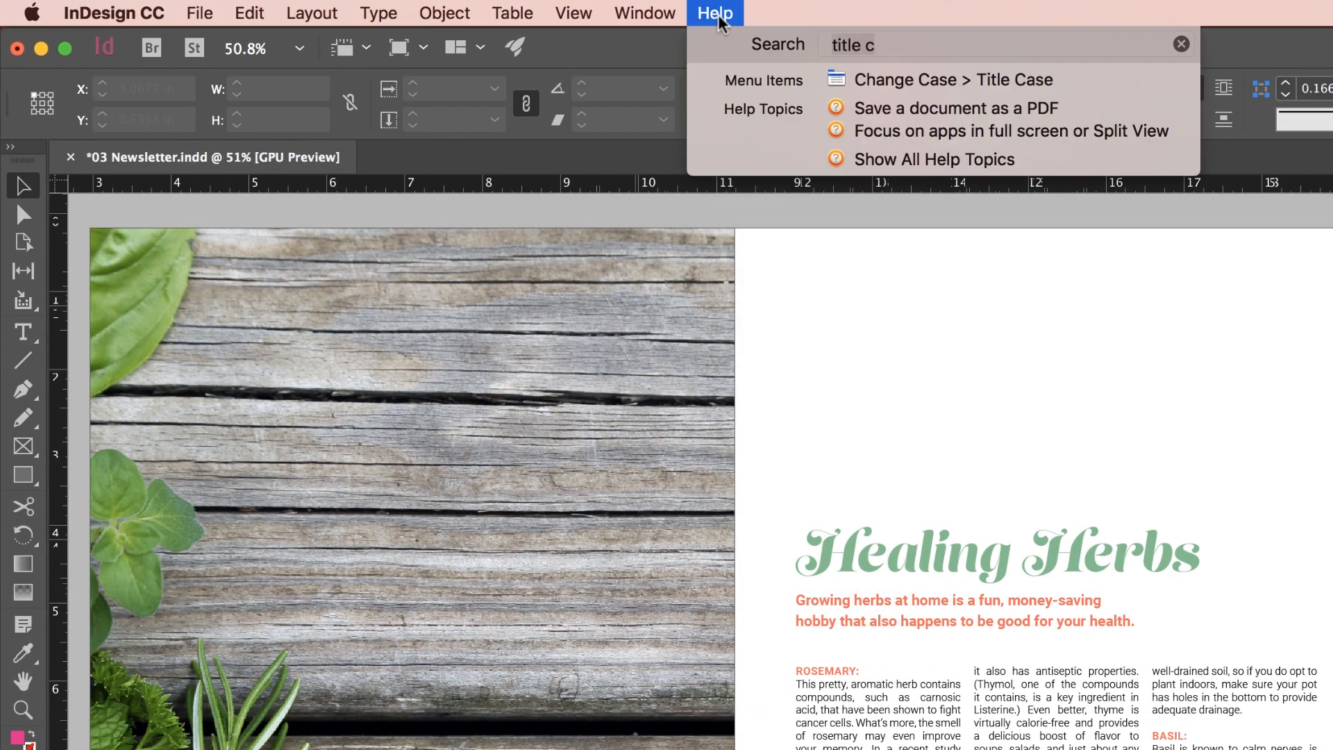
left_click(575, 12)
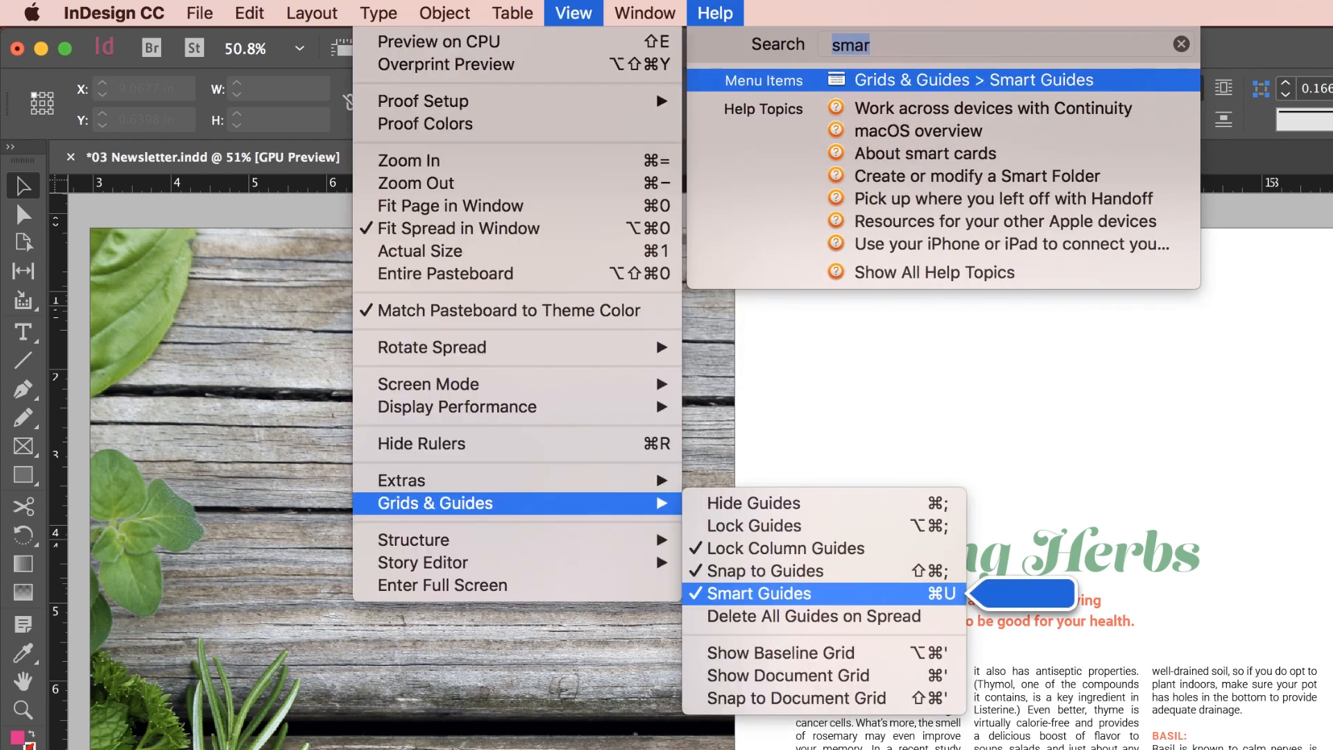
left_click(761, 594)
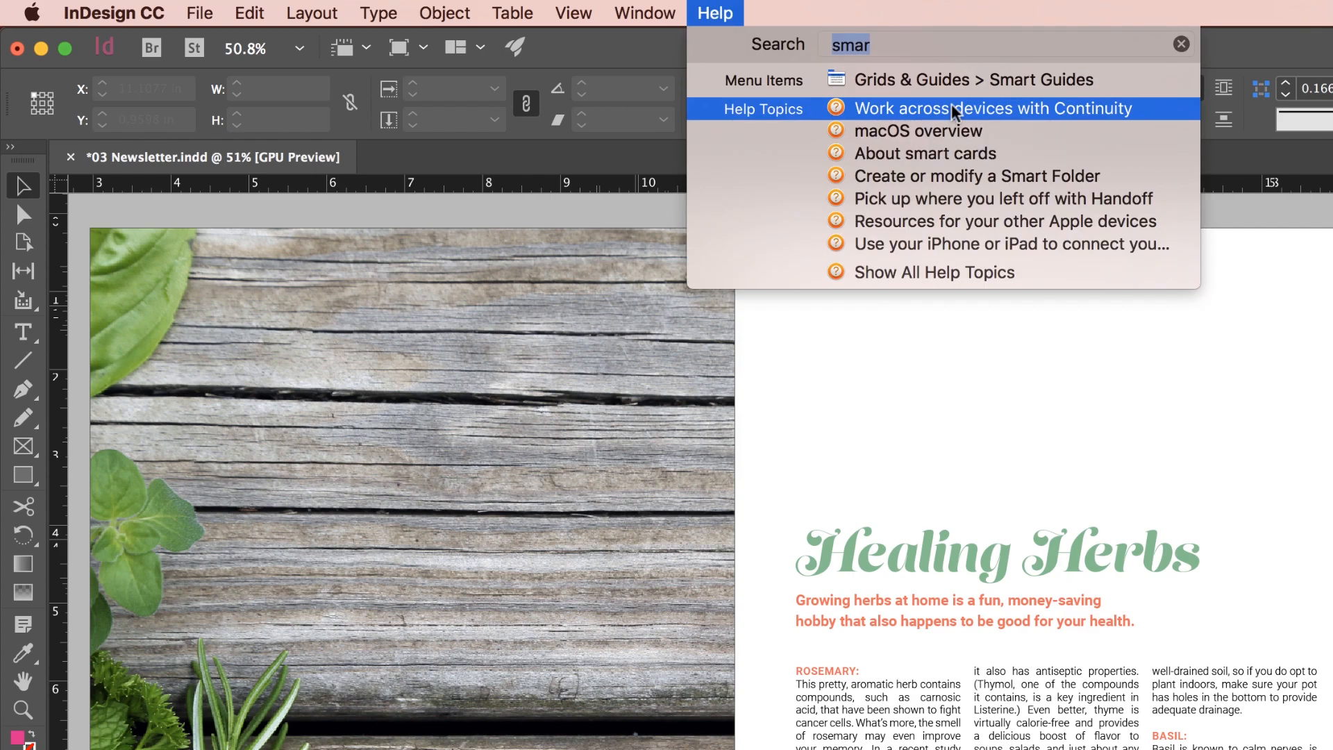
left_click(973, 79)
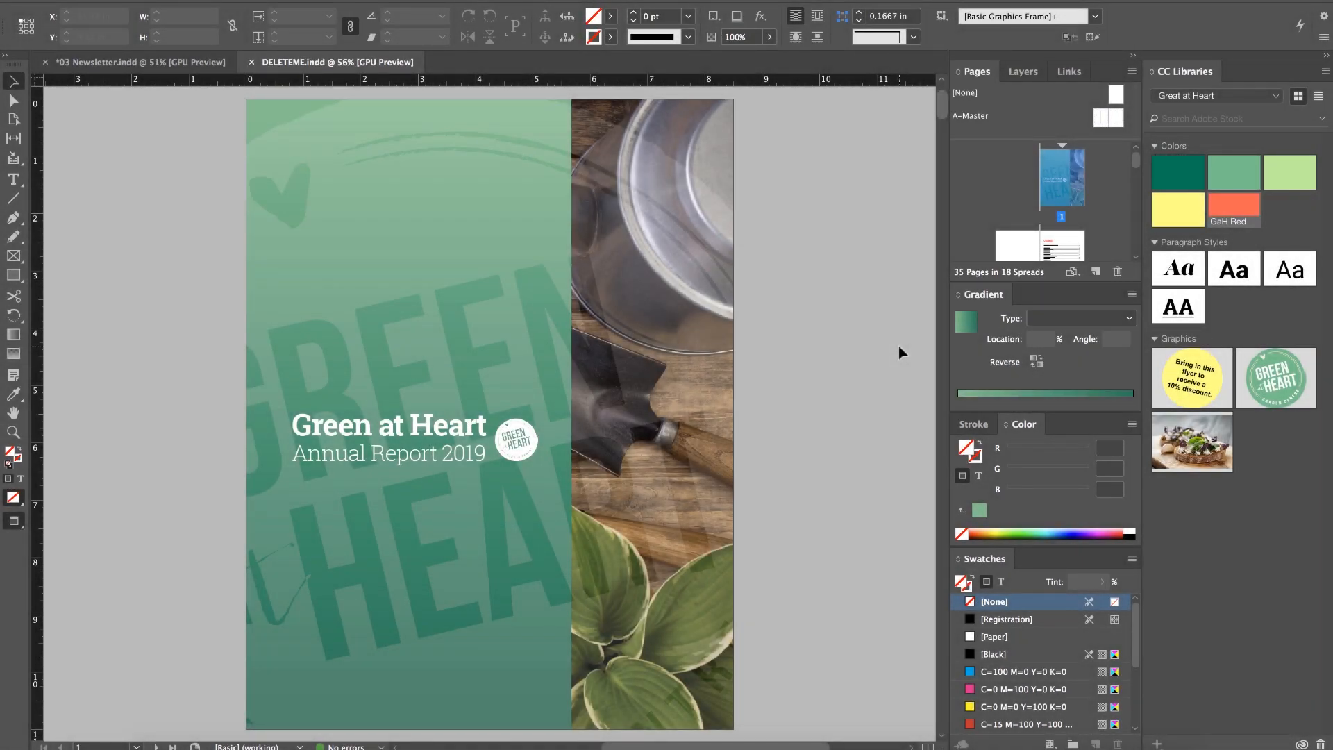
- Jump to page 30 of DELETEME.indd through the Go to Page dialog
scroll("down", 3)
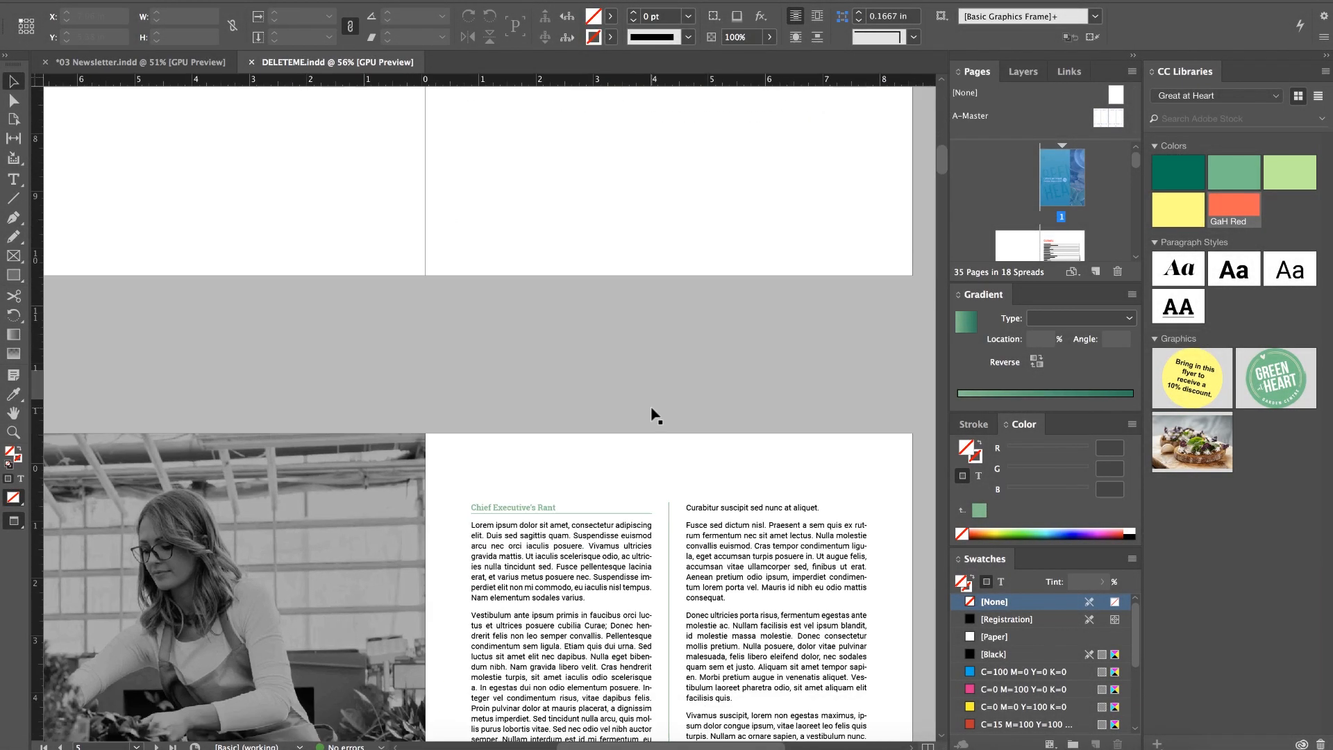
scroll("up", 3)
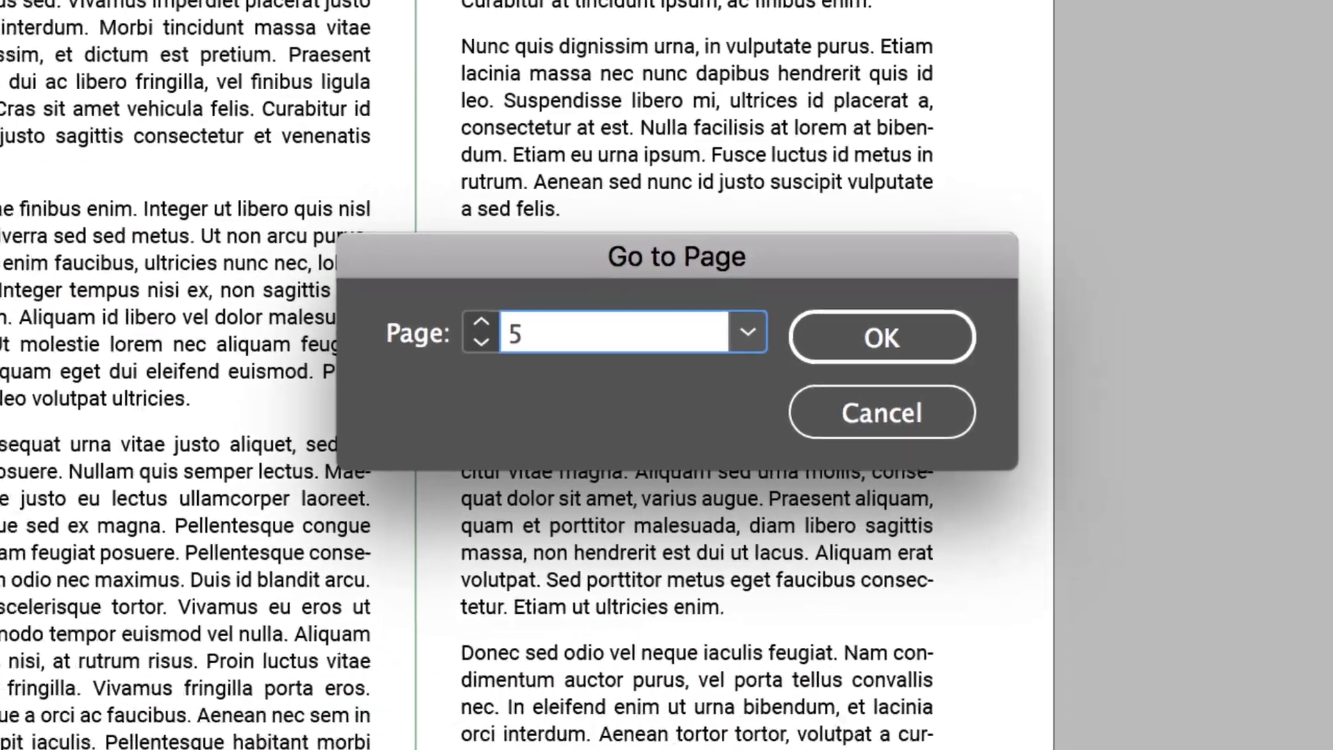
left_click(879, 337)
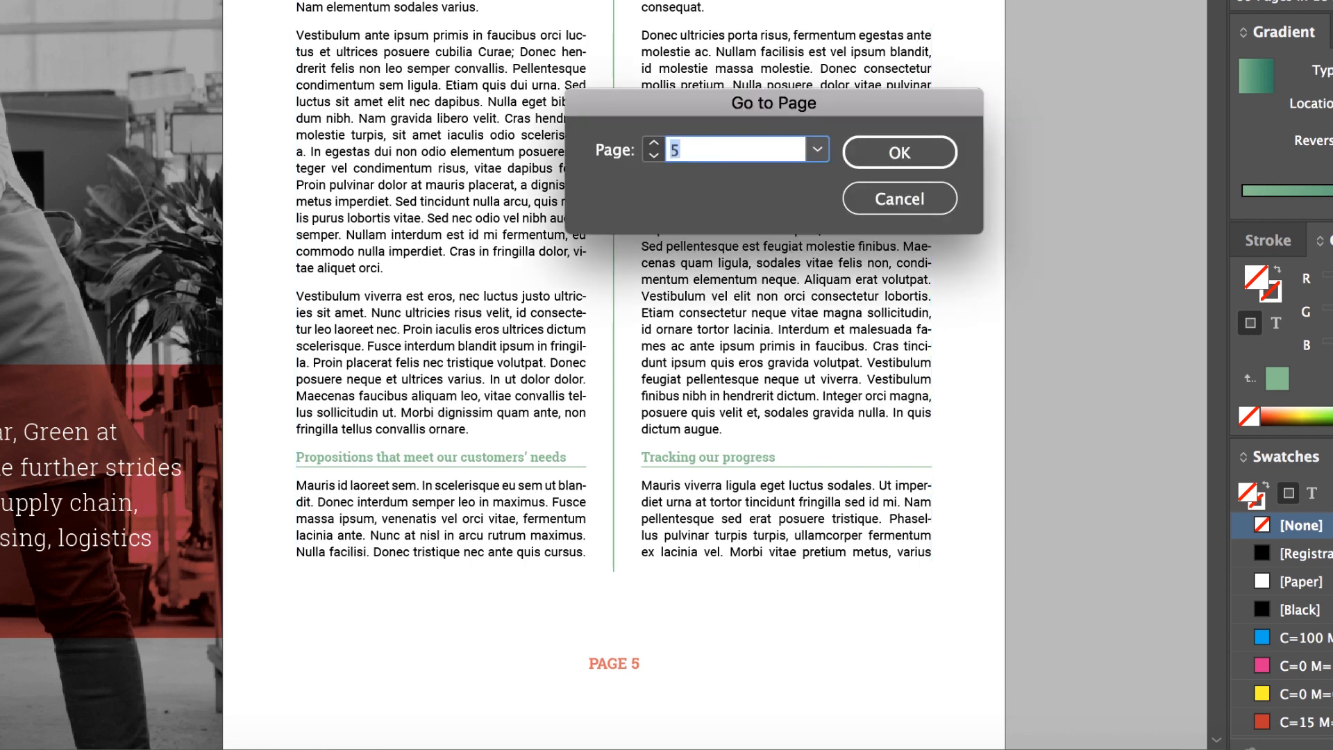
type("30")
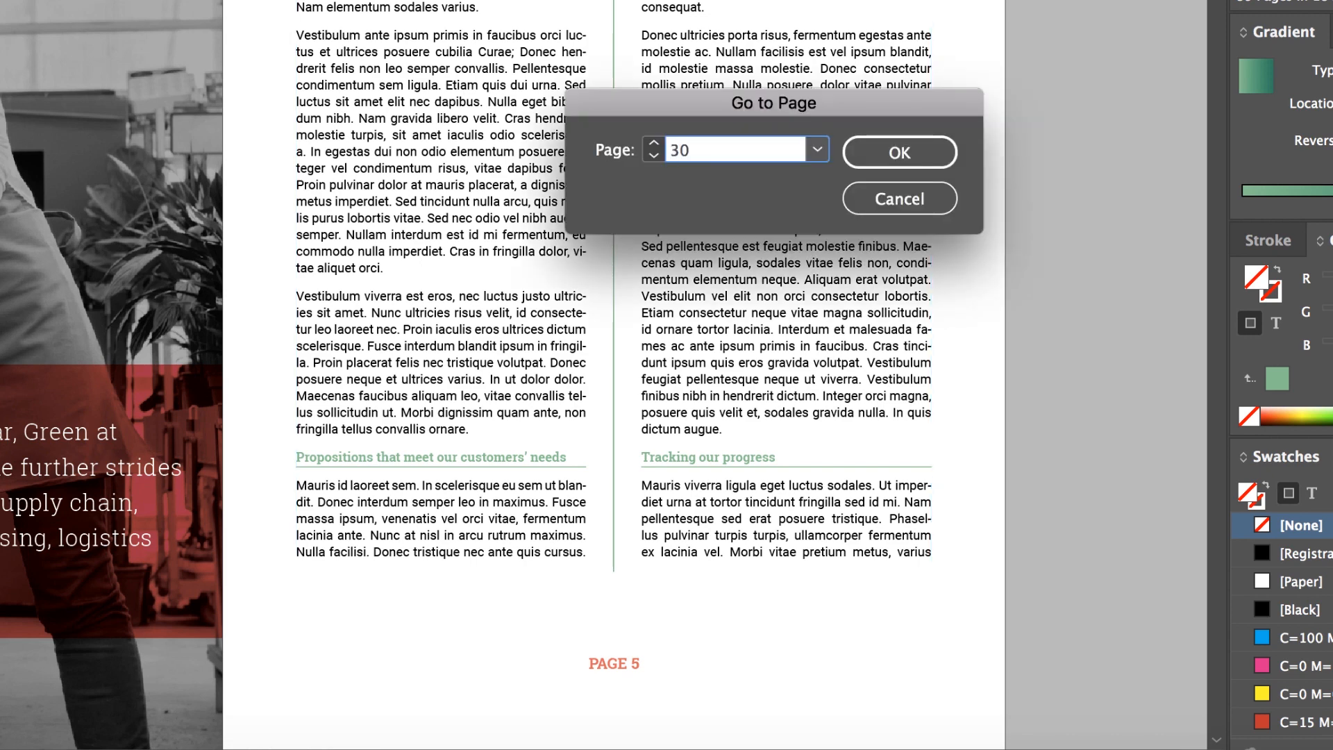
left_click(898, 152)
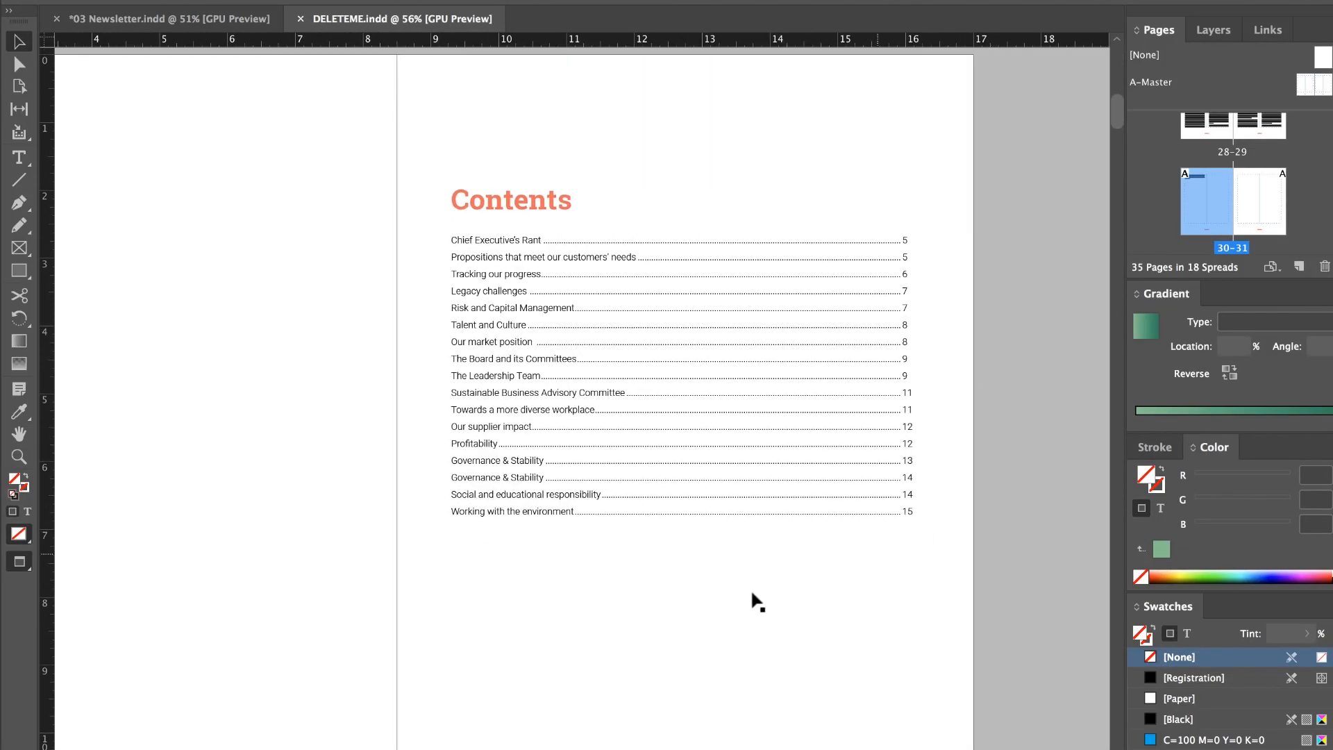
- Split the report window and bring the Our supplier impact section into the right pane
left_click(681, 357)
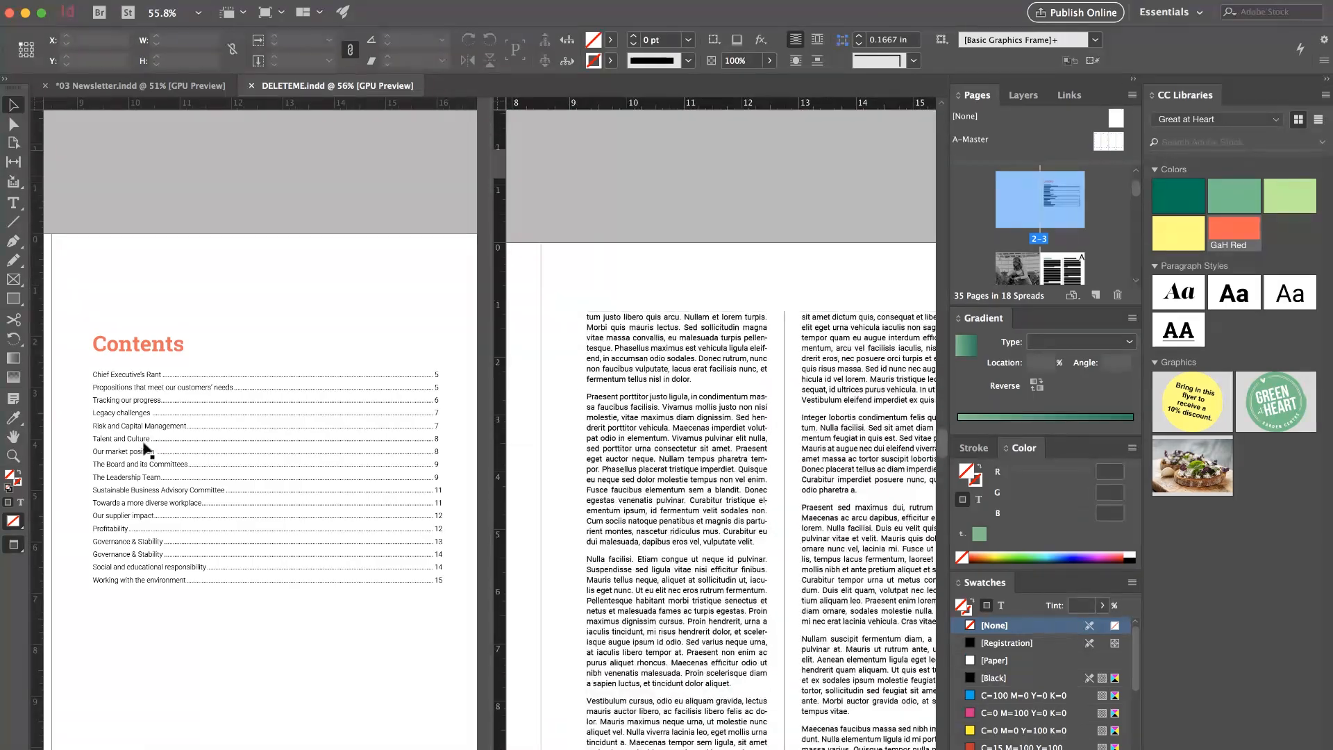
scroll("down", 3)
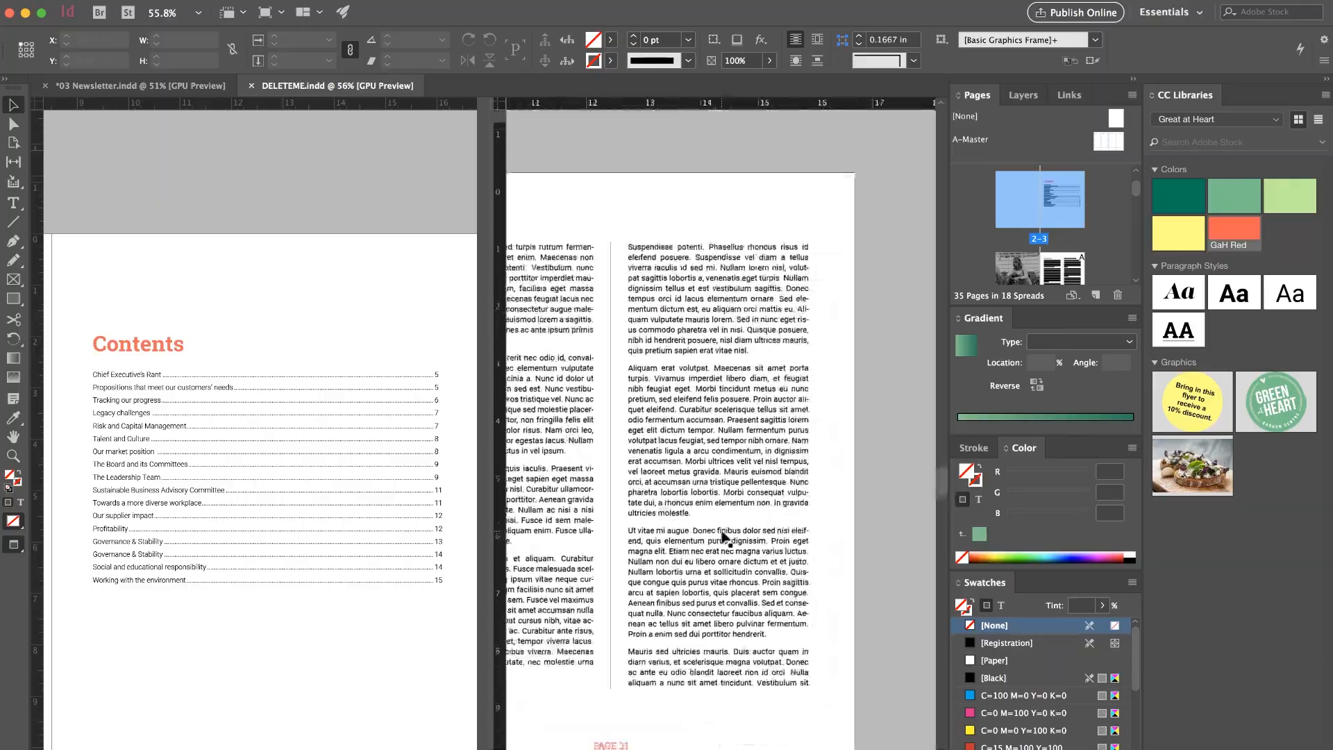
scroll("down", 3)
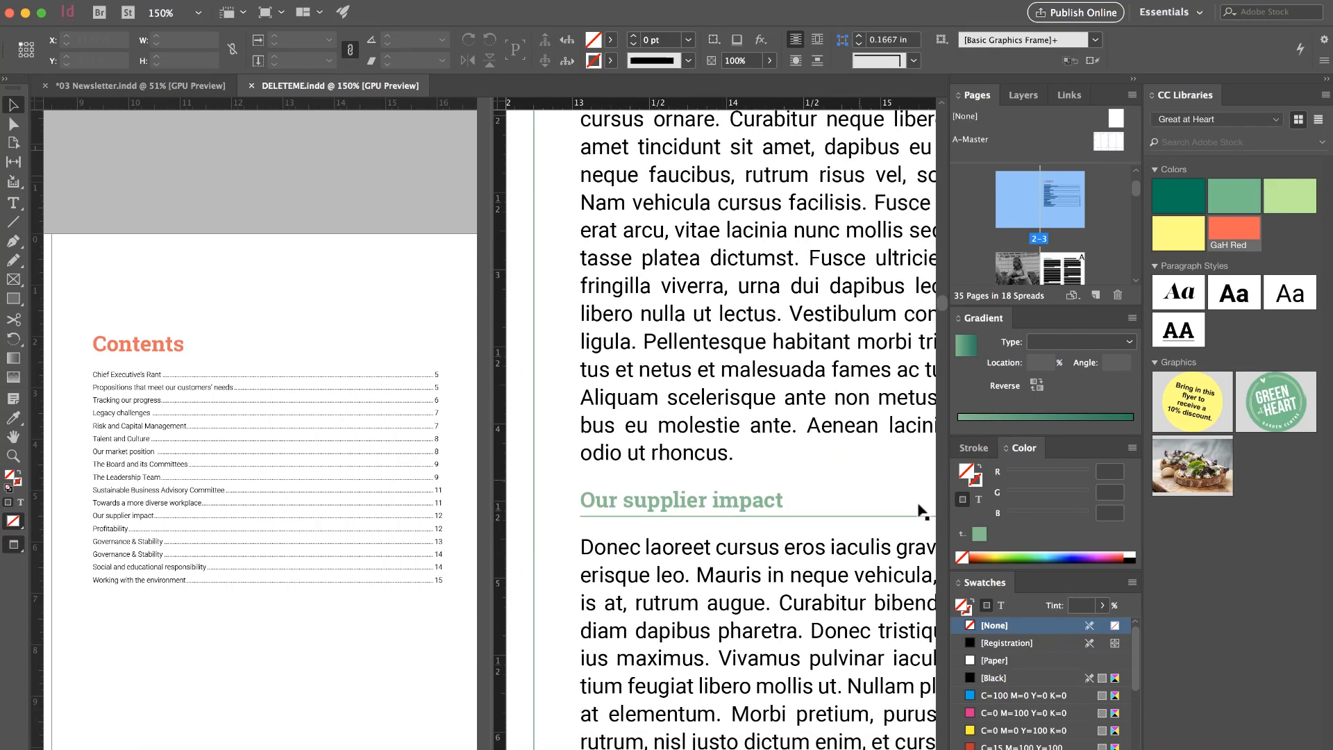
mouse_move(330, 350)
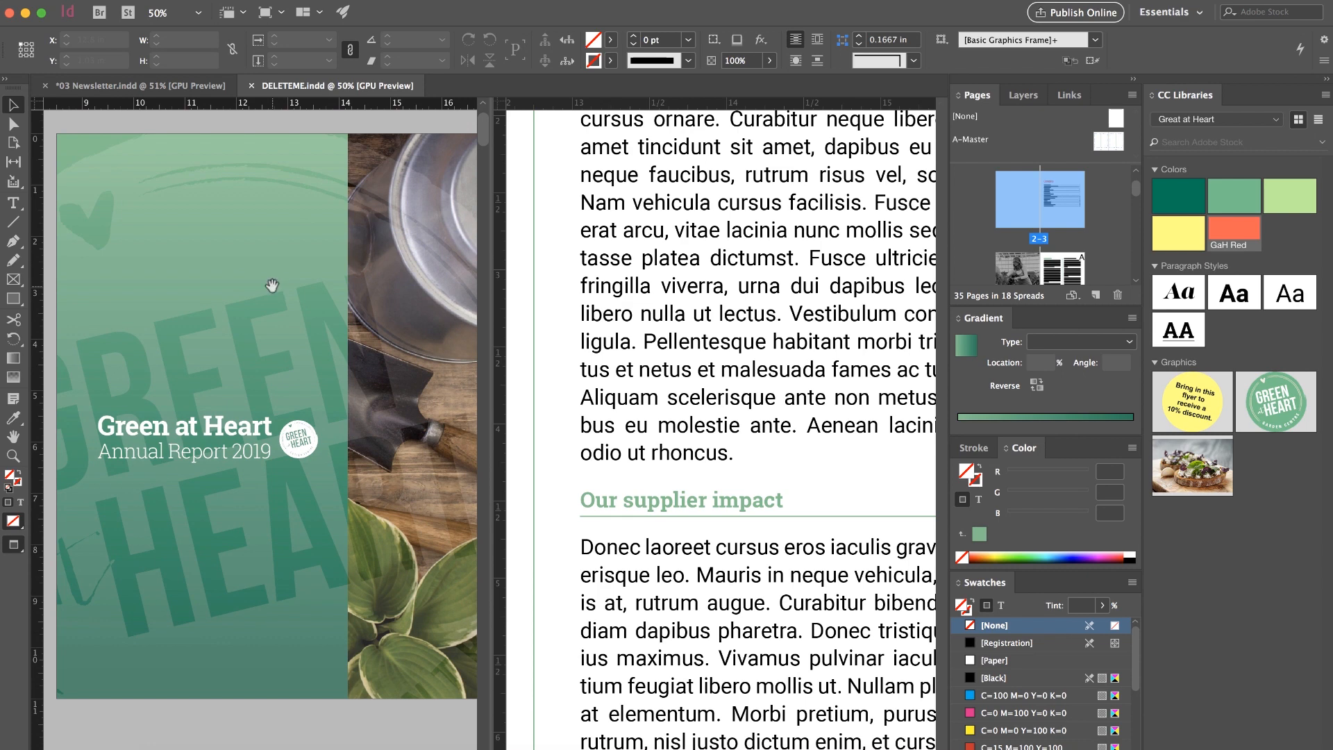
- Move both split panes to the Green at Heart Annual Report 2019 cover
scroll("down", 3)
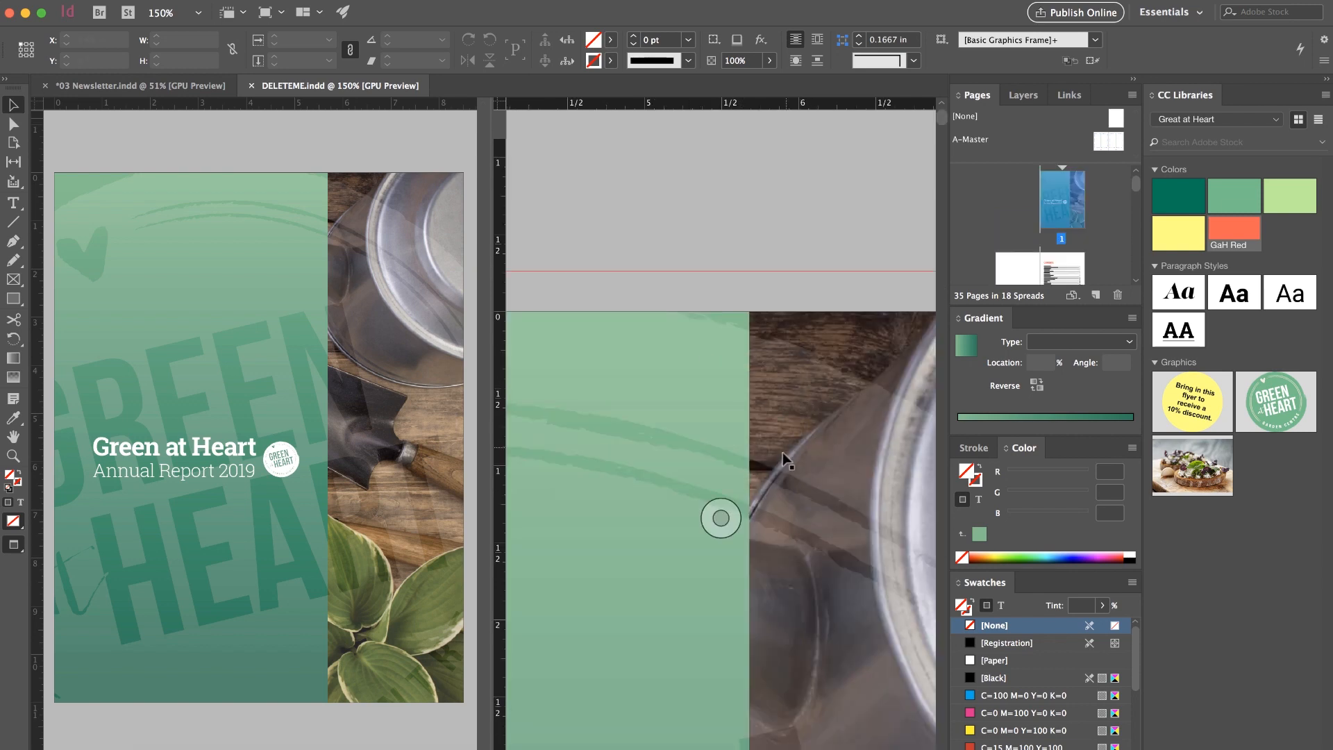
scroll("down", 3)
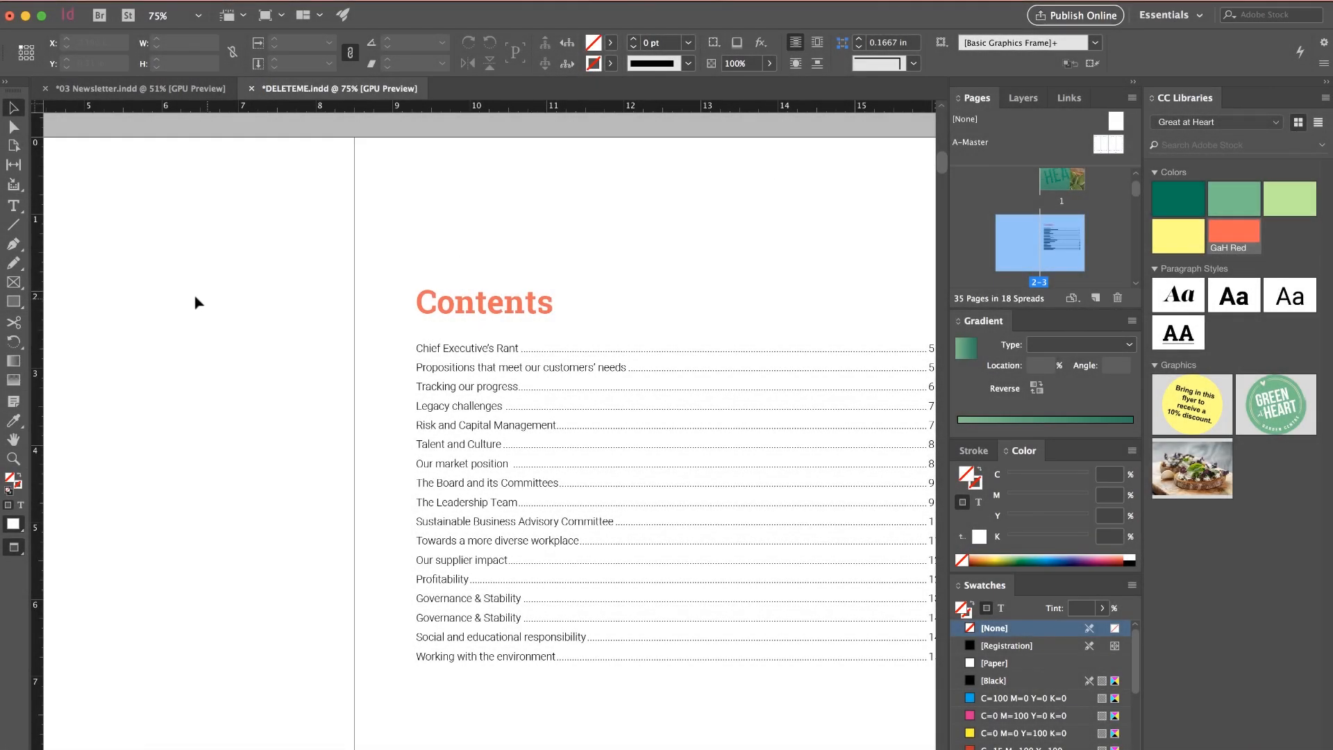
mouse_move(637, 222)
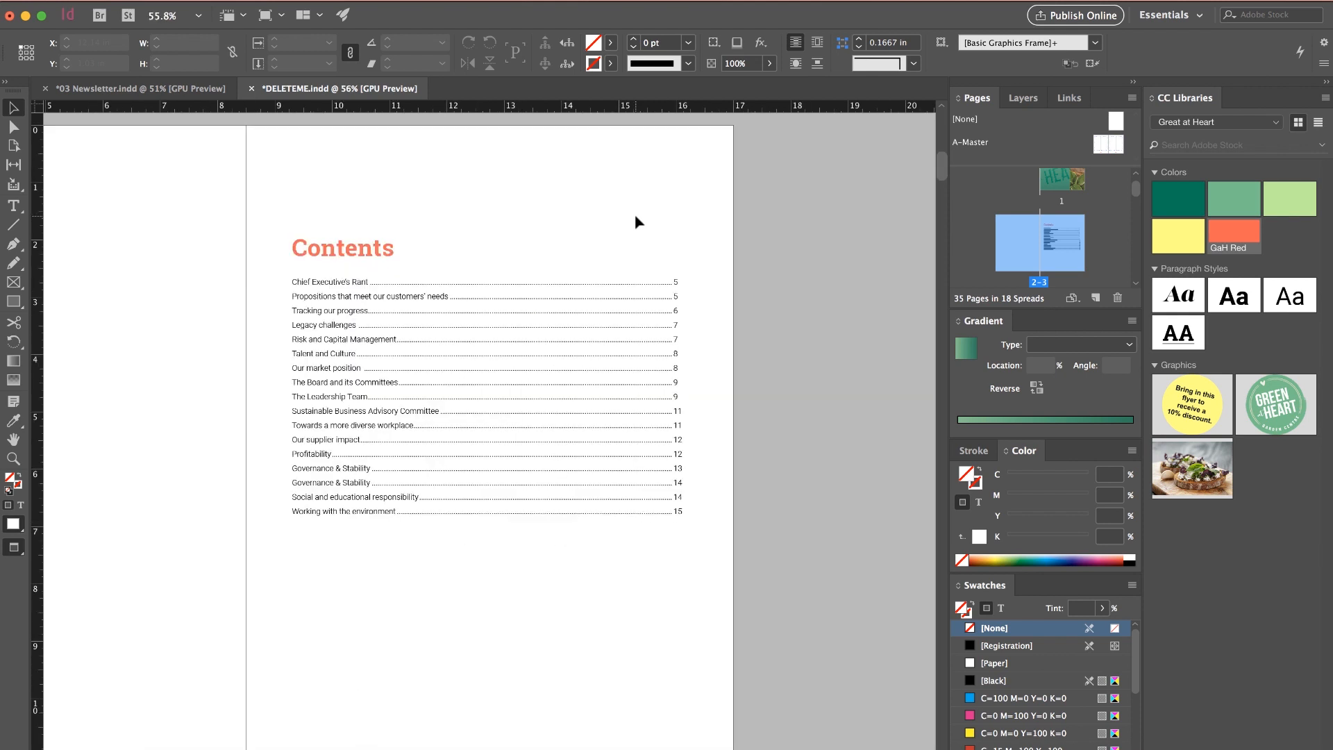
- Fit the Contents spread in the window, then scroll on to the page 4–5 spread
left_click(595, 382)
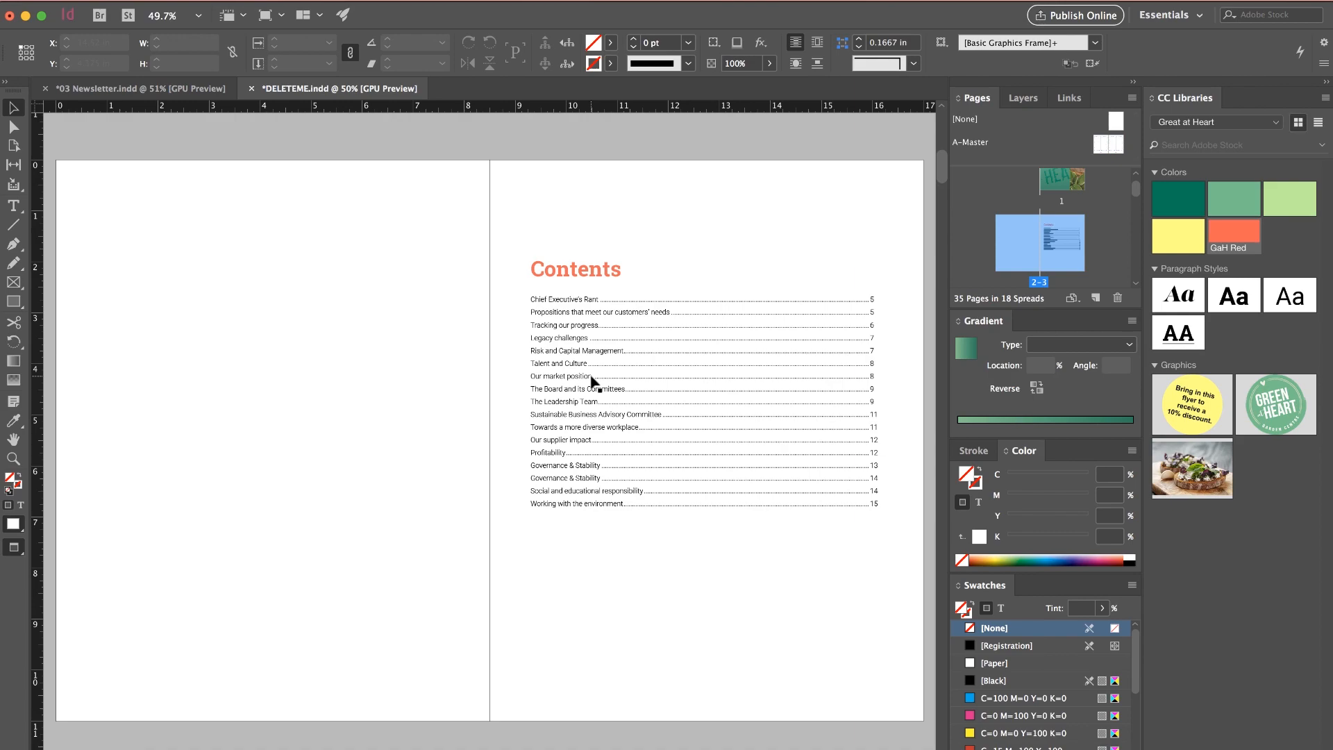
scroll("down", 3)
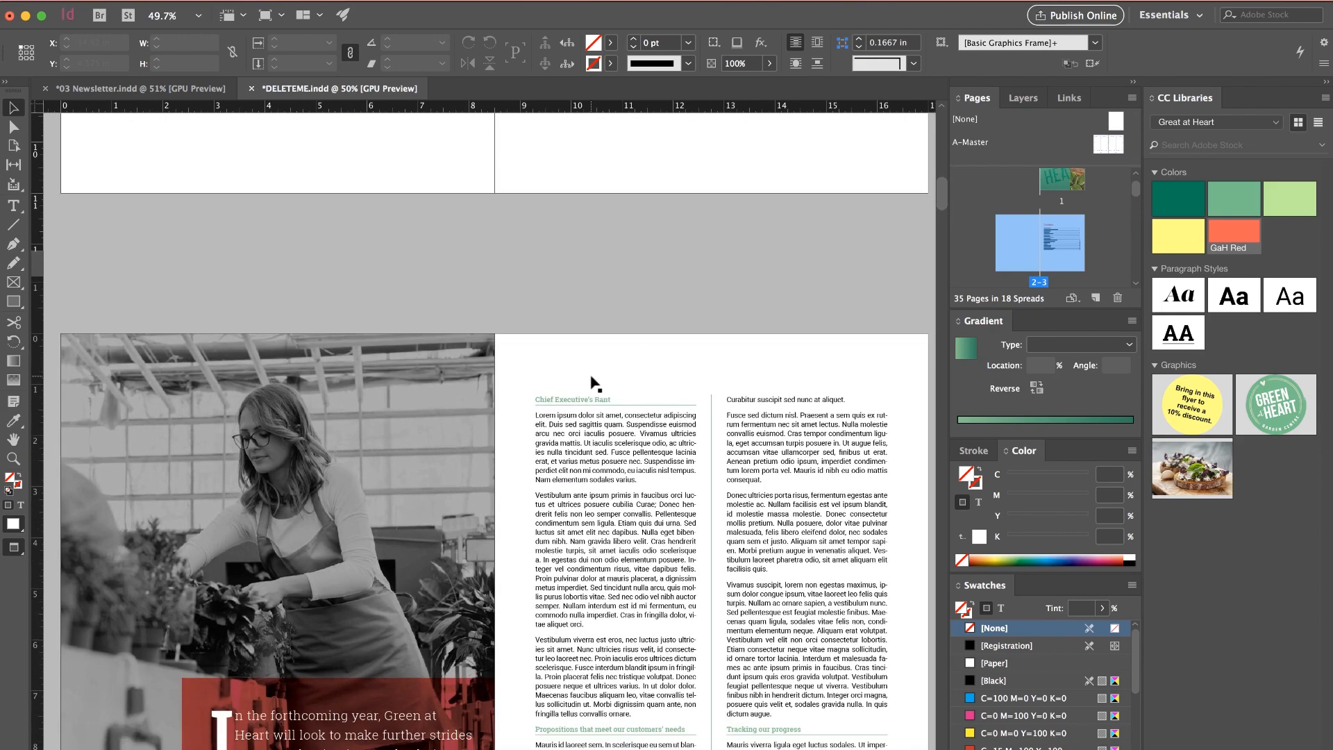
scroll("down", 3)
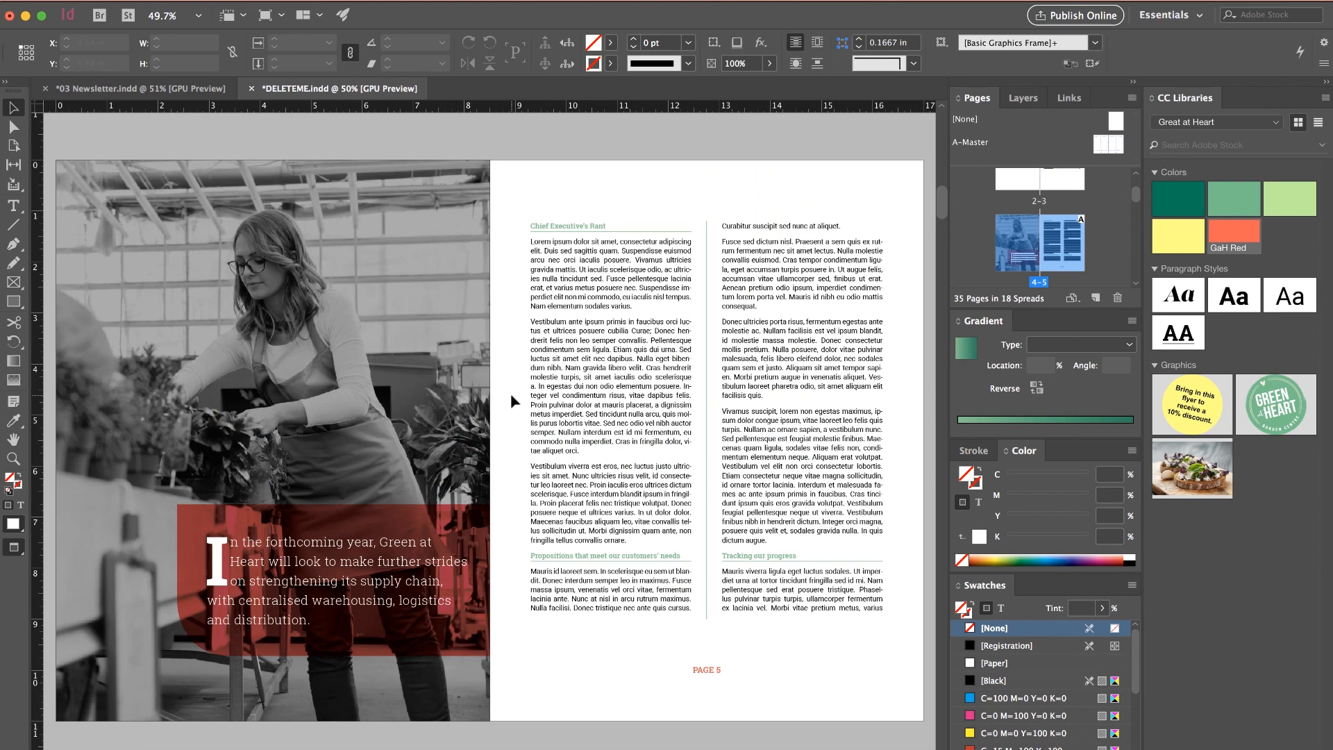
scroll("down", 3)
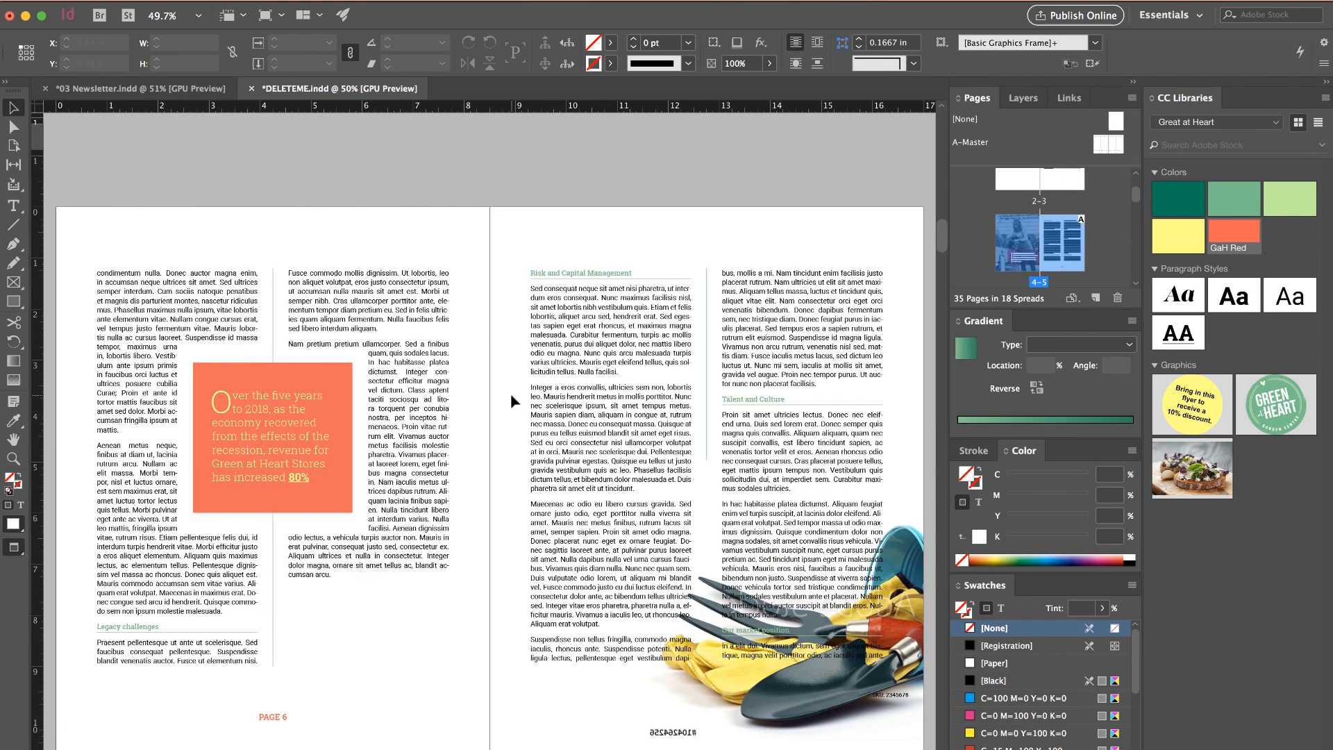
- Scroll down to the spread with The Leadership Team and Sustainable Business Advisory Committee
scroll("down", 3)
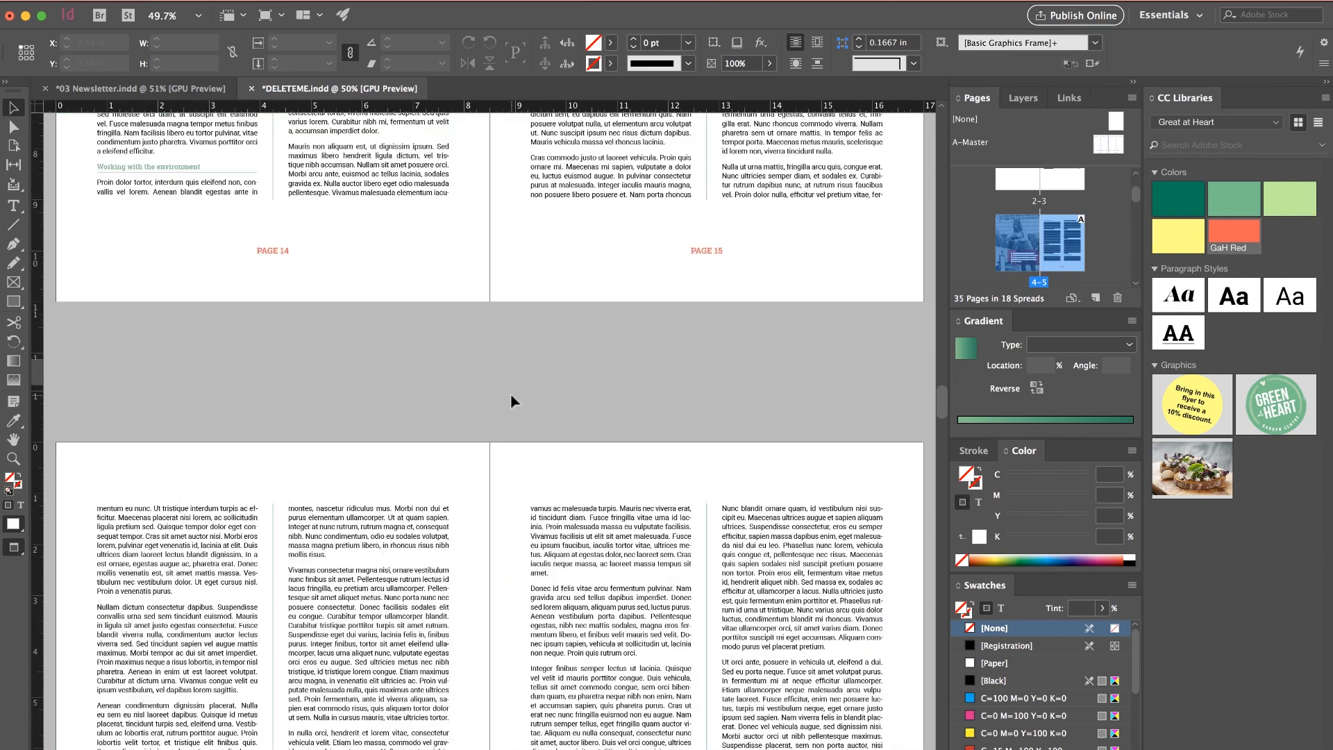
scroll("down", 3)
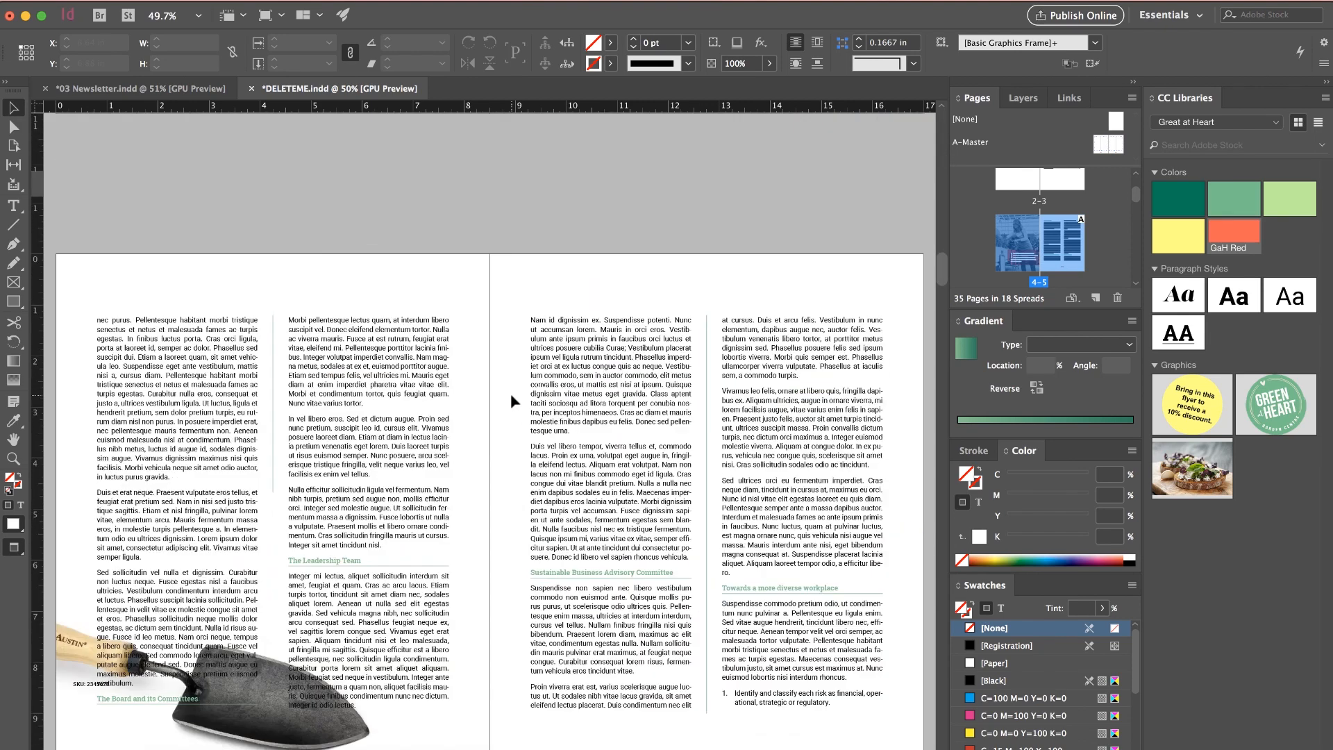
scroll("down", 3)
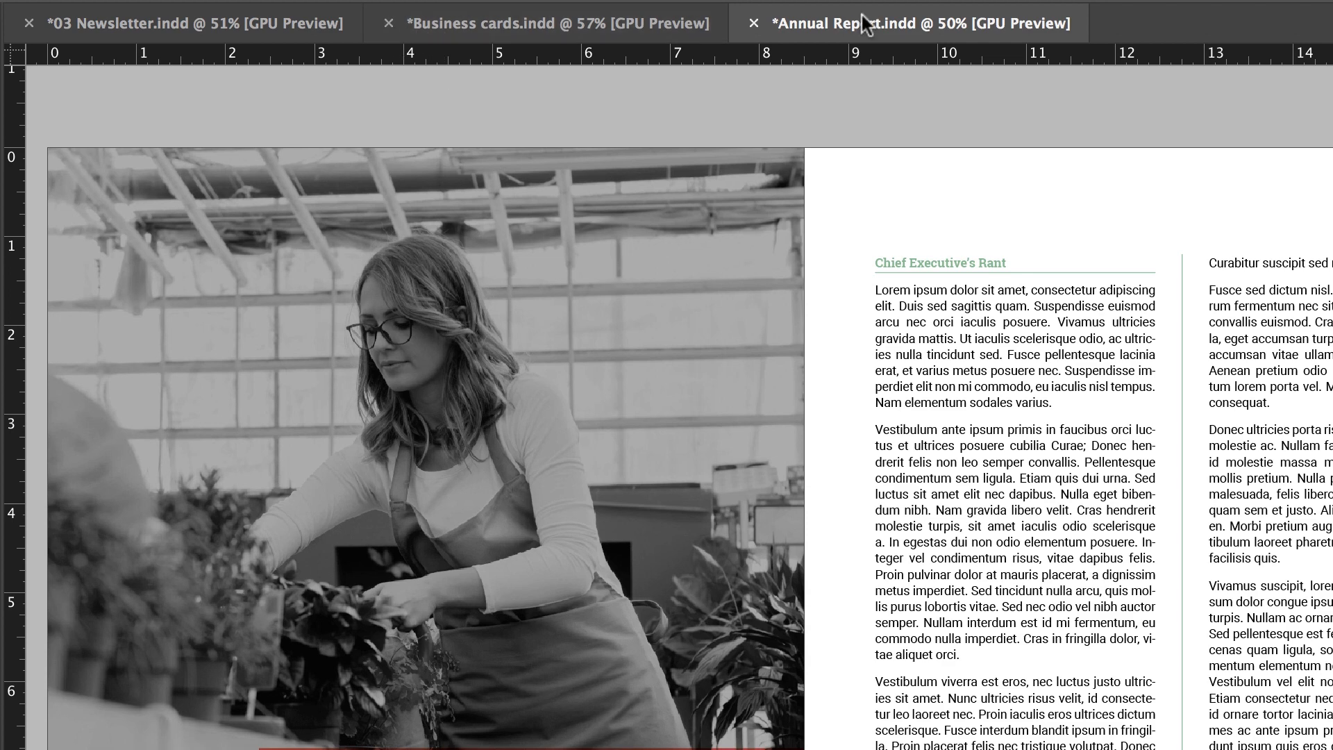
mouse_move(935, 152)
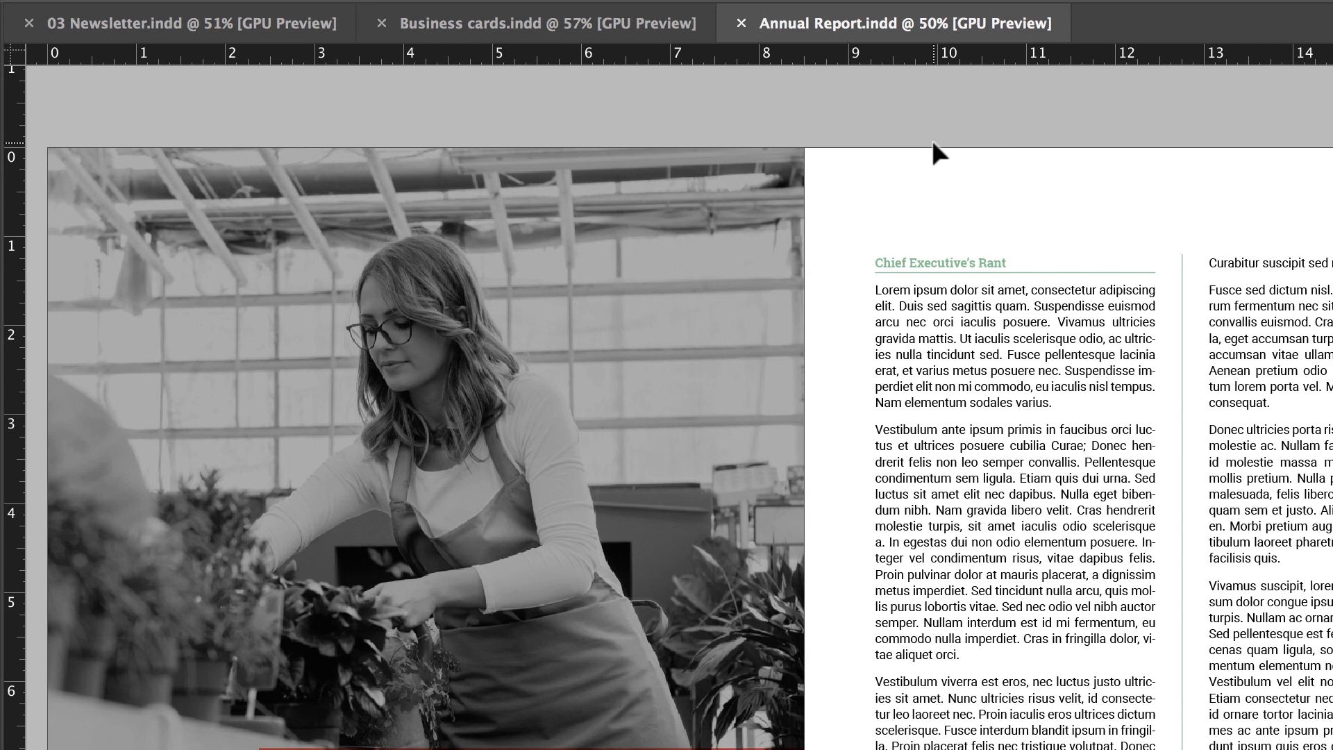
mouse_move(500, 113)
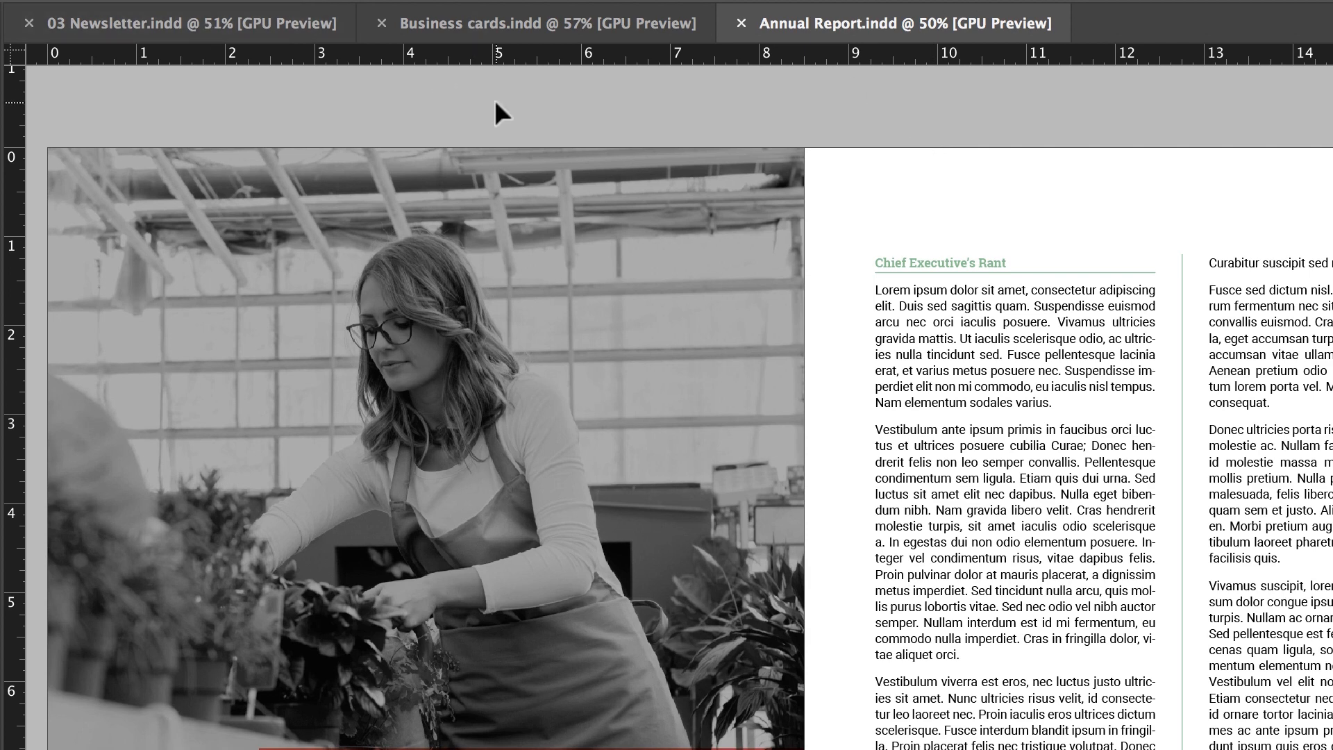
- Close the business cards, annual report and newsletter documents
left_click(739, 23)
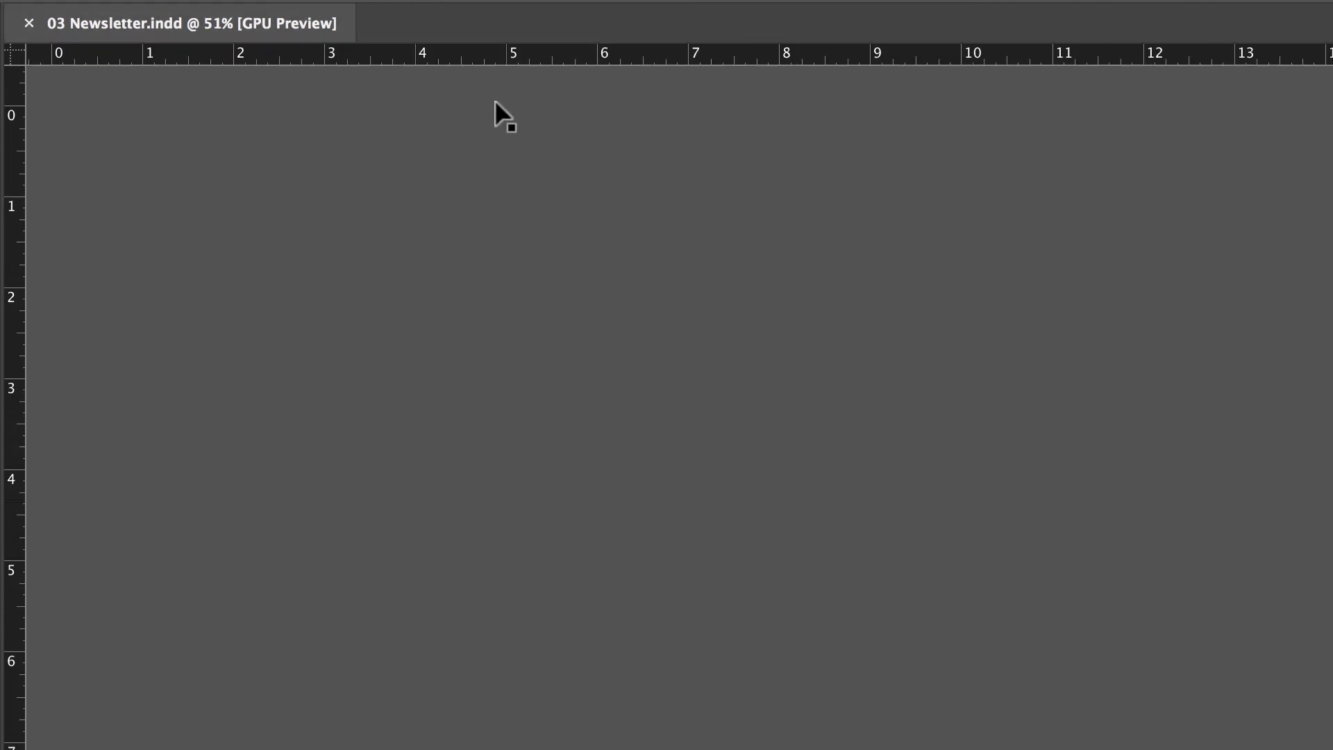
left_click(28, 23)
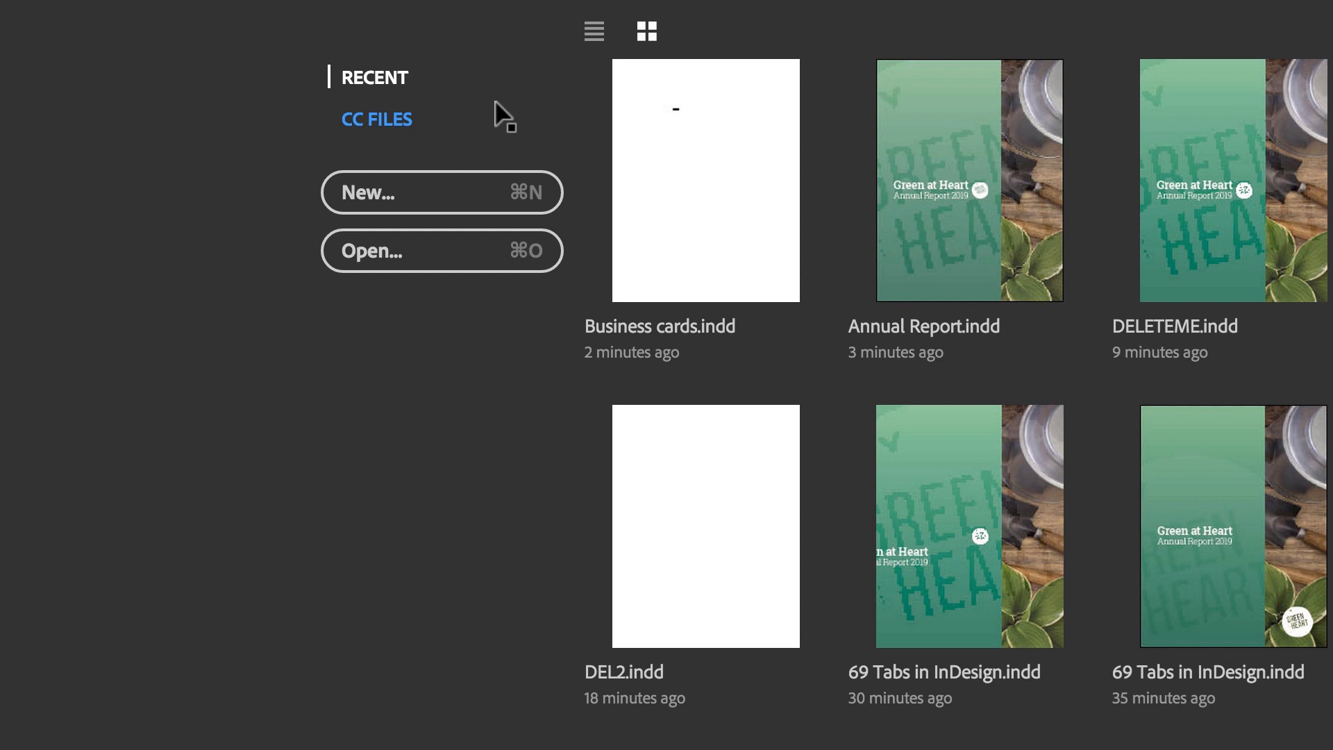
- Reopen the 03 Newsletter Healing Herbs document from the Recent files list
double_click(1230, 178)
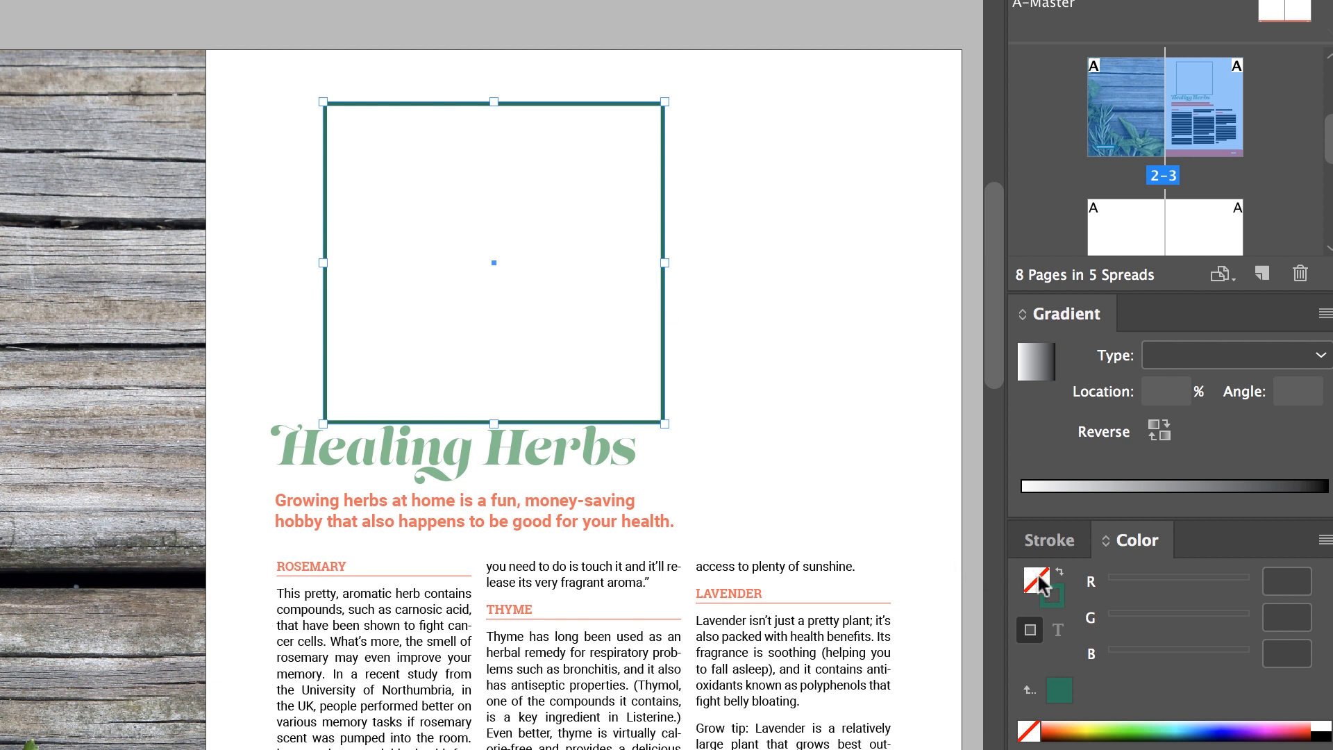
- Zoom in on the coloured rectangles above Healing Herbs and select the orange one
left_click(1060, 592)
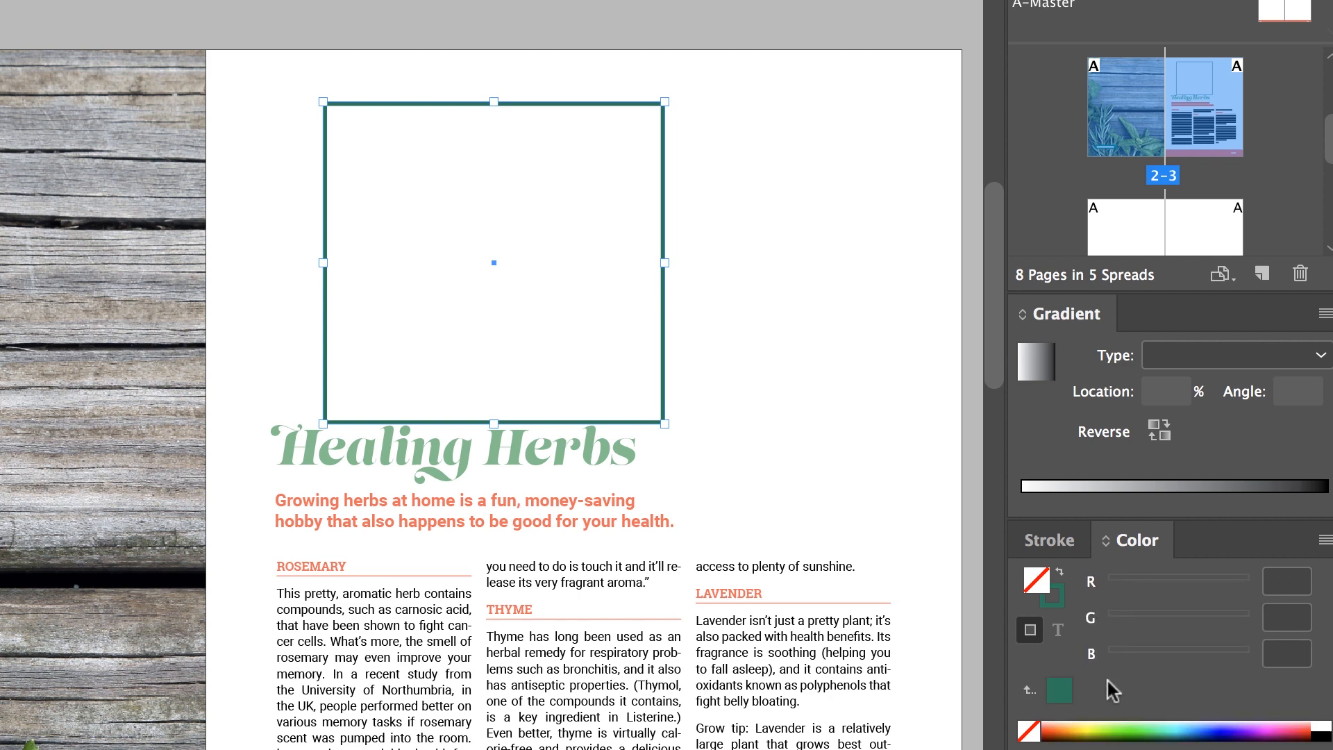
scroll("down", 3)
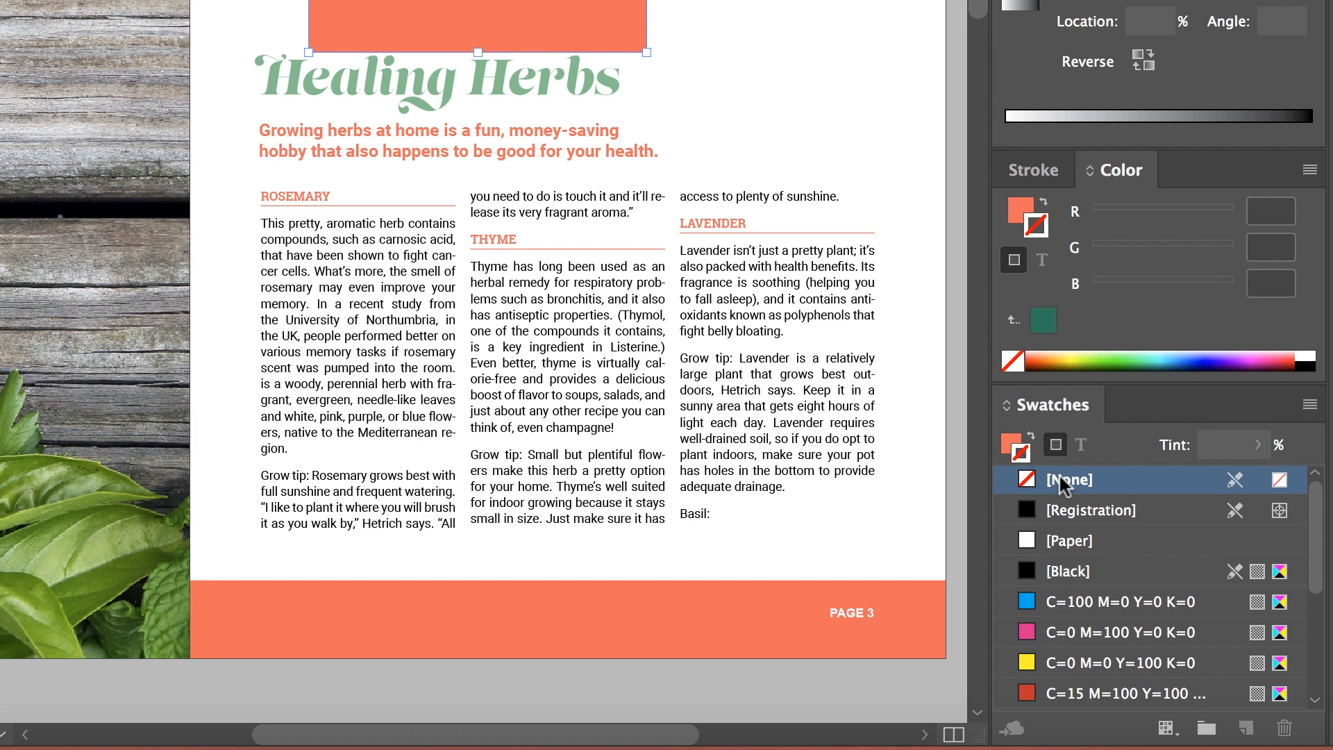
mouse_move(1053, 241)
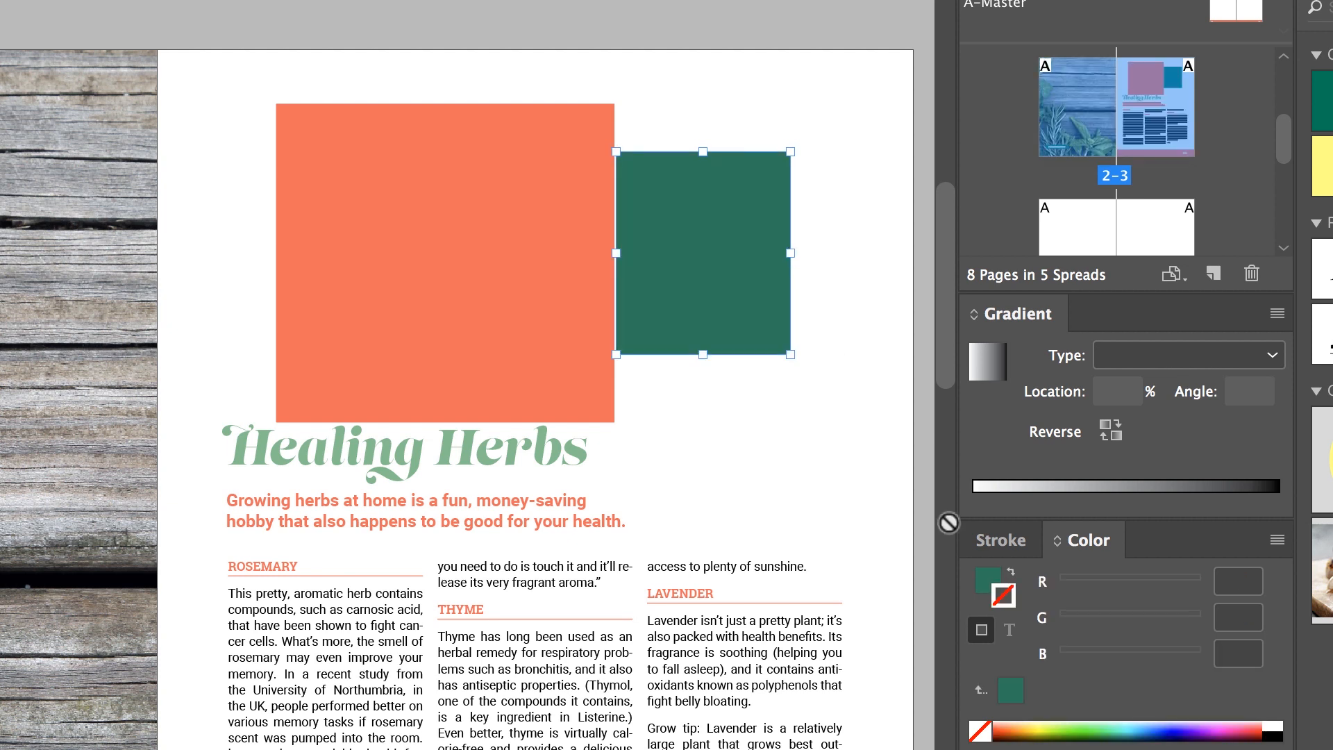
mouse_move(1039, 604)
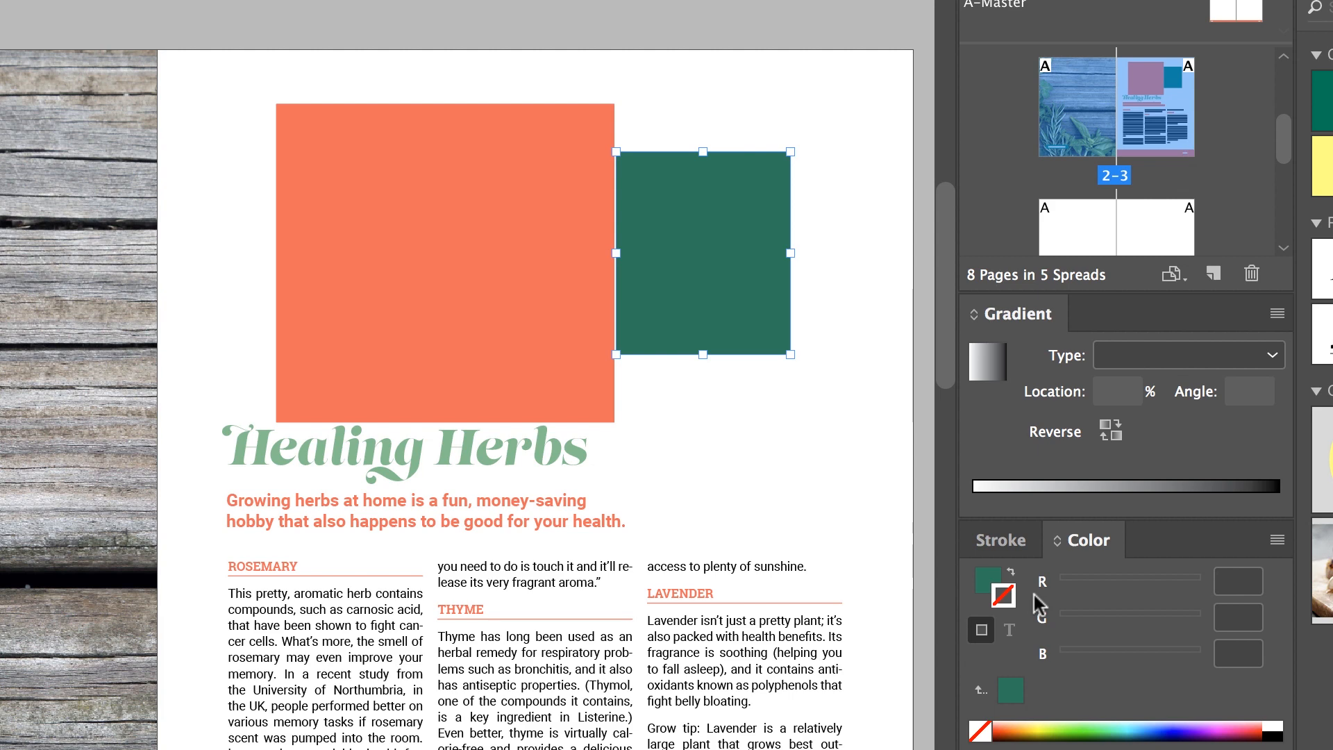
key("Tab")
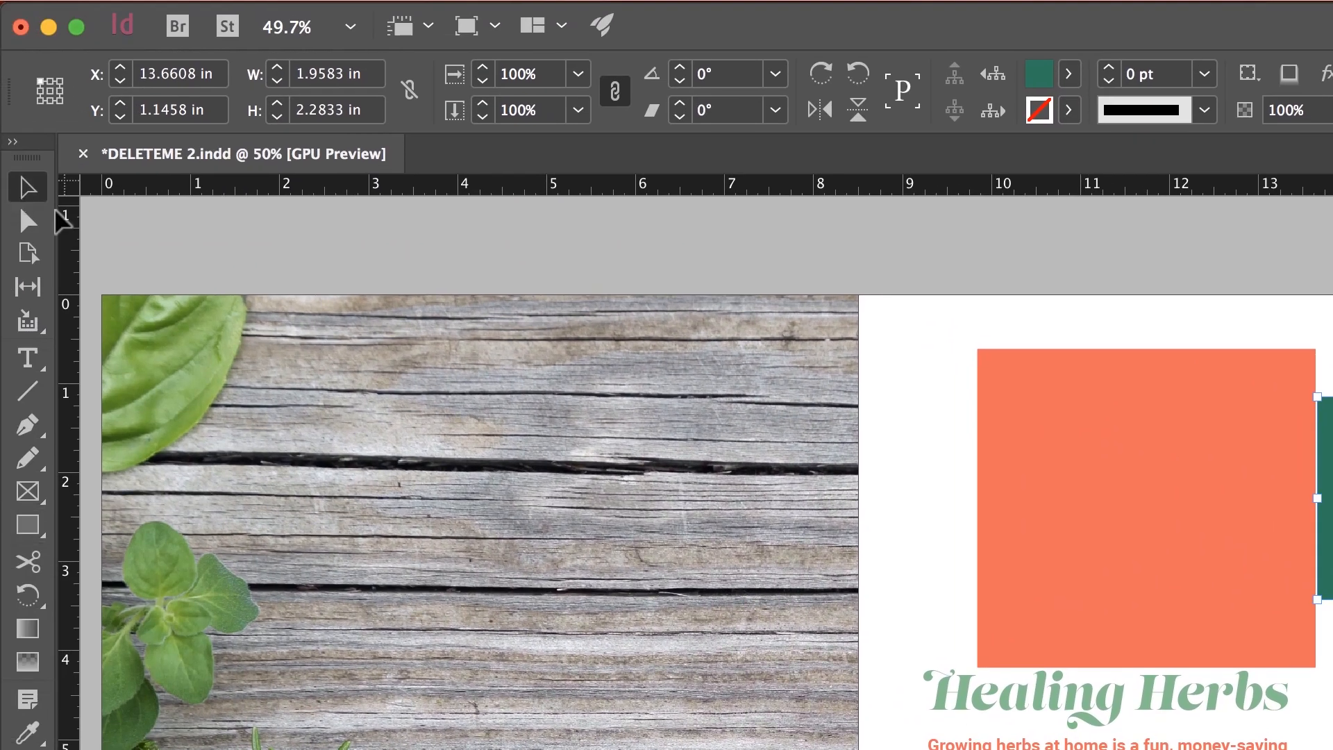
left_click(1148, 510)
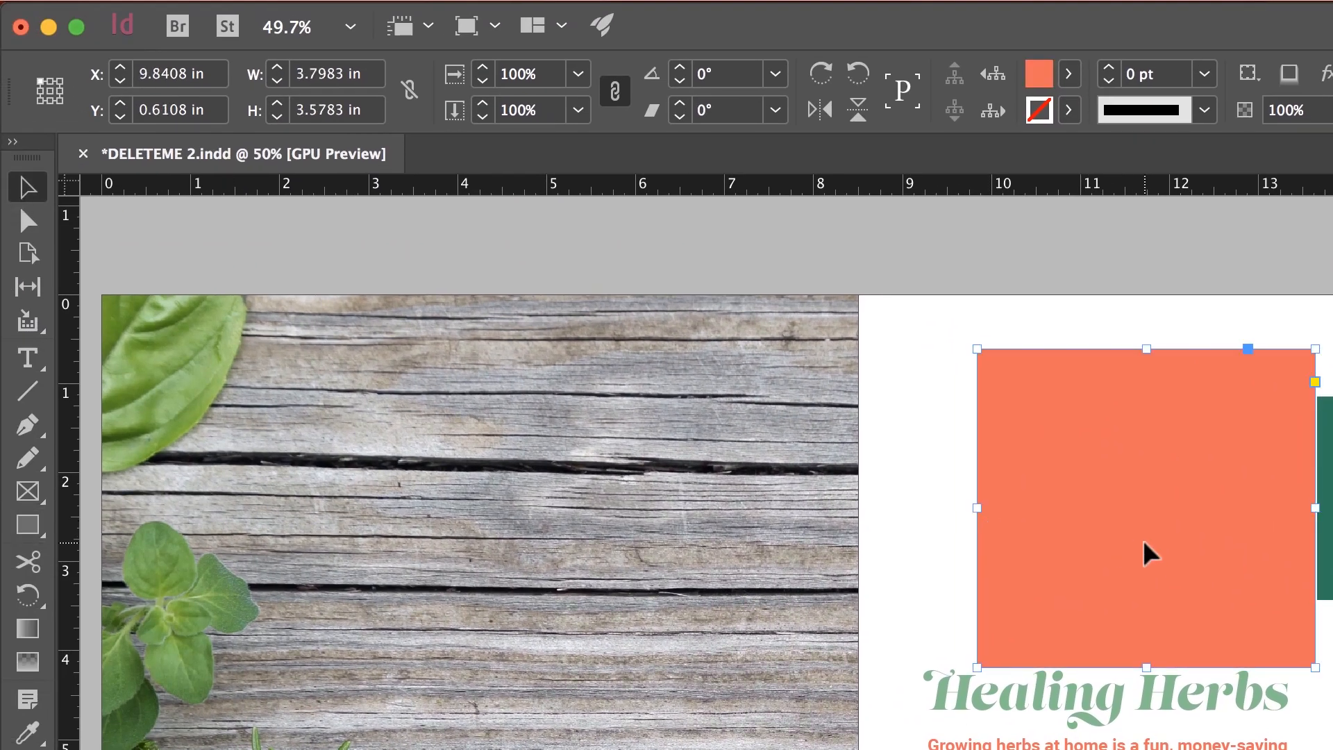
mouse_move(646, 433)
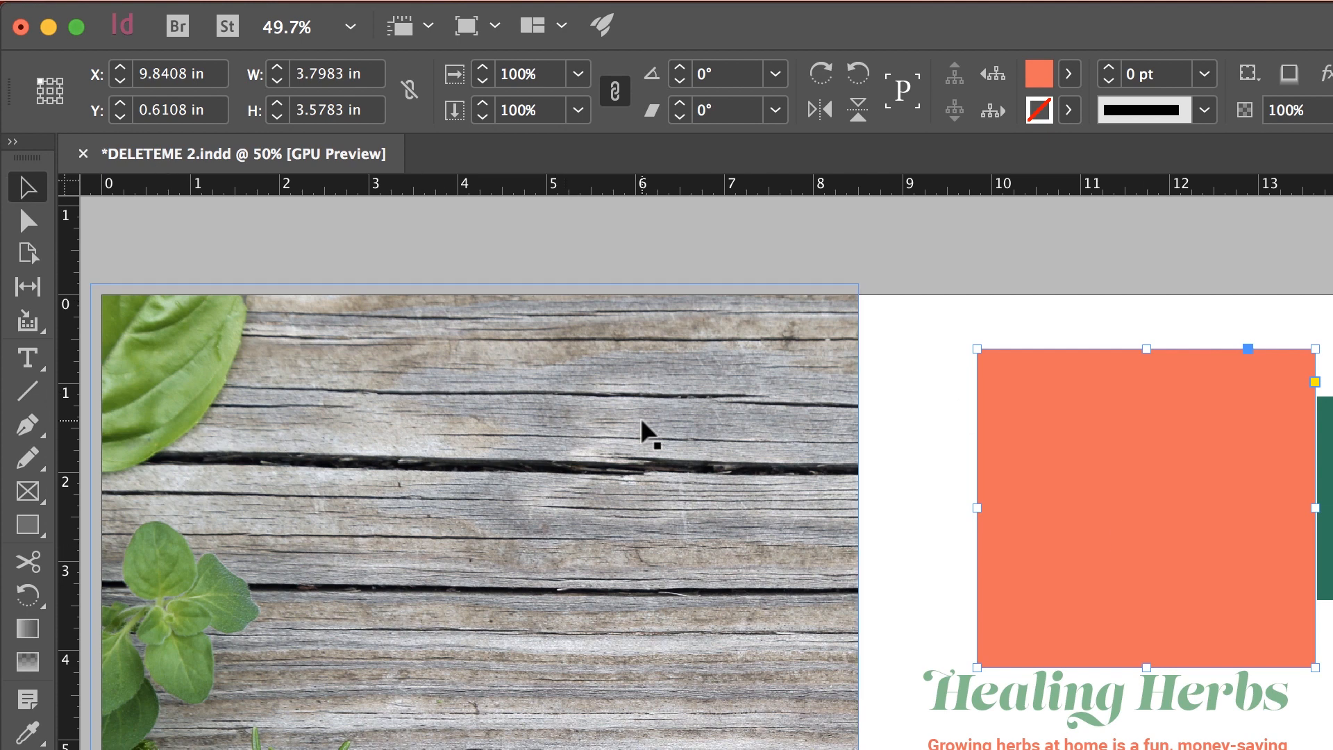
- Switch the orange rectangle to gradient and back to solid orange, then remove the green rectangle's fill
left_click(1039, 73)
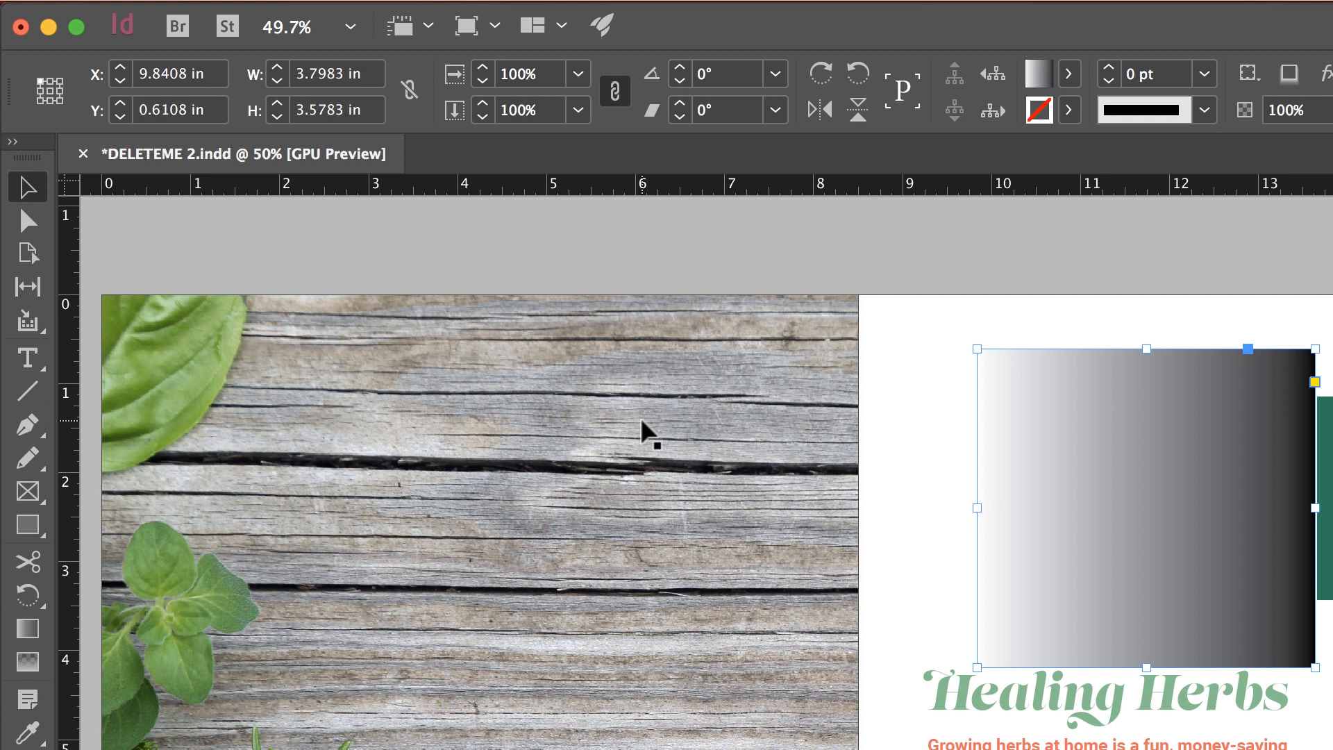
left_click(1037, 74)
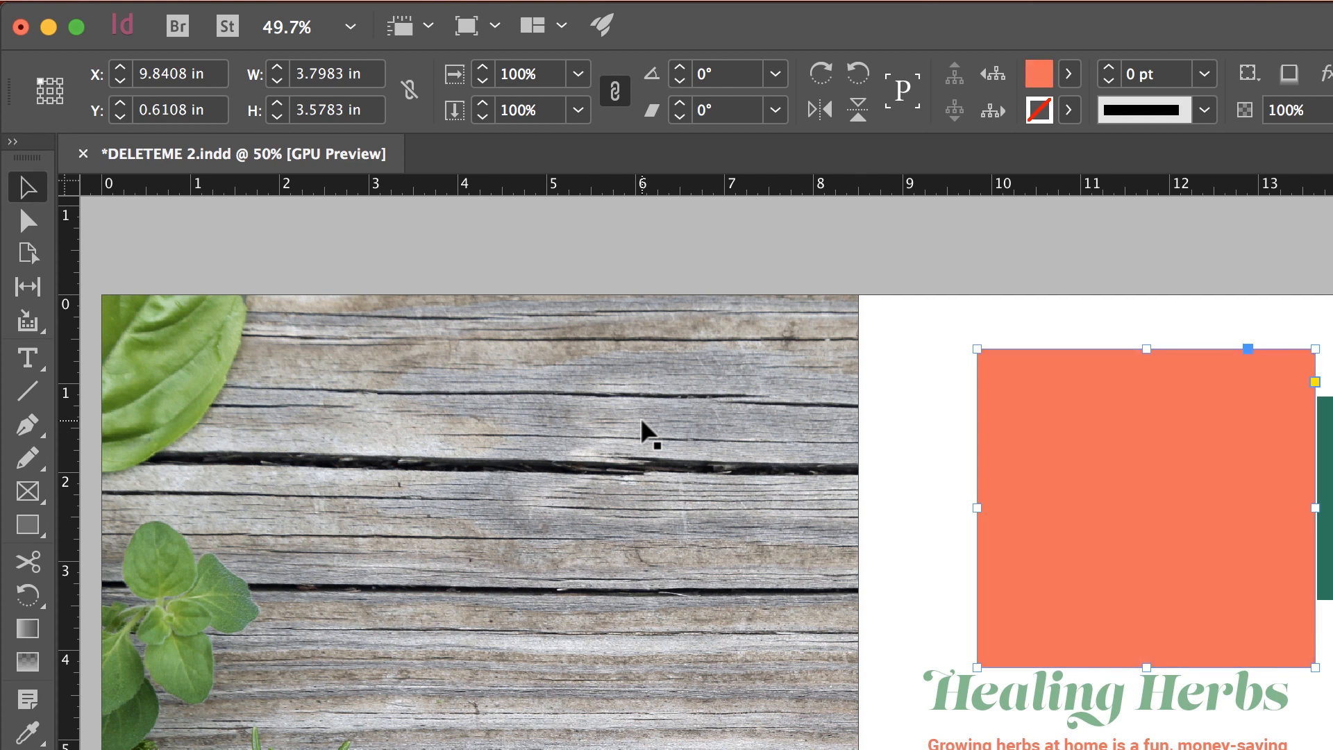
left_click(1038, 75)
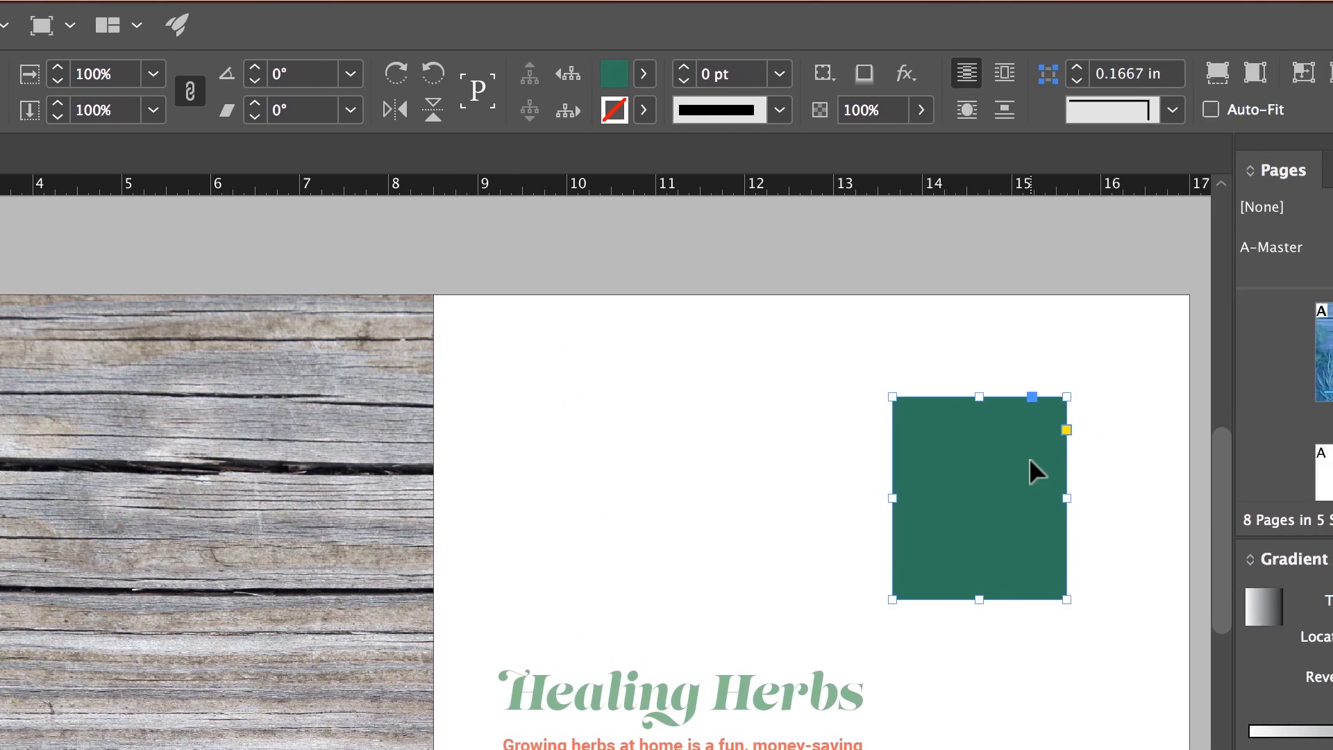
left_click(613, 72)
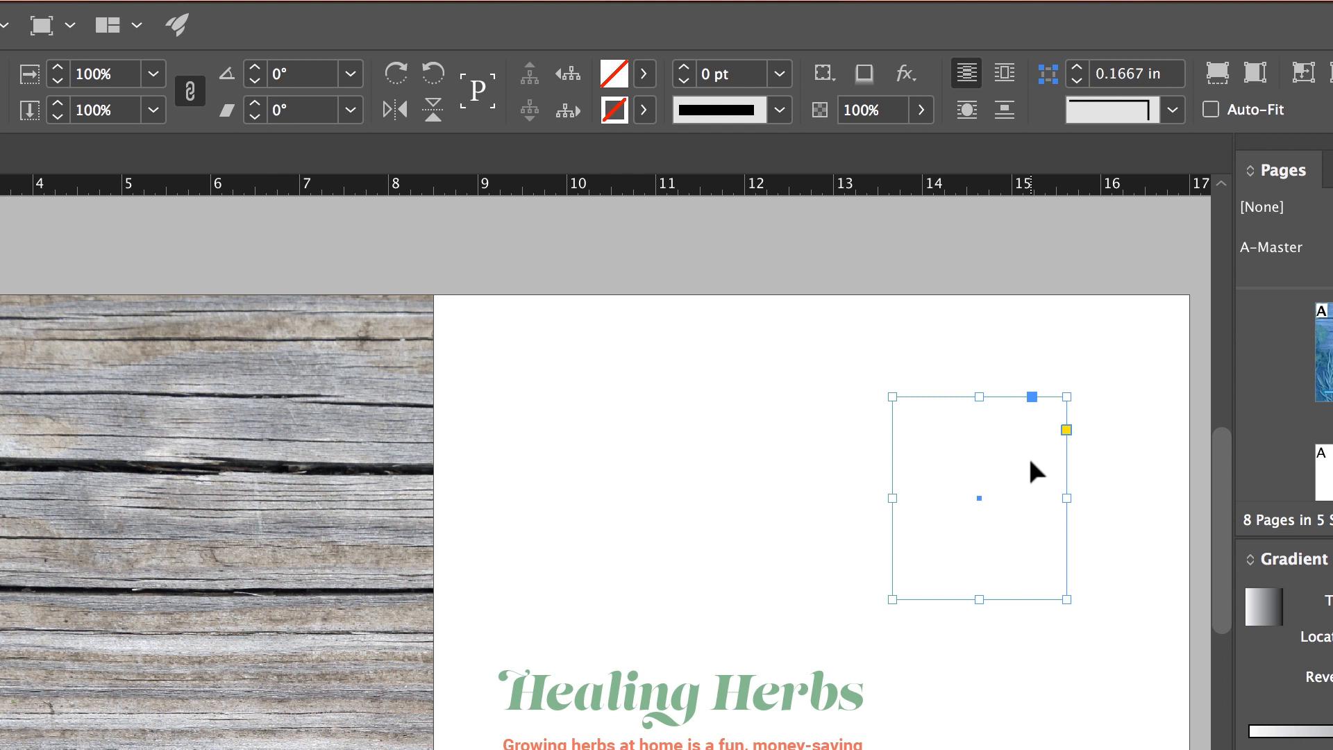
left_click(613, 75)
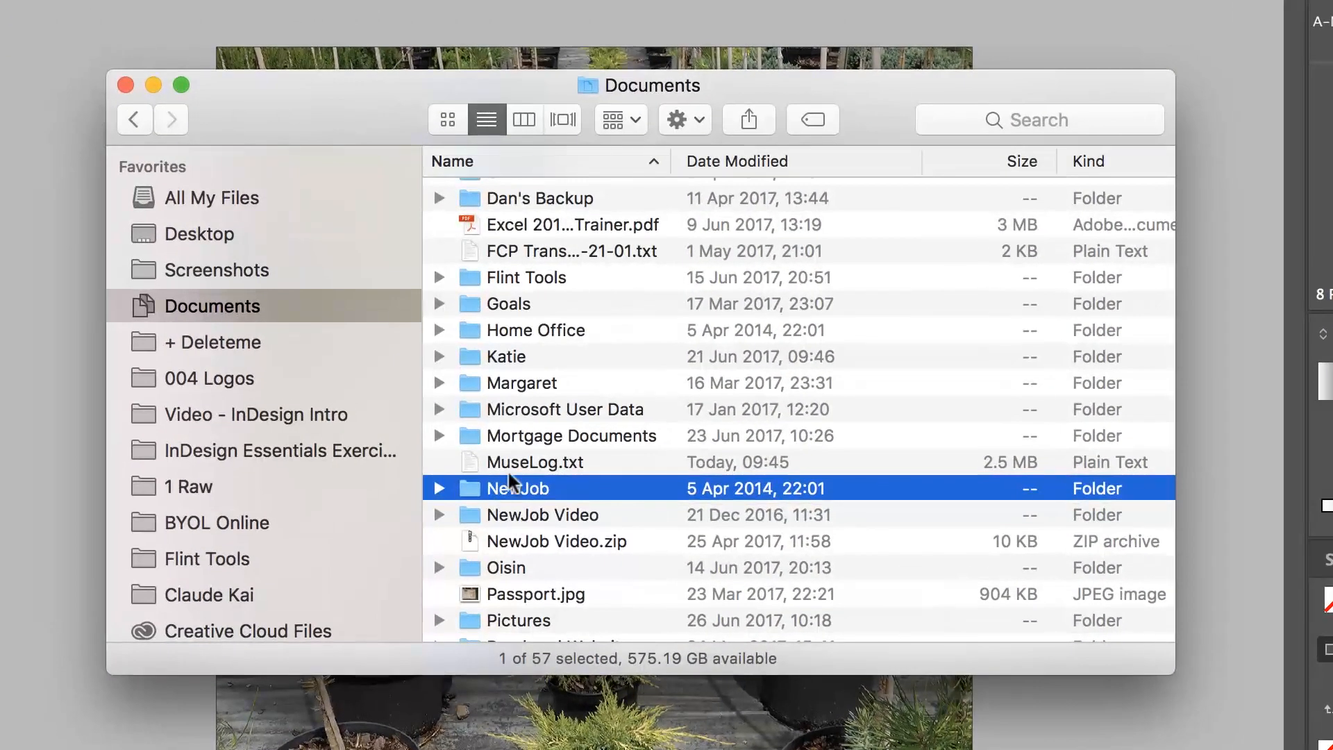
mouse_move(517, 493)
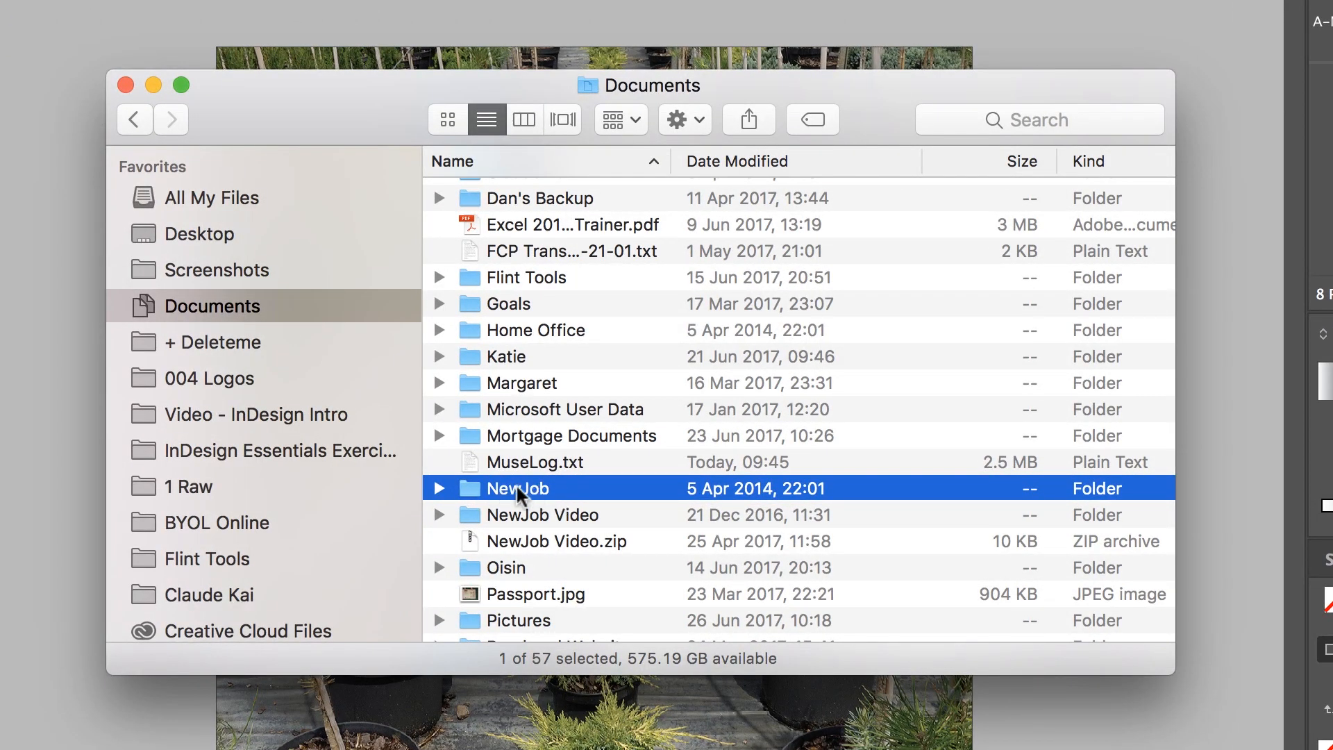
mouse_move(512, 499)
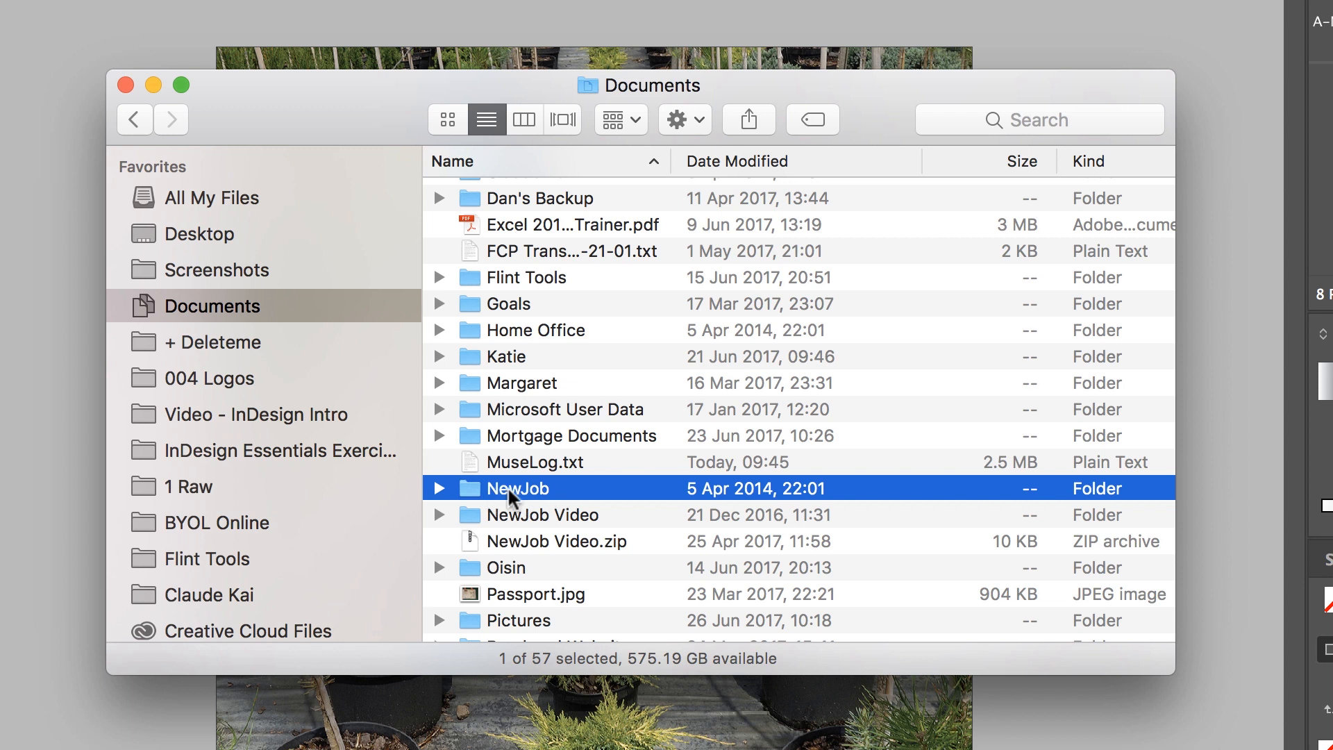
- Open the NewJob folder in Finder to show its seven subfolders
double_click(516, 488)
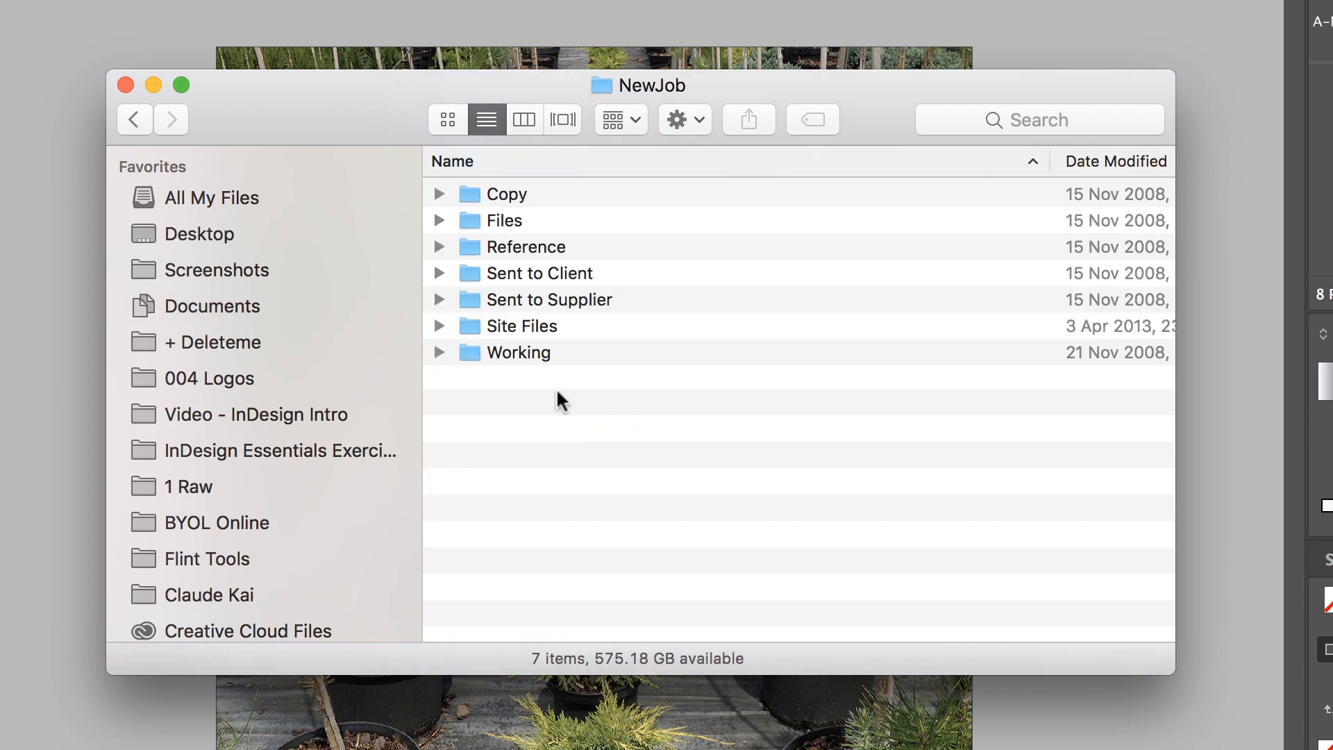
mouse_move(463, 400)
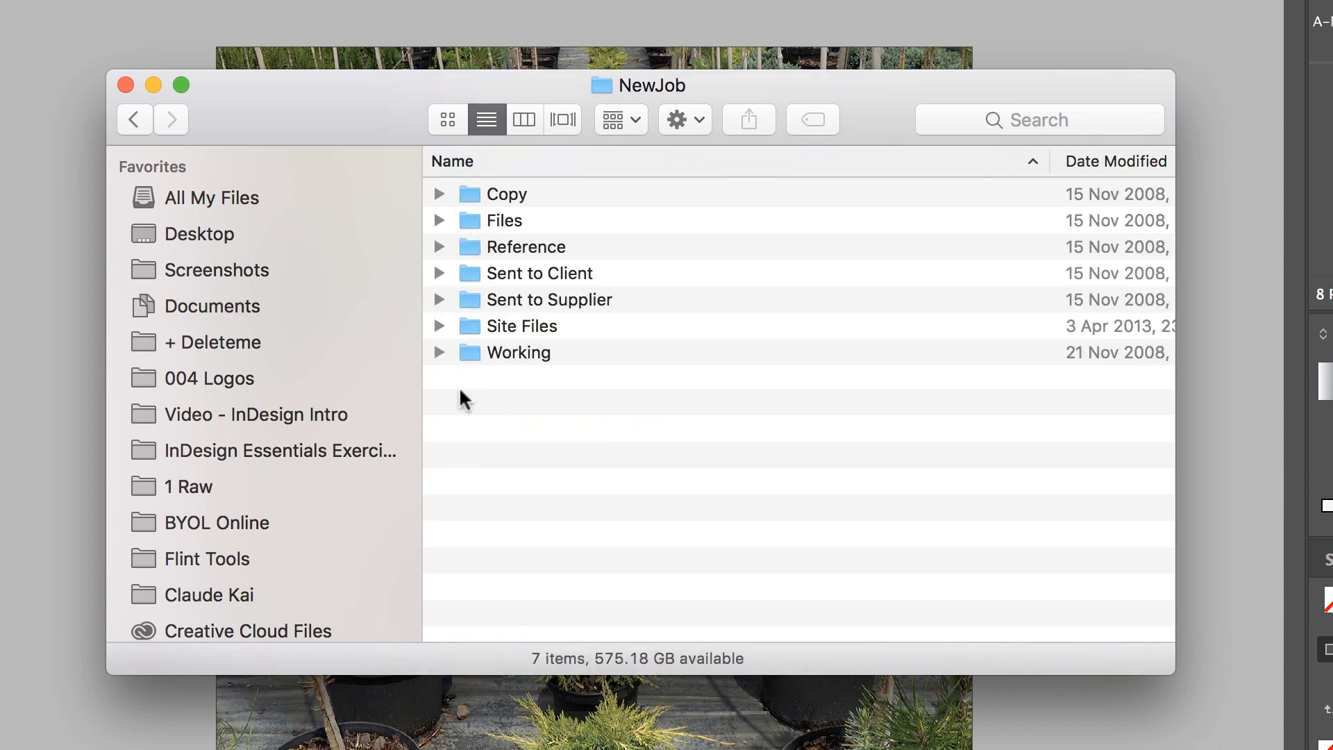
mouse_move(455, 205)
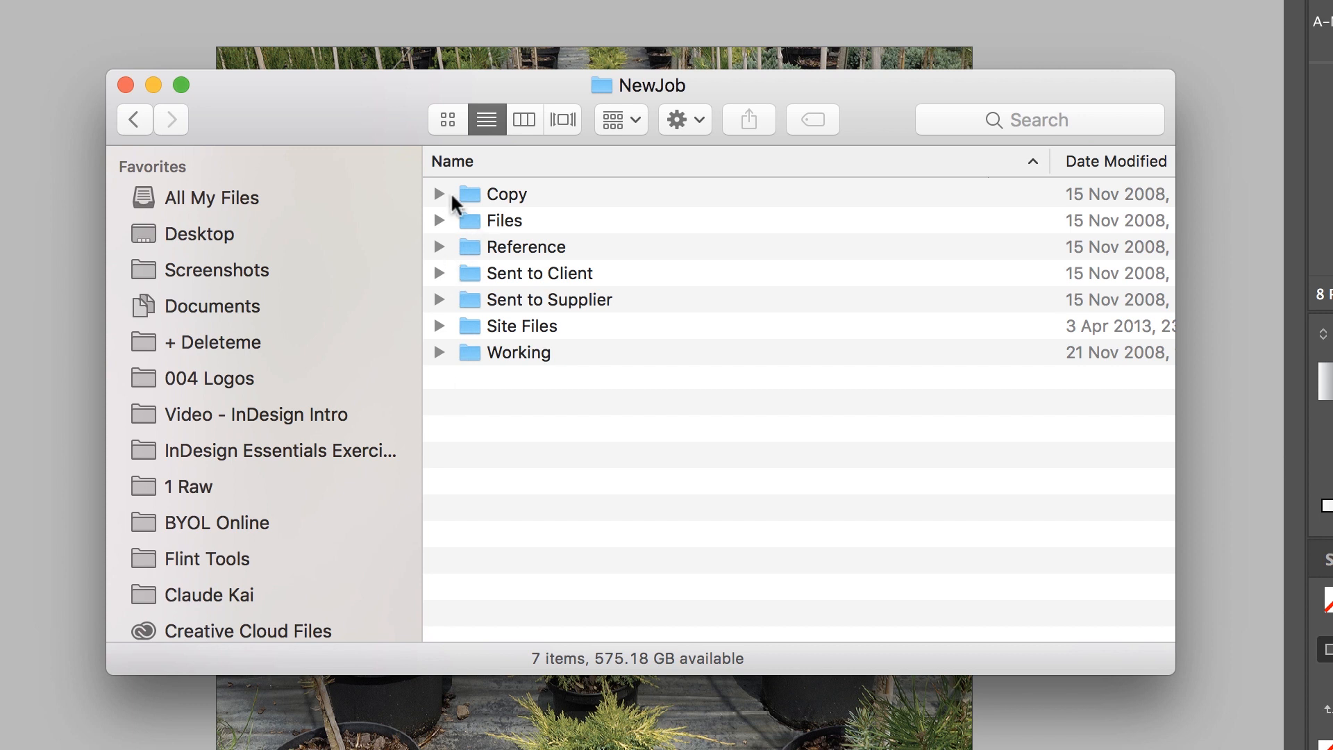
mouse_move(442, 227)
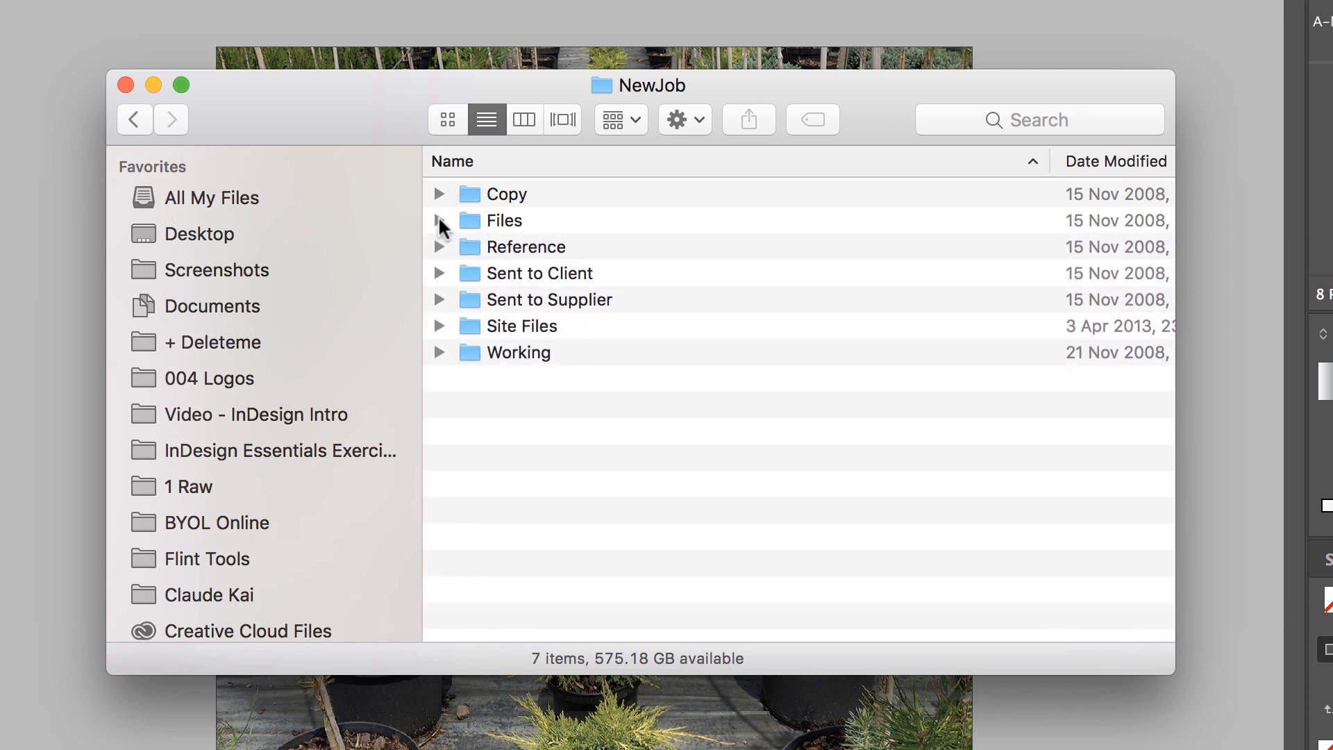
mouse_move(444, 272)
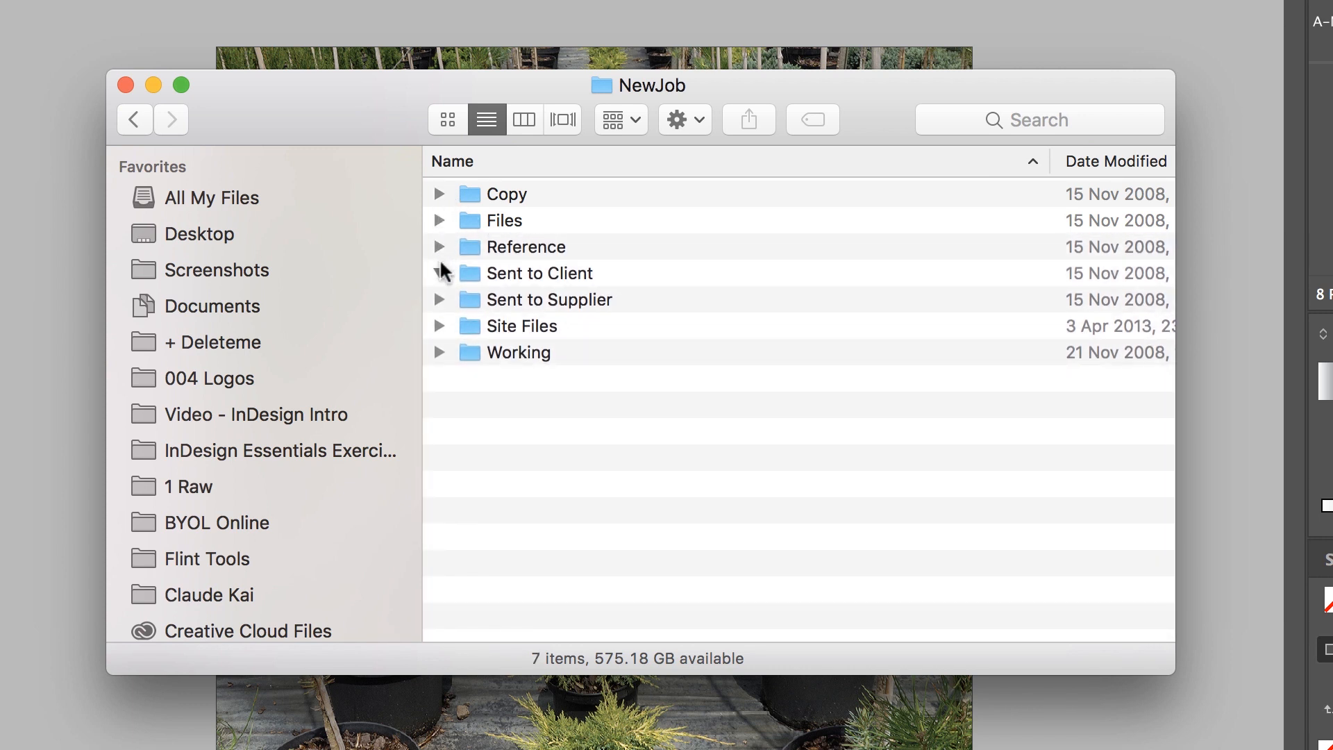
- Rename the NewJob copy folder in Documents to 'Green at Heart' and open it
left_click(220, 307)
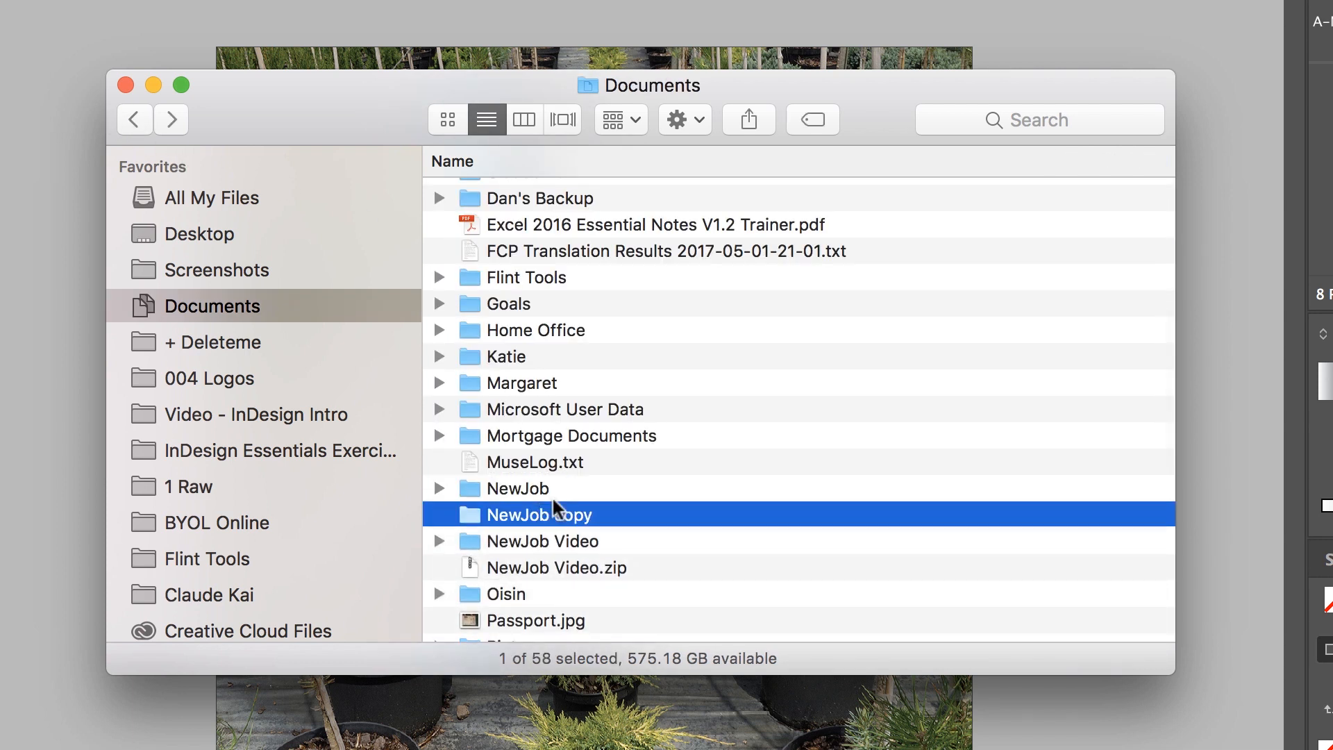
type("Gree")
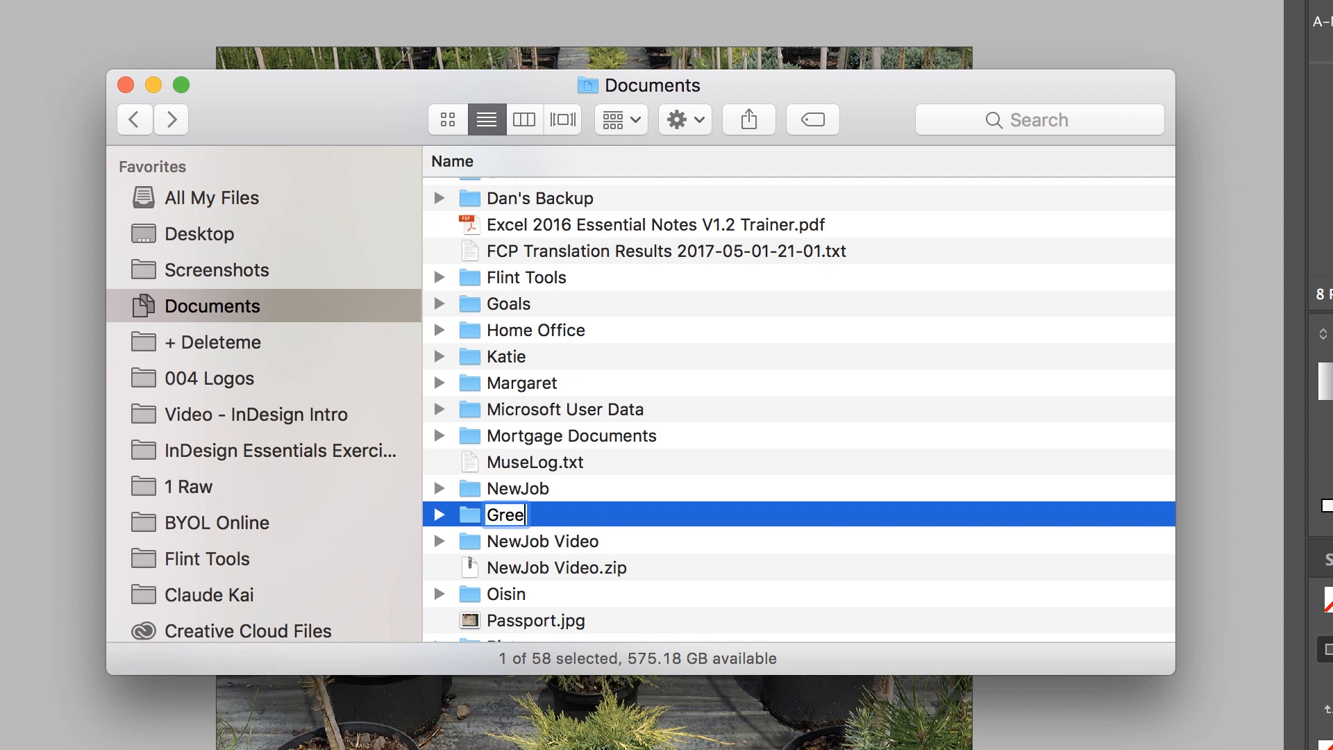
type("n at Heart")
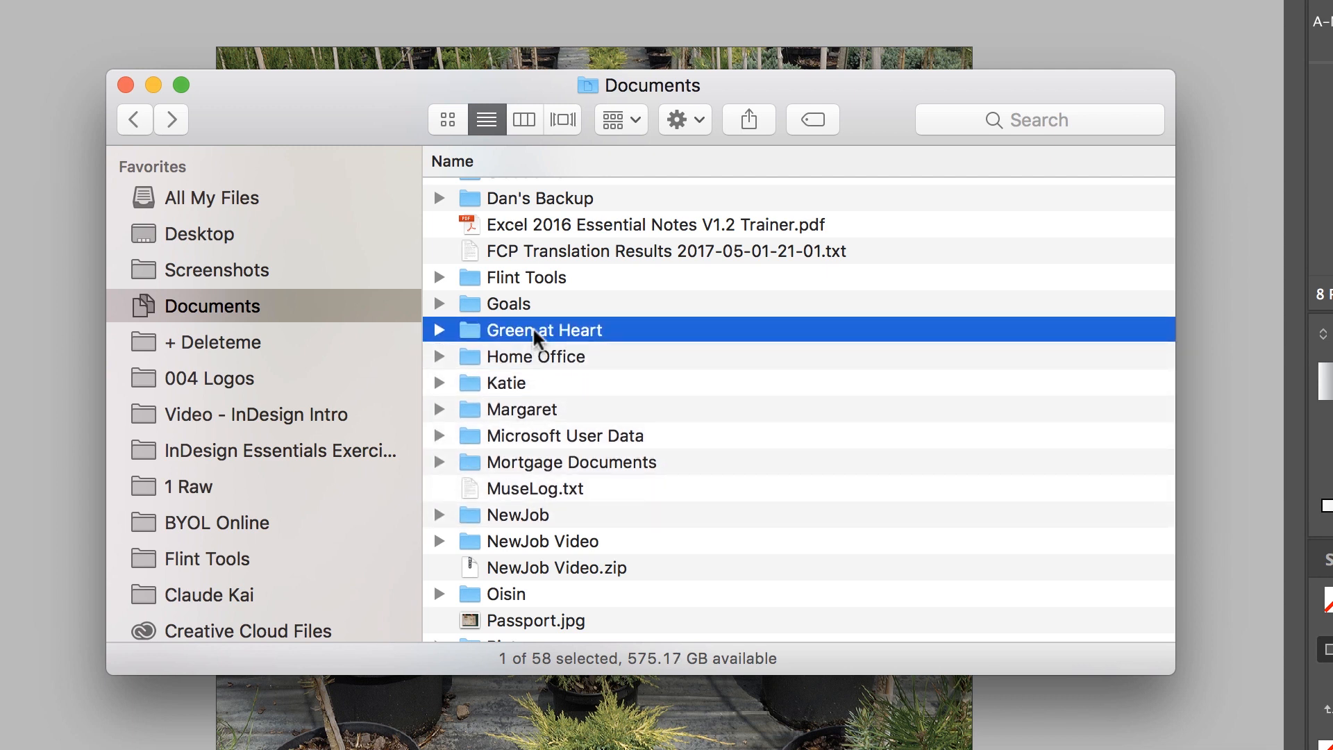
double_click(542, 330)
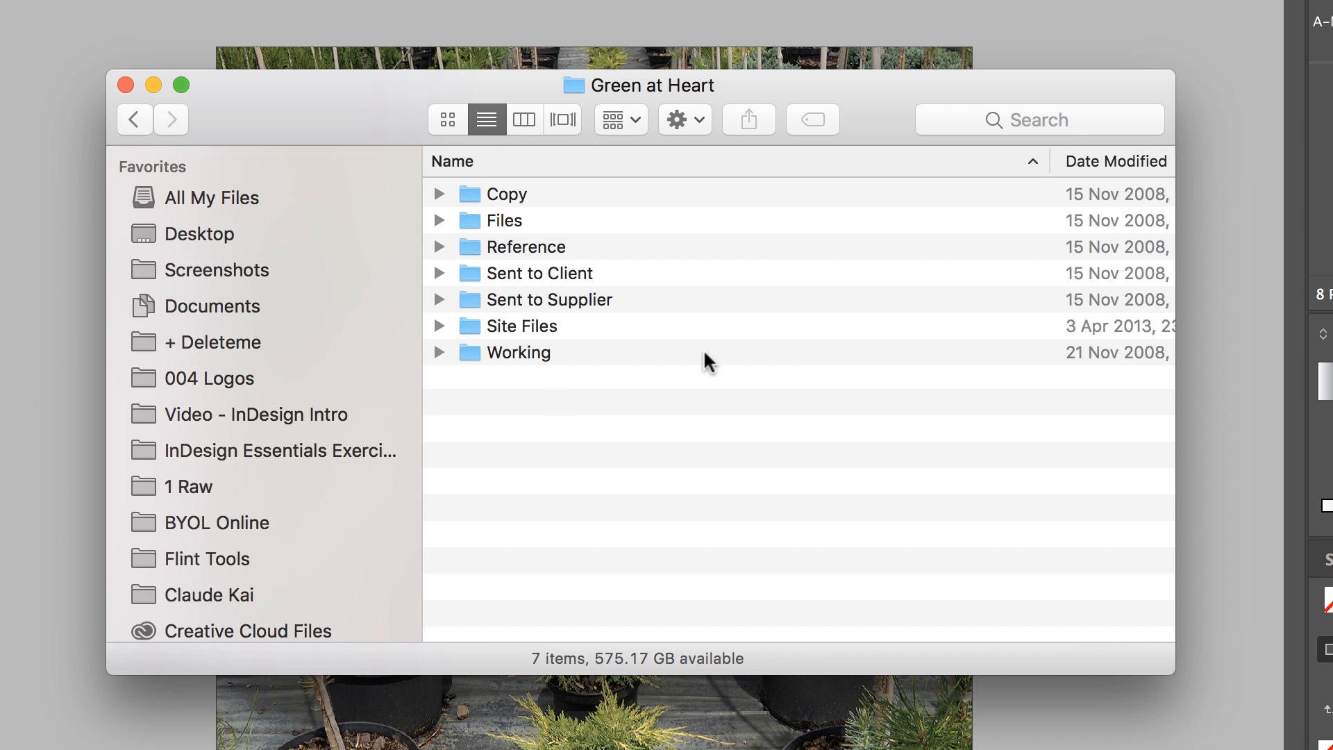
- Select the Working, Copy, Sent to Client, Sent to Supplier and Site Files subfolders
left_click(518, 352)
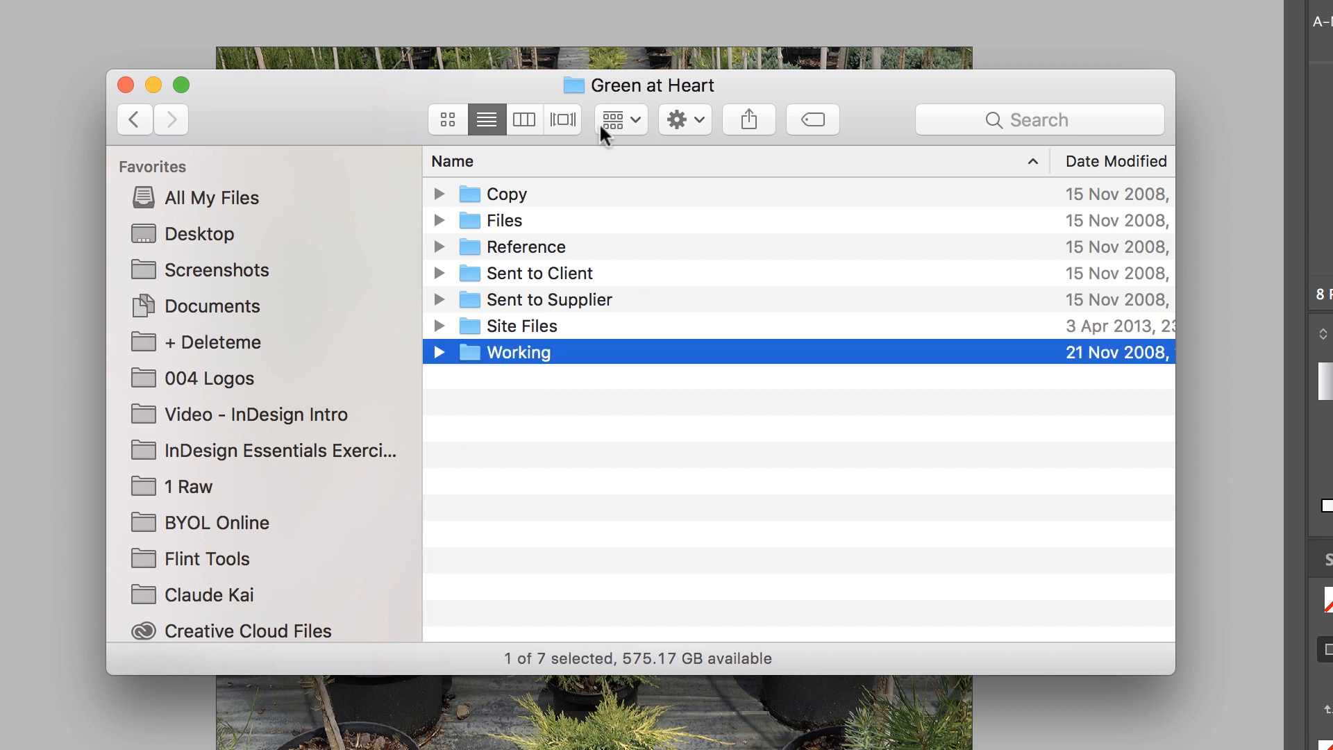
left_click(506, 193)
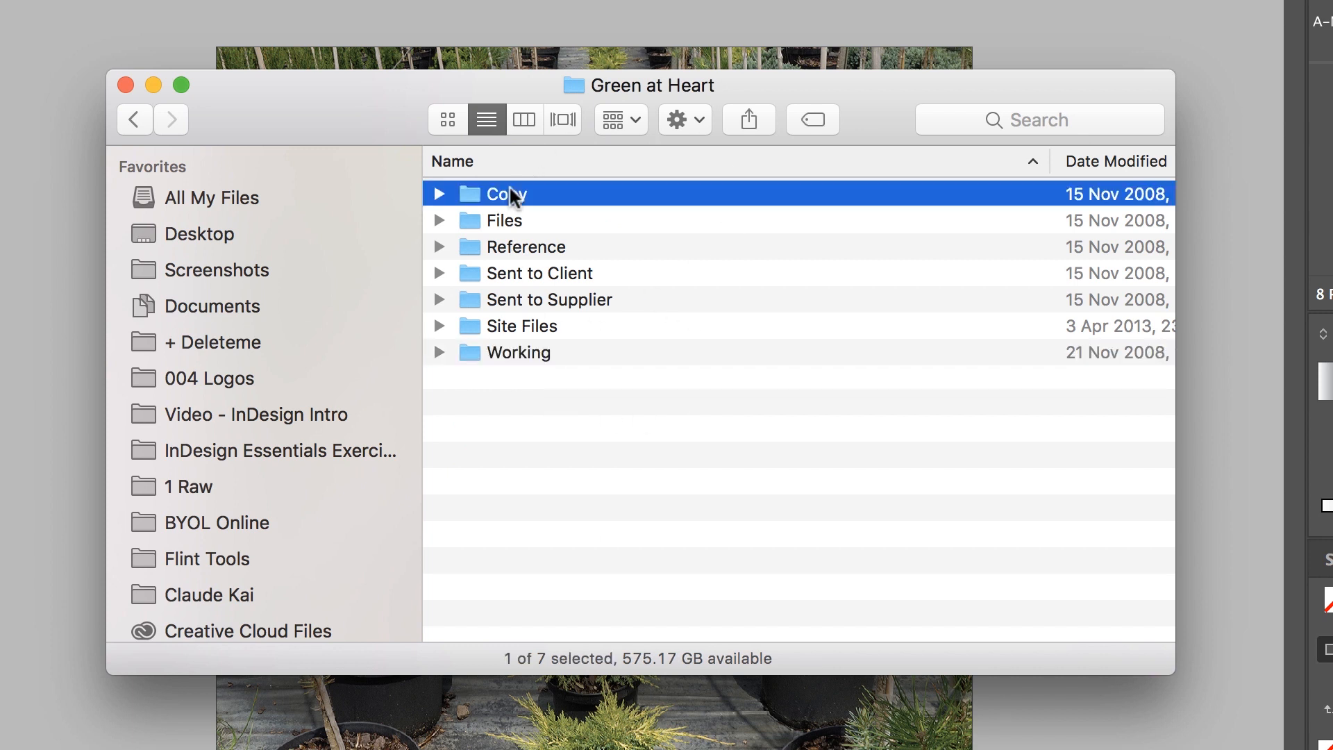
left_click(503, 220)
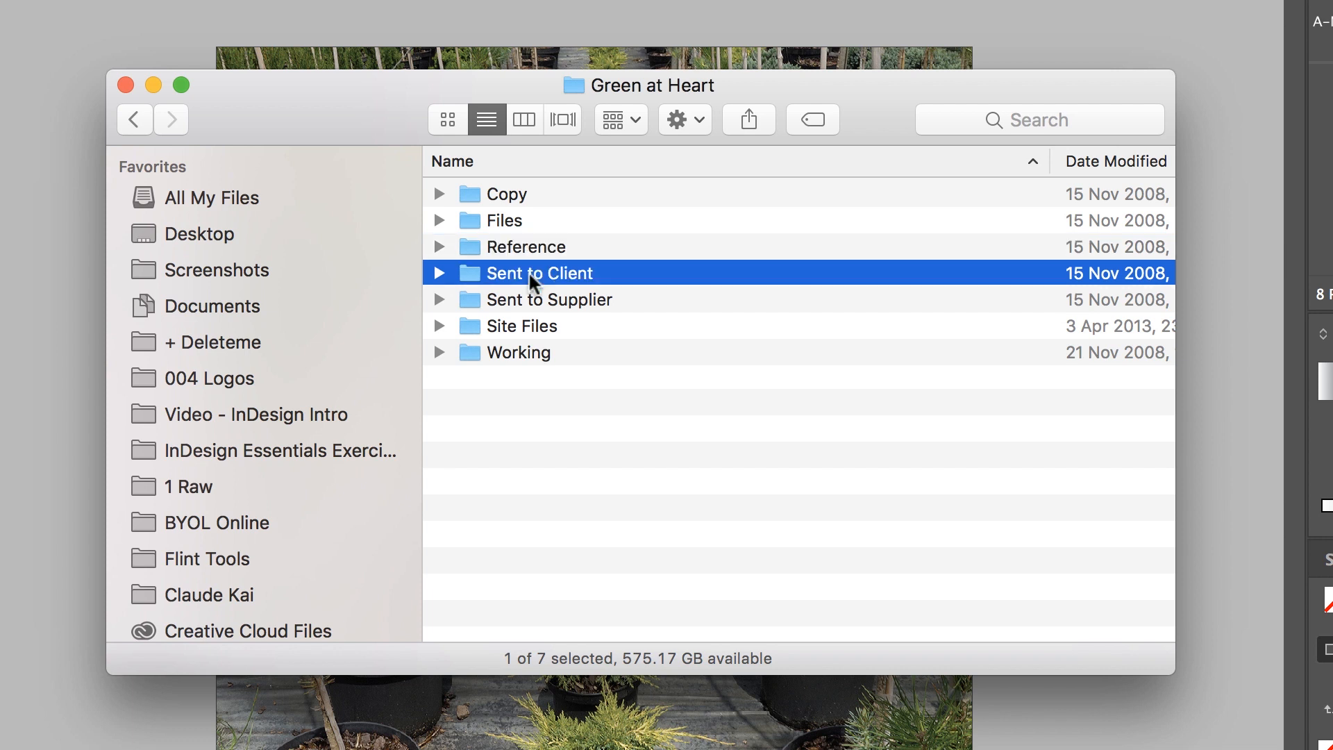
mouse_move(542, 304)
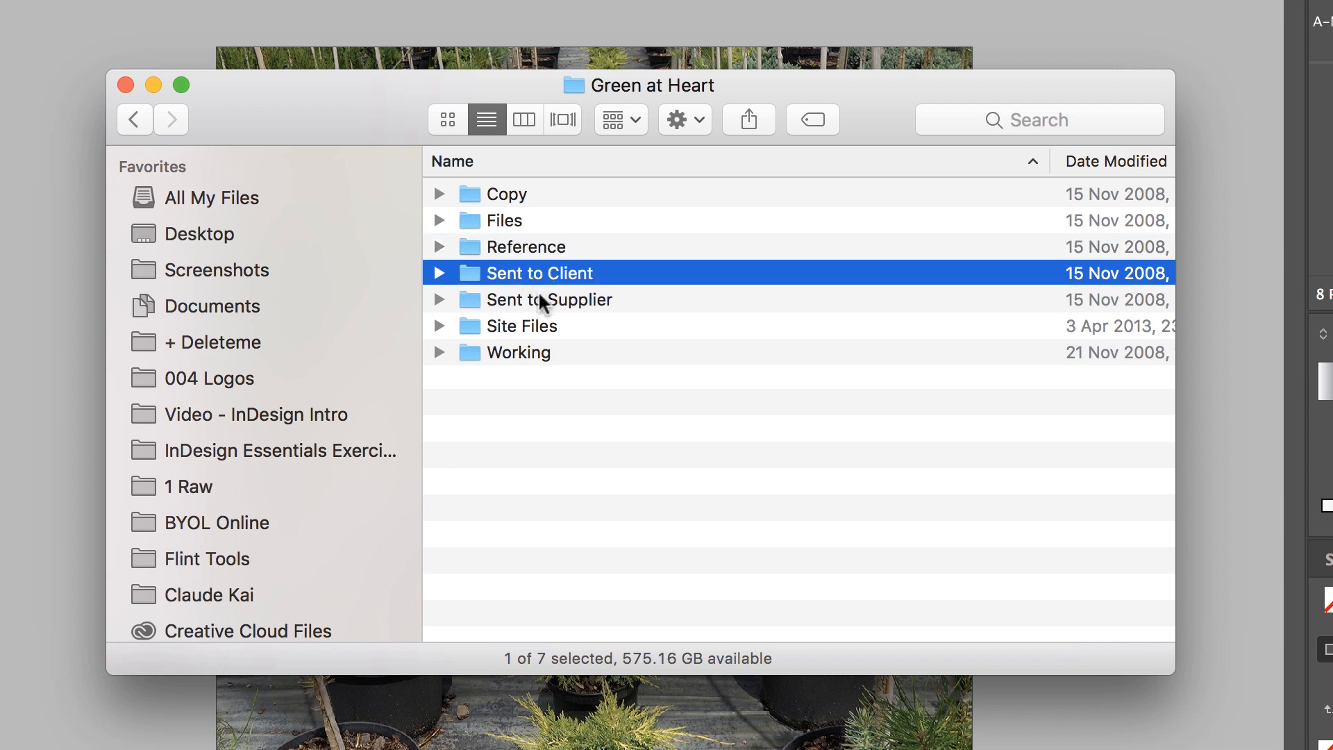
left_click(548, 299)
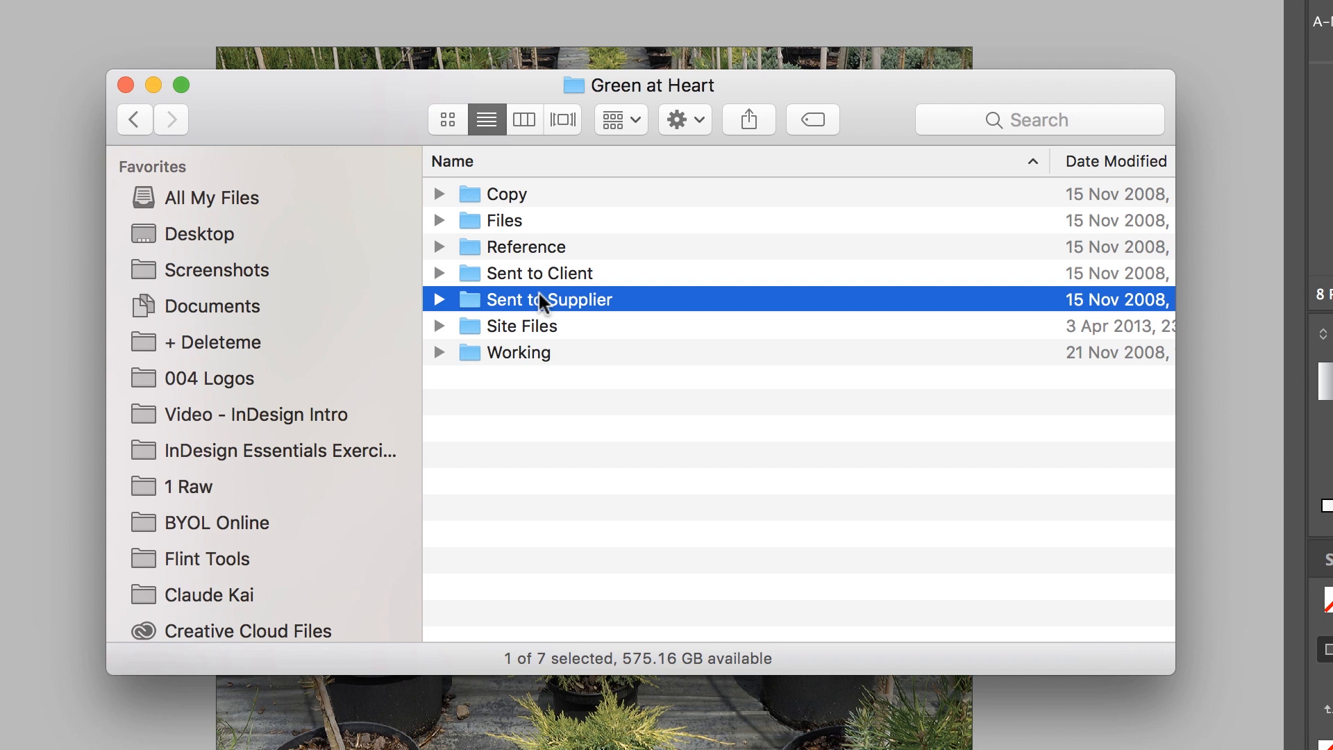
left_click(520, 326)
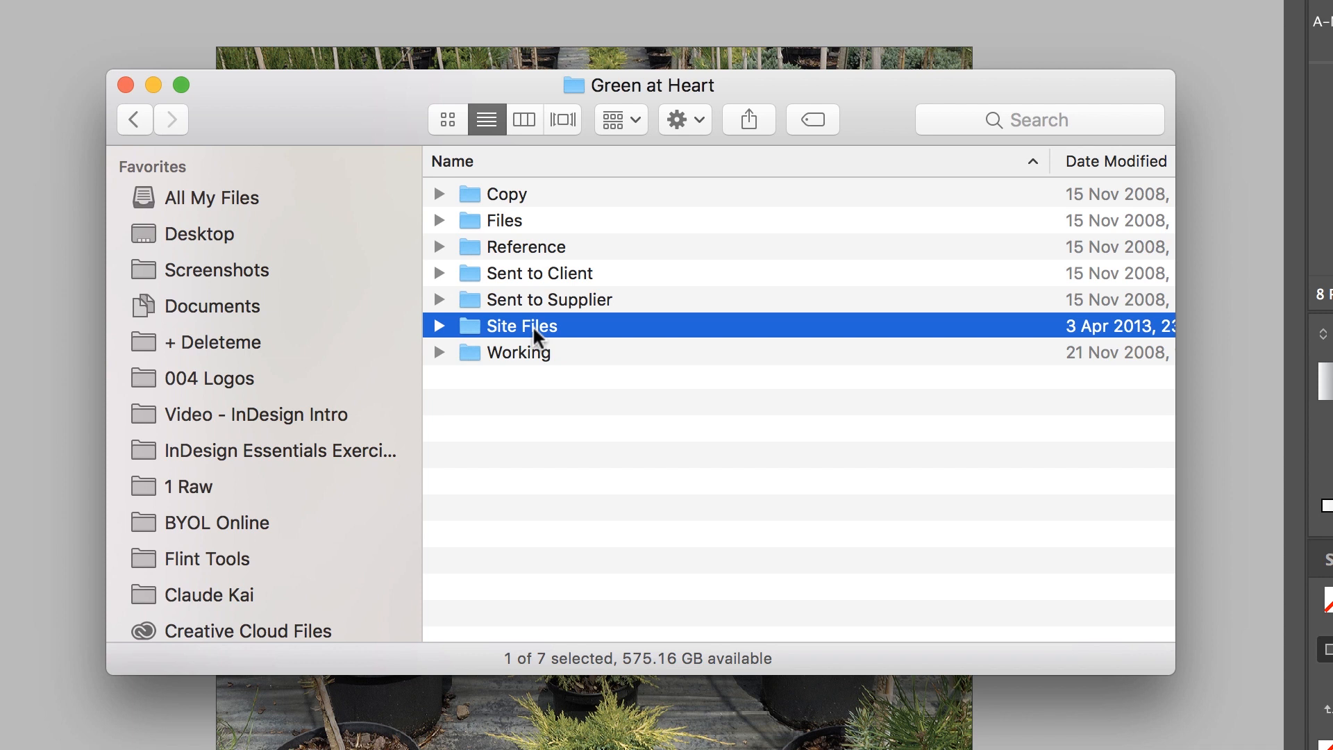
mouse_move(440, 227)
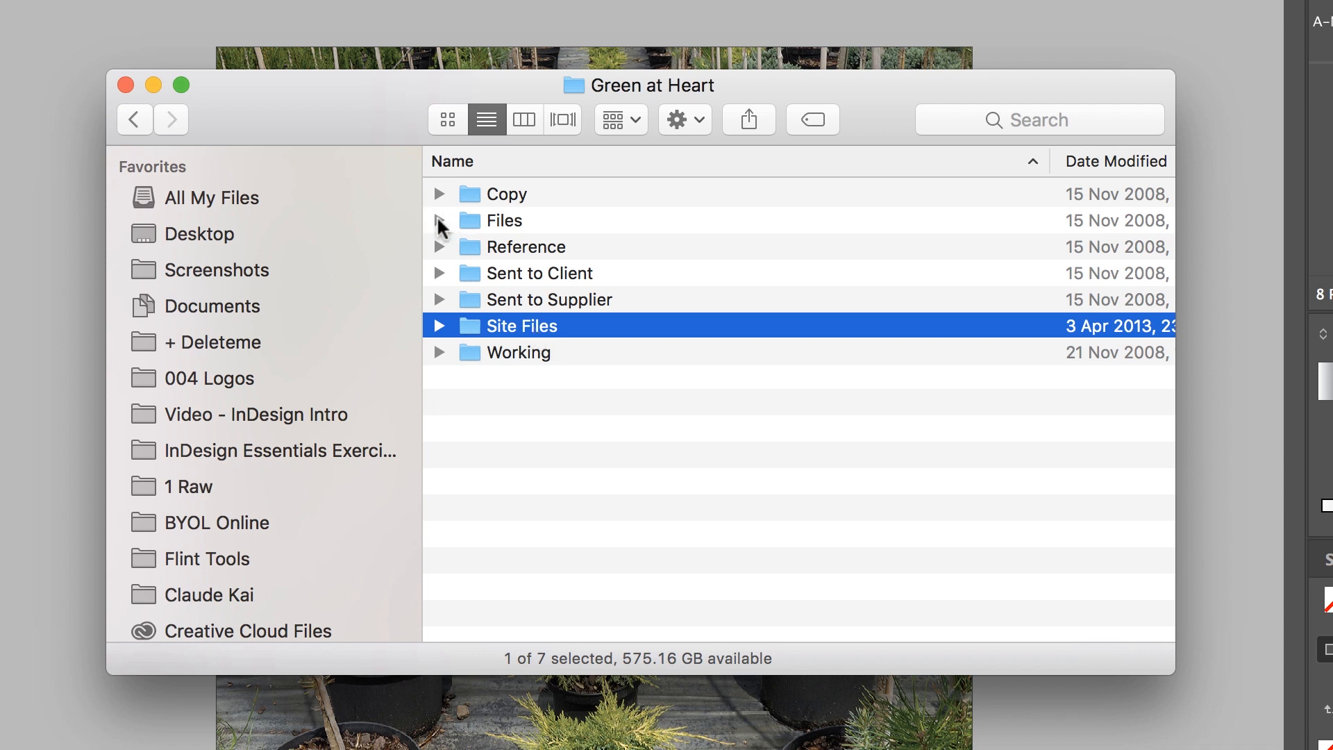
- Expand the Files and Working folders and select the Zold subfolder inside Working
left_click(439, 220)
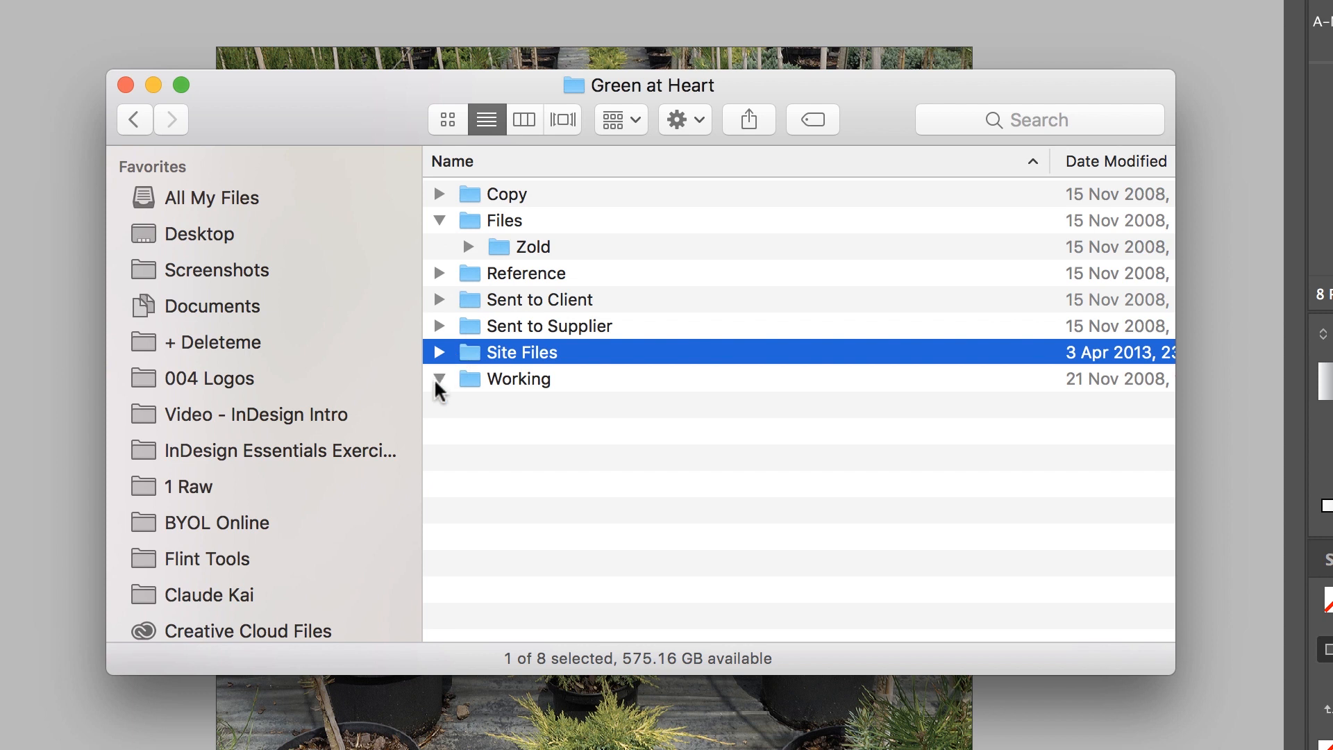
left_click(440, 378)
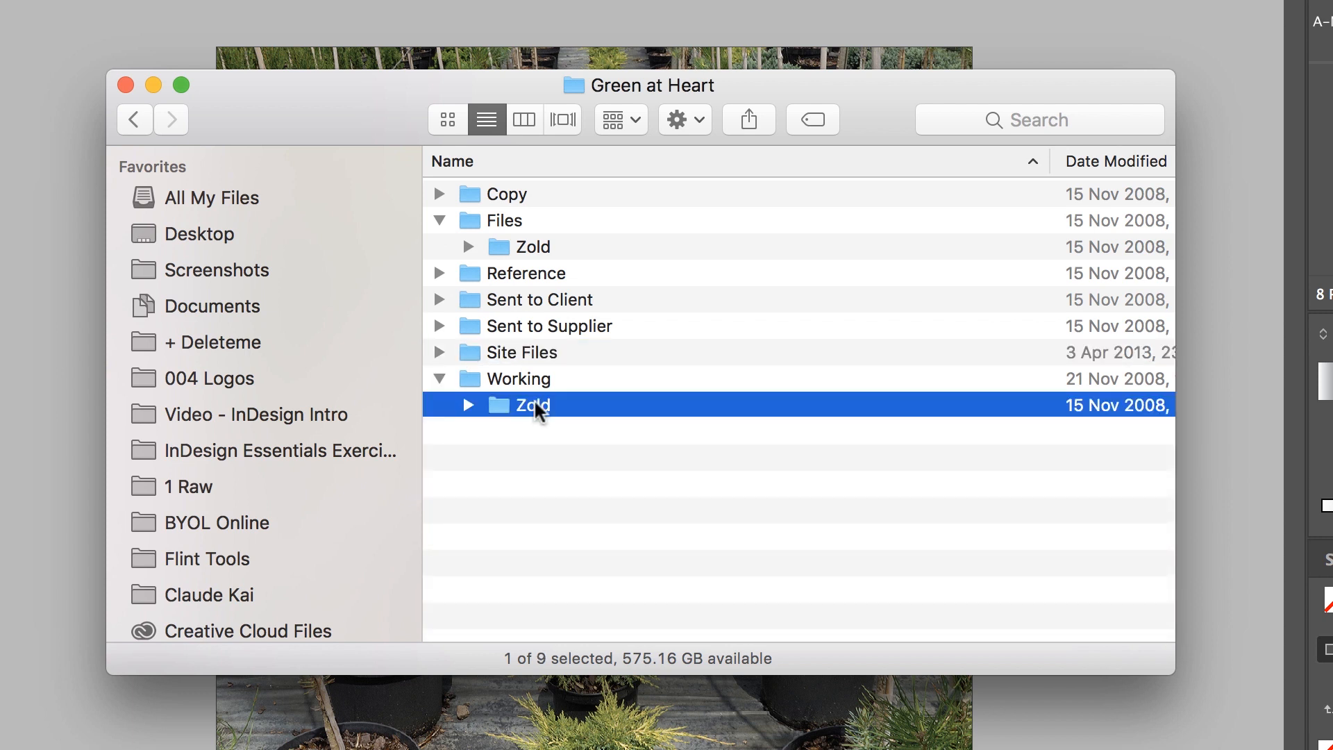
mouse_move(531, 417)
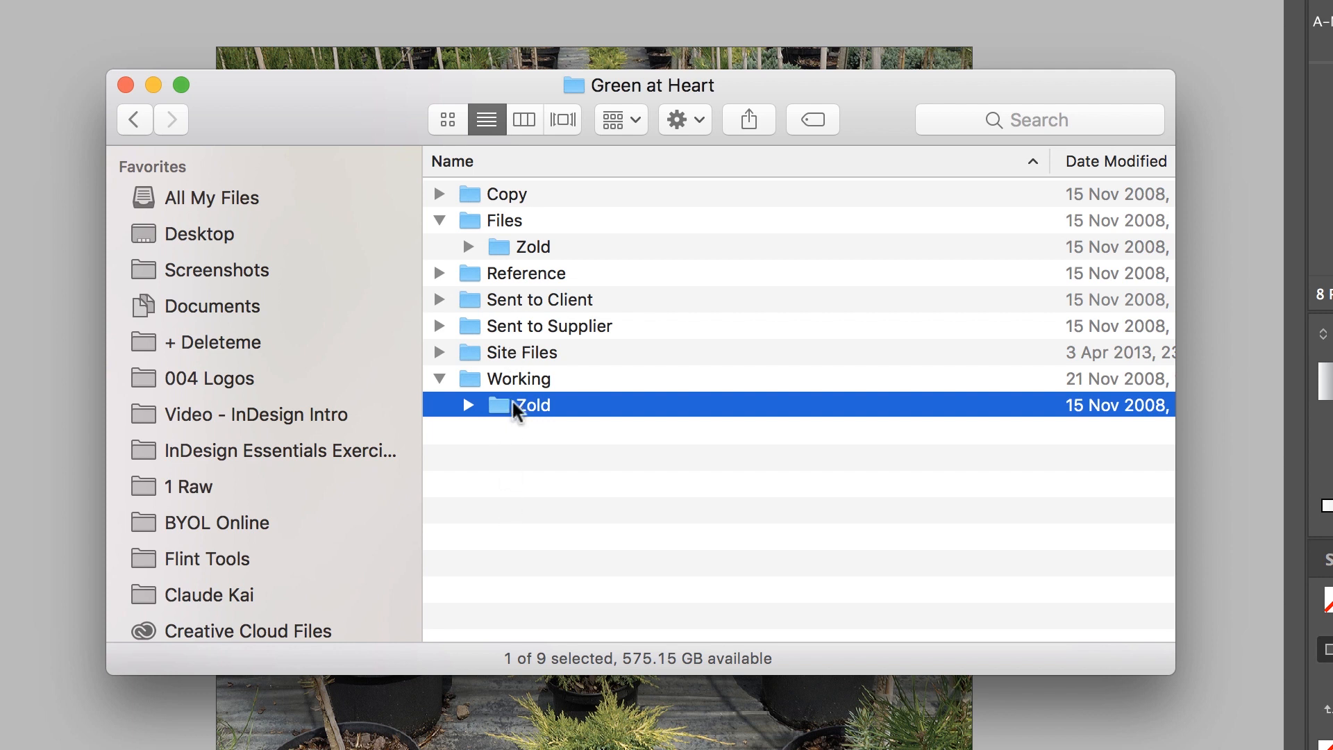
mouse_move(557, 428)
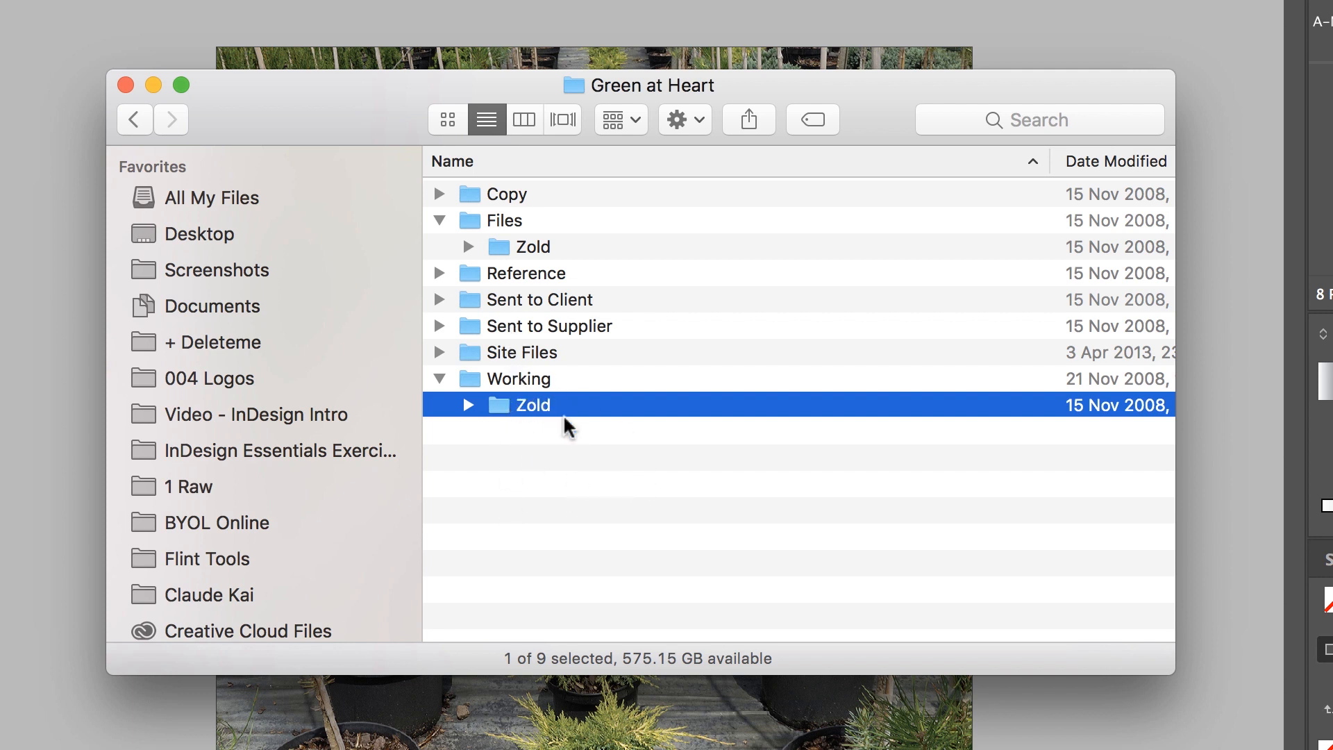
mouse_move(535, 396)
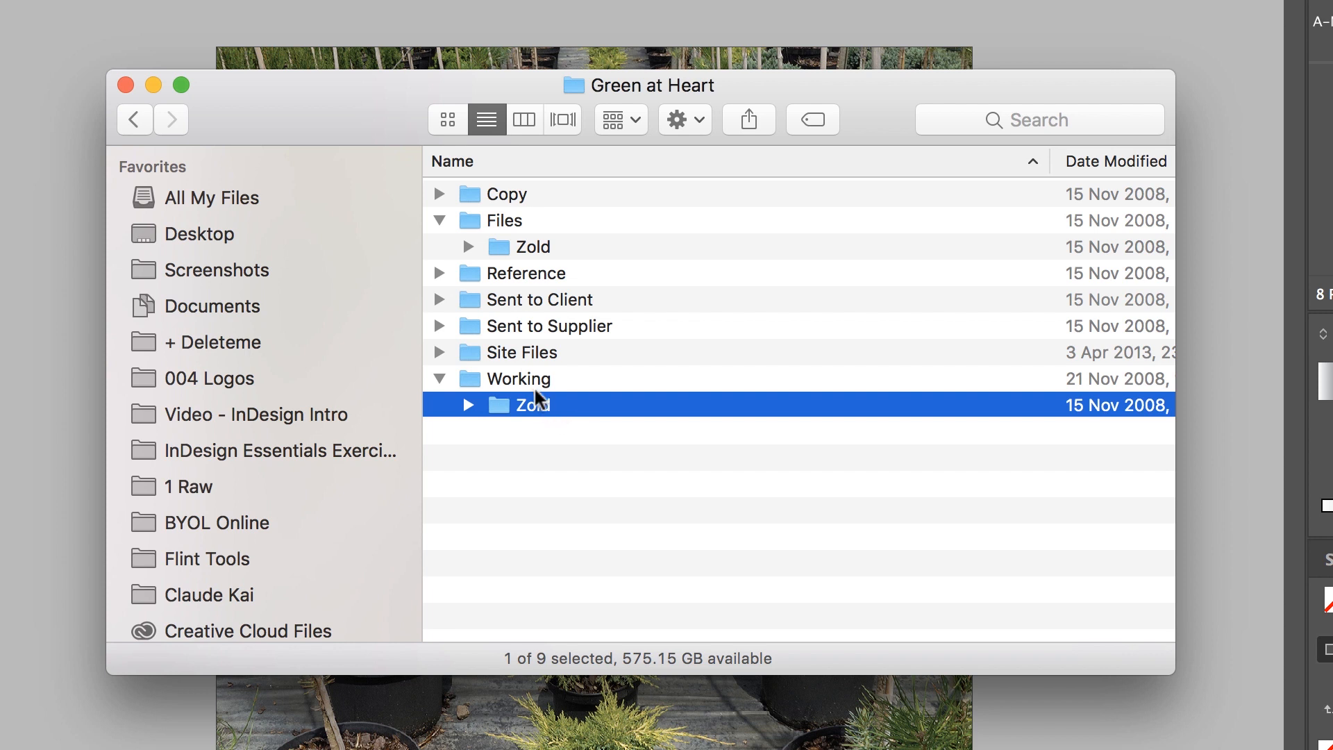
left_click(517, 378)
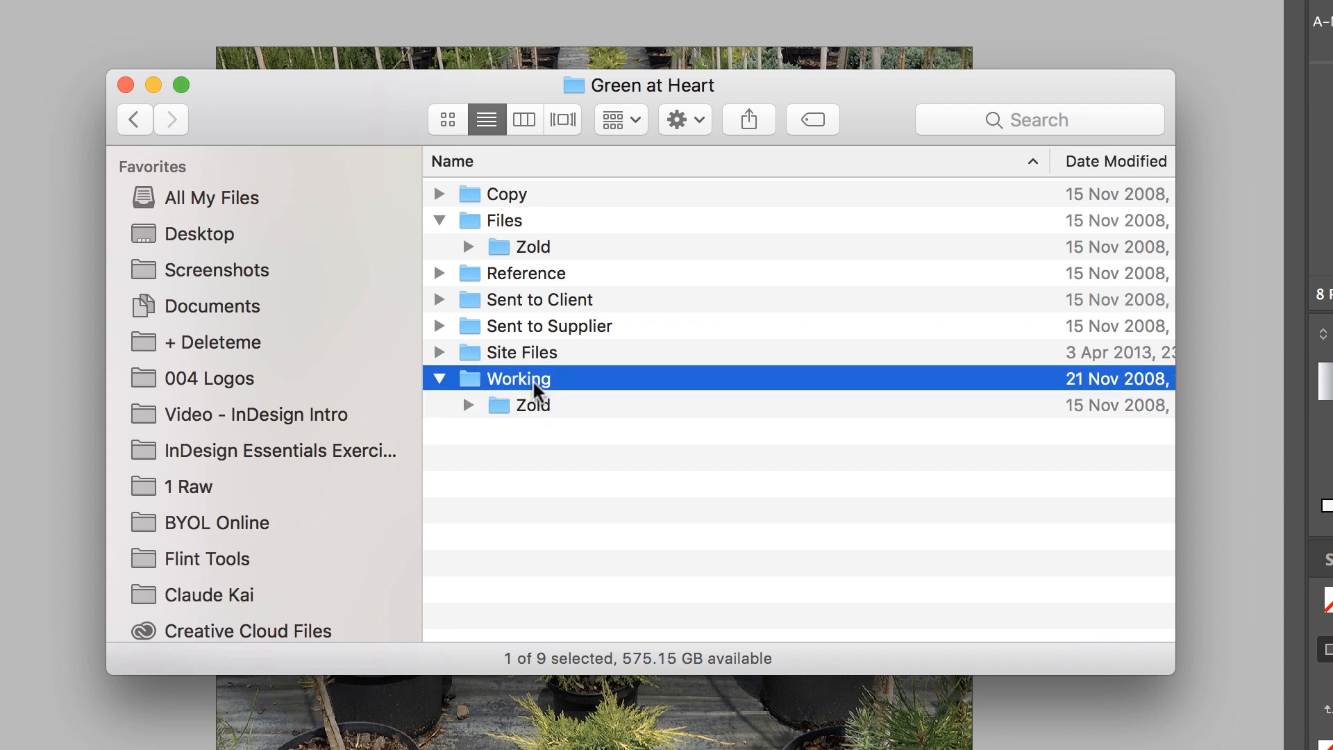
left_click(532, 404)
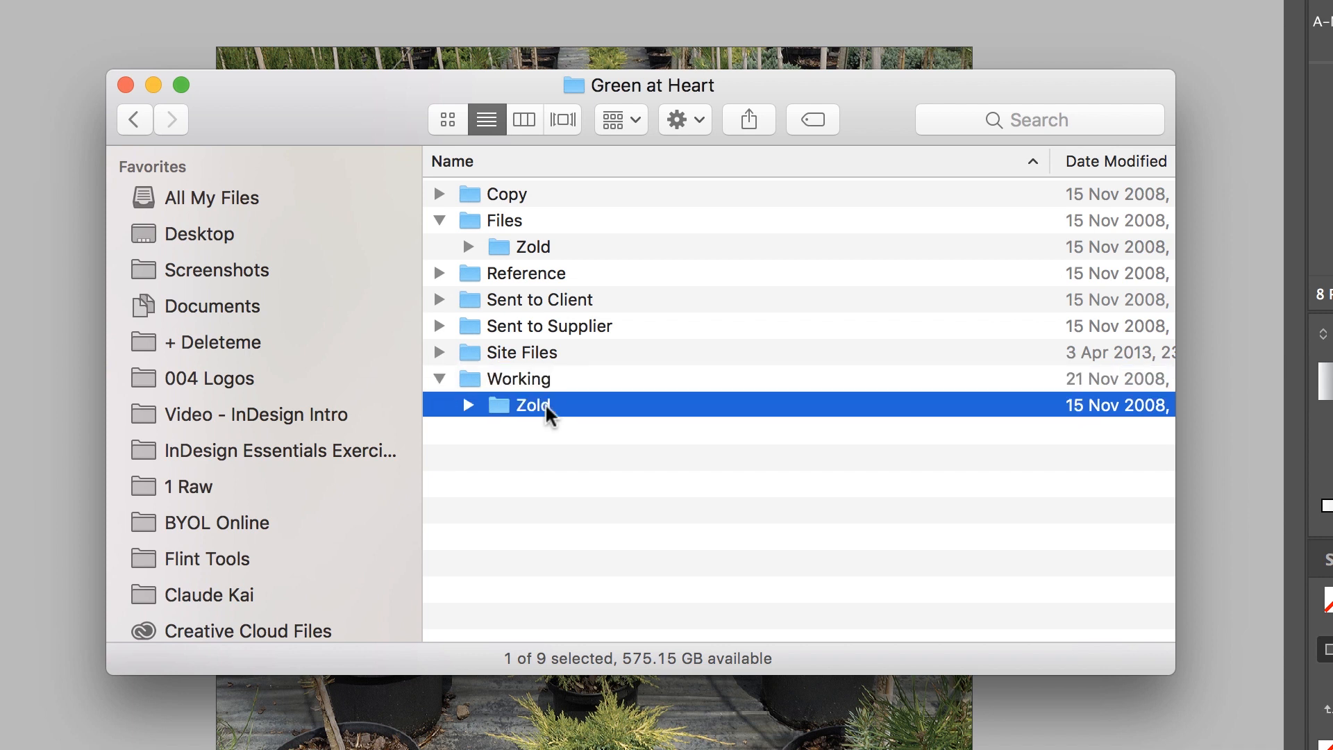
mouse_move(476, 417)
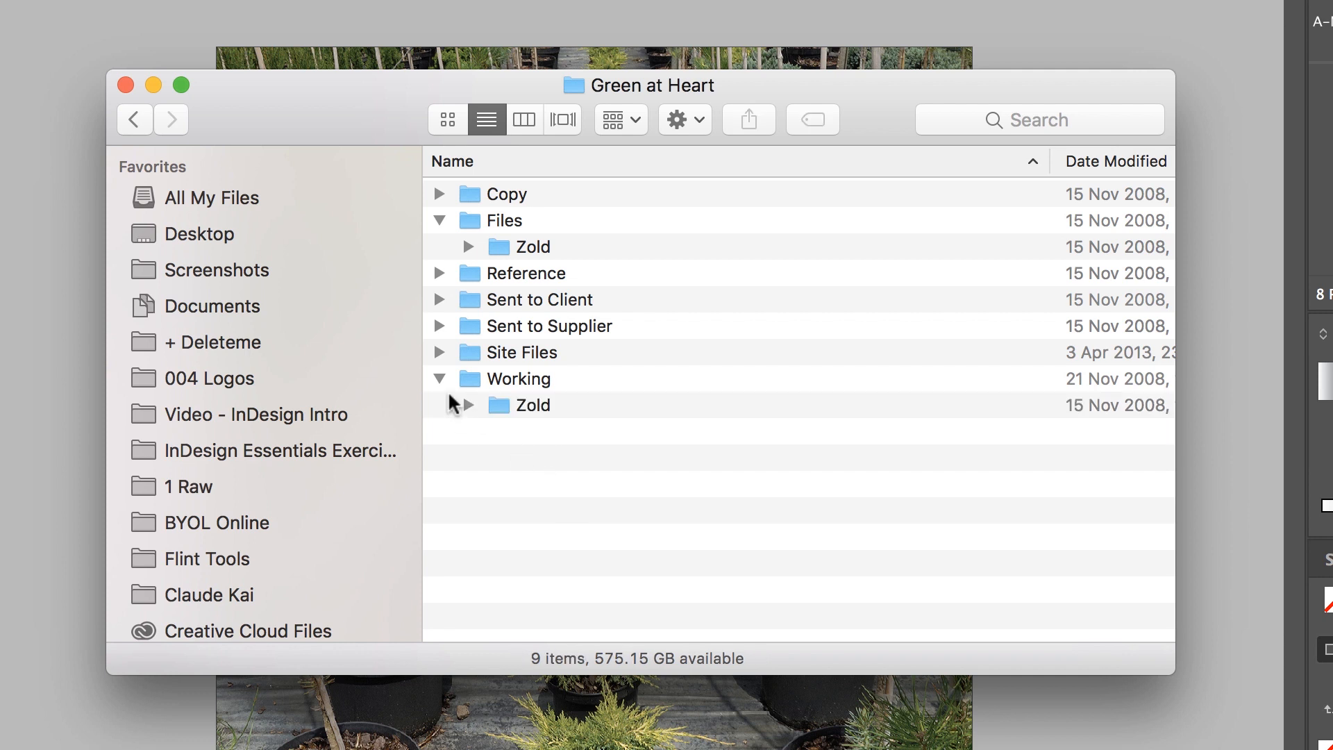
left_click(440, 220)
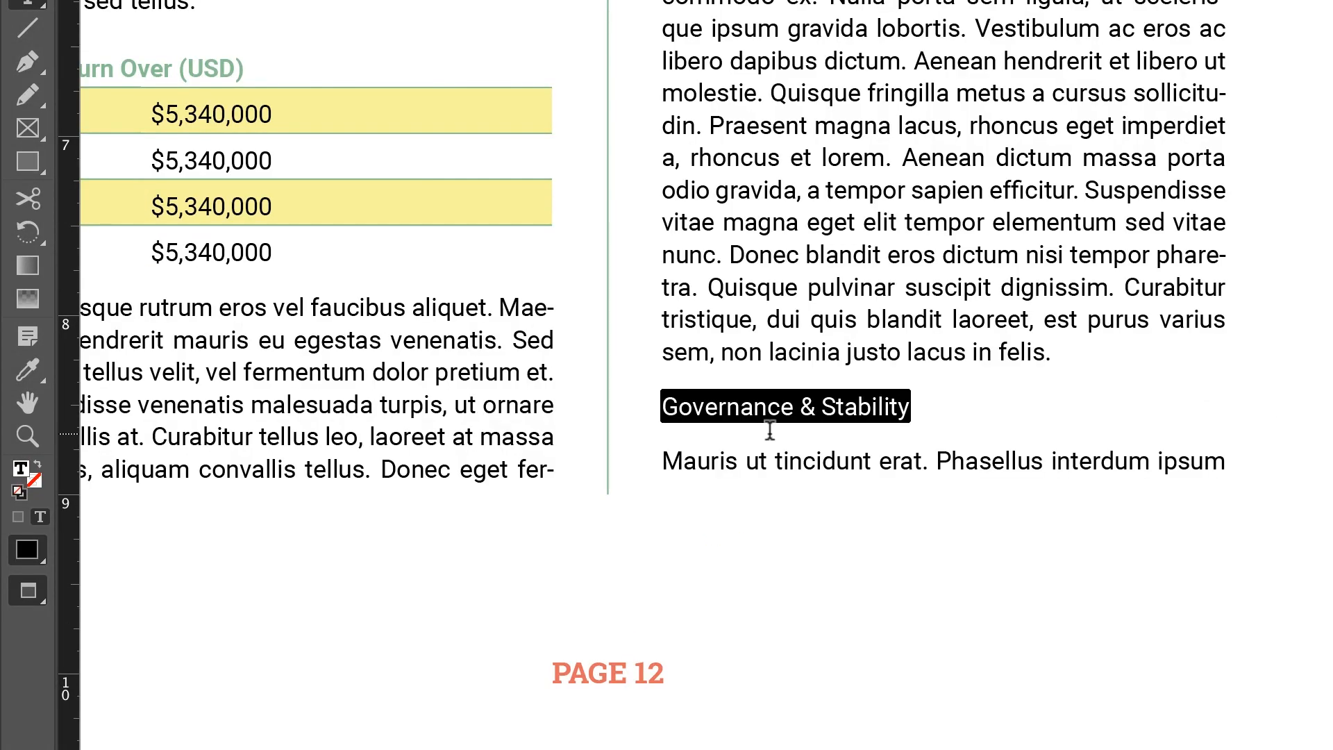
mouse_move(1075, 223)
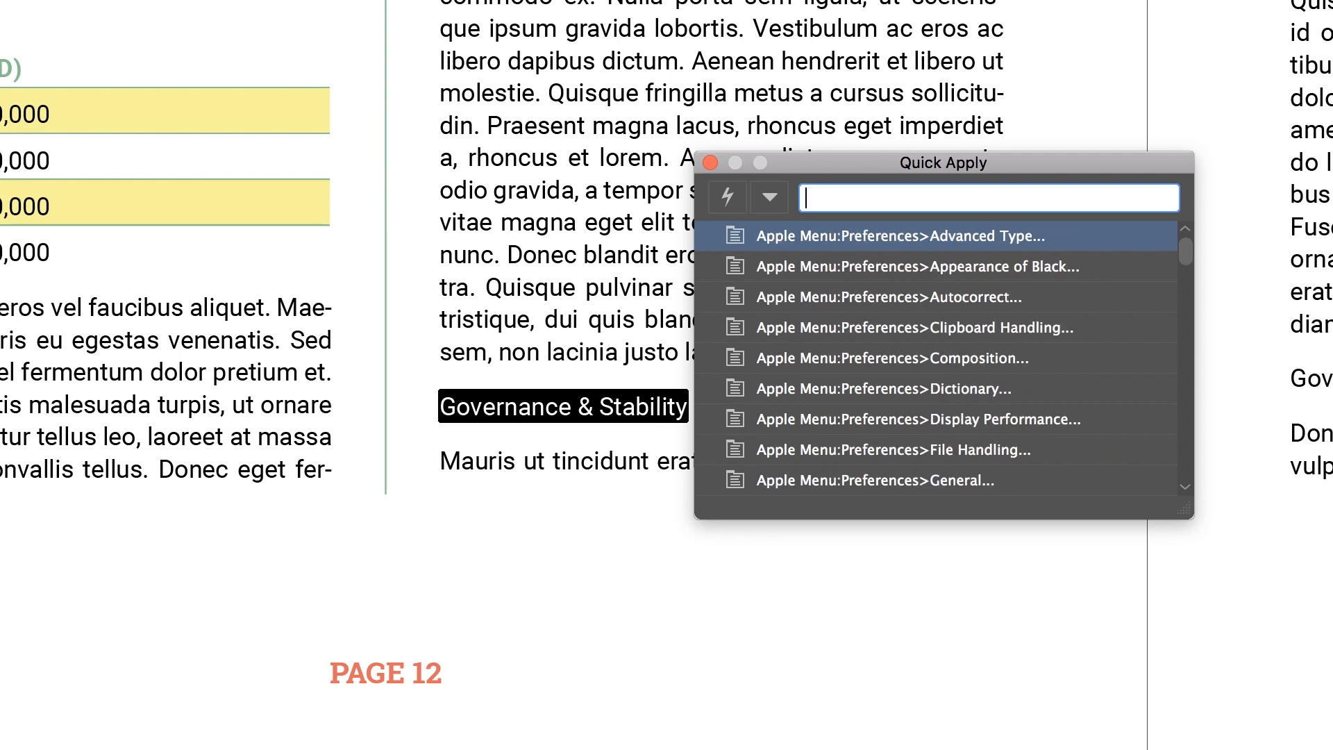
- Apply GaH Sub Heading to the page 12 Governance & Stability heading via Quick Apply
type("sub")
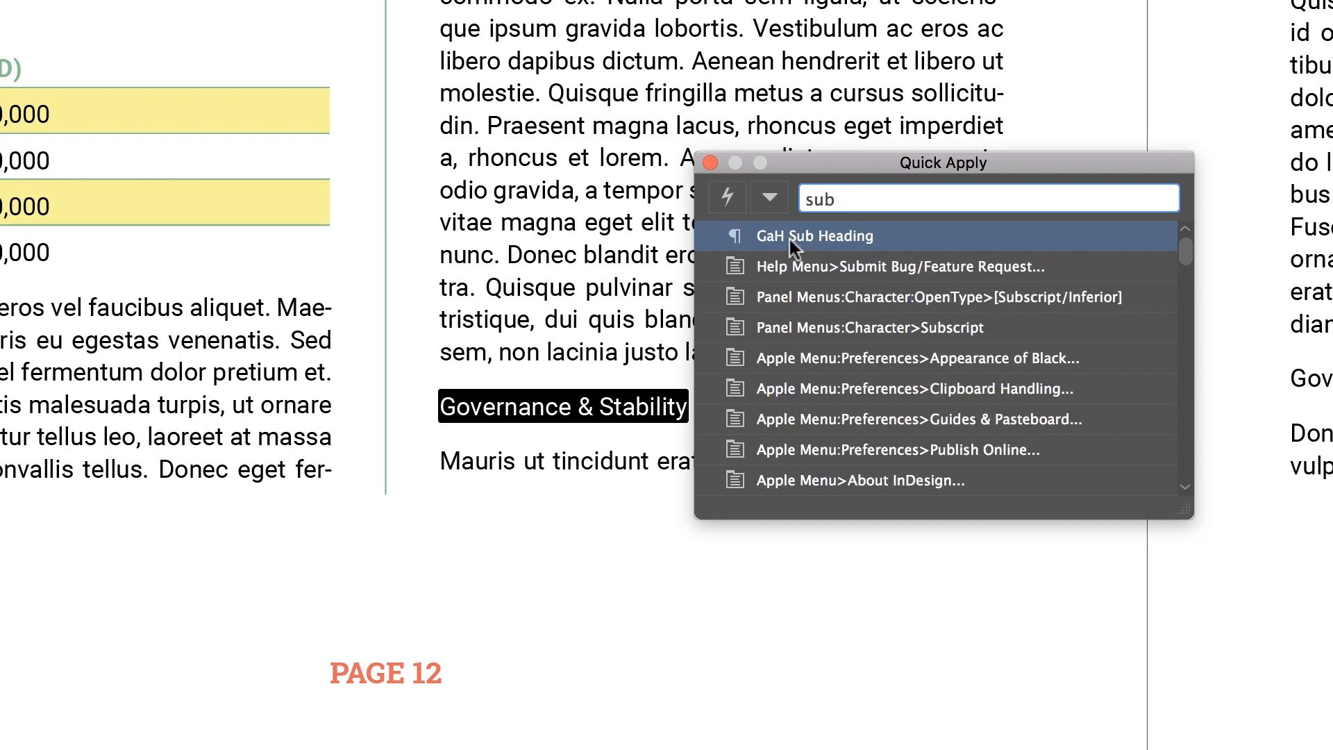
mouse_move(842, 239)
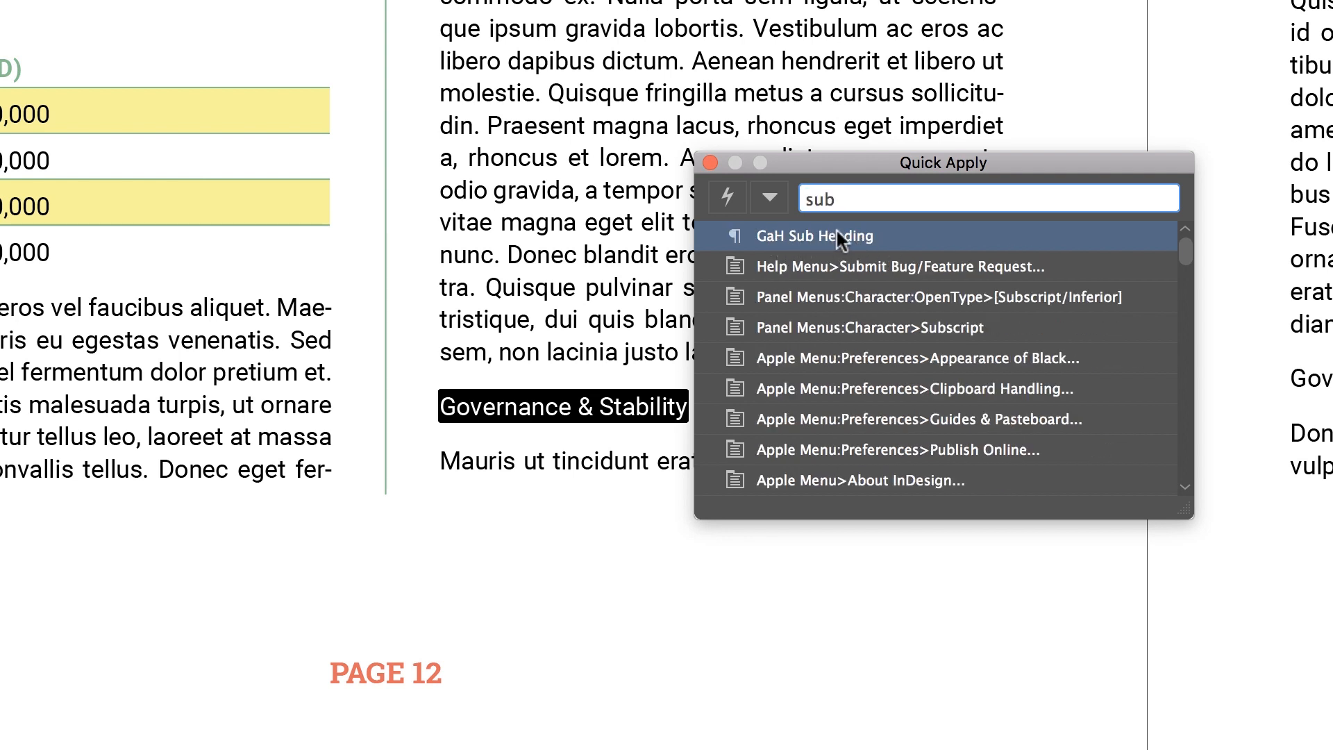
left_click(814, 235)
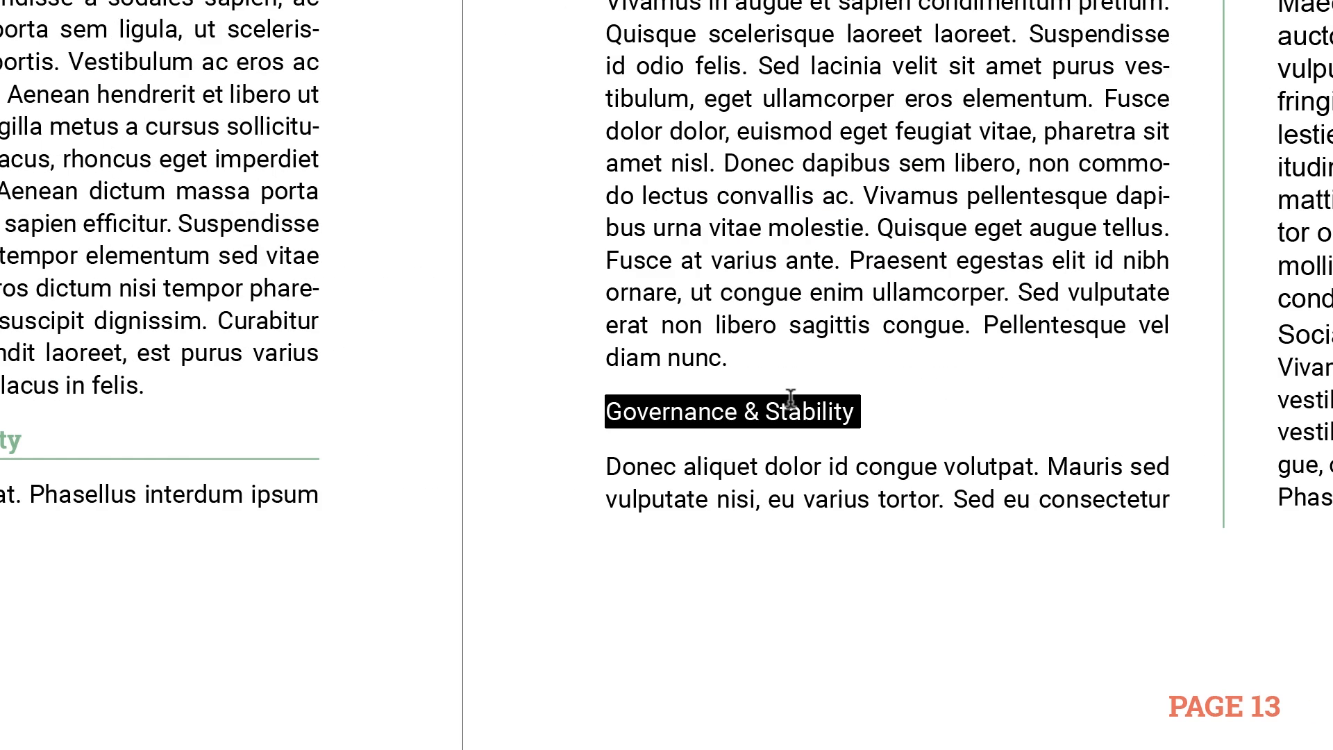
type("sub")
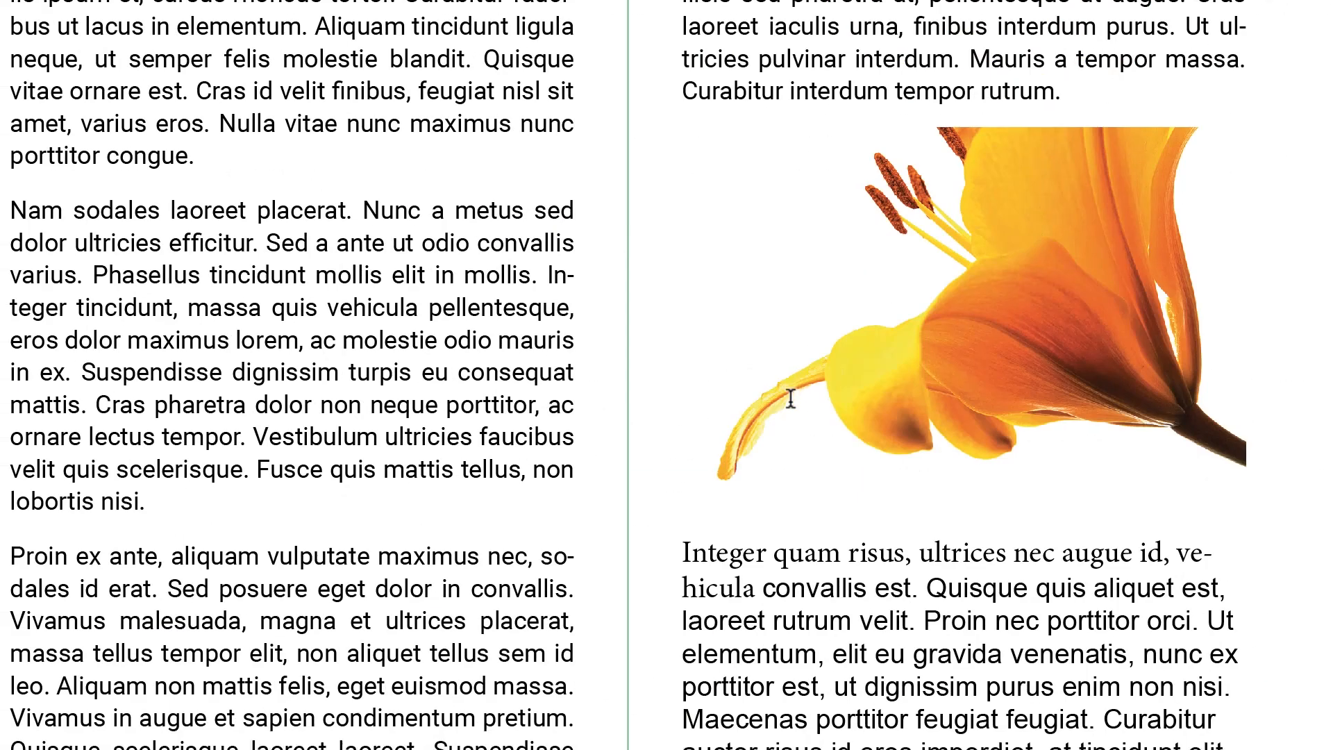
- Scroll to the next page 13 heading and start a Quick Apply search
scroll("down", 3)
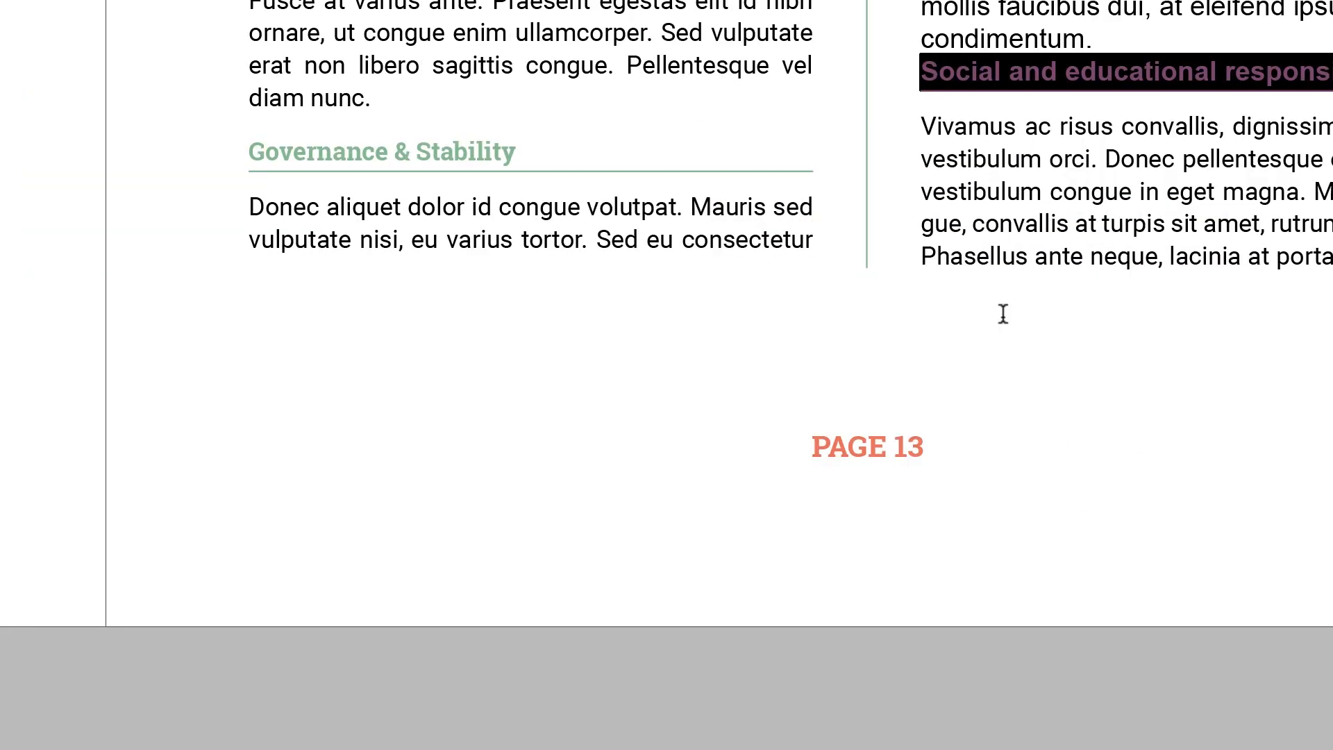
scroll("down", 3)
type("u")
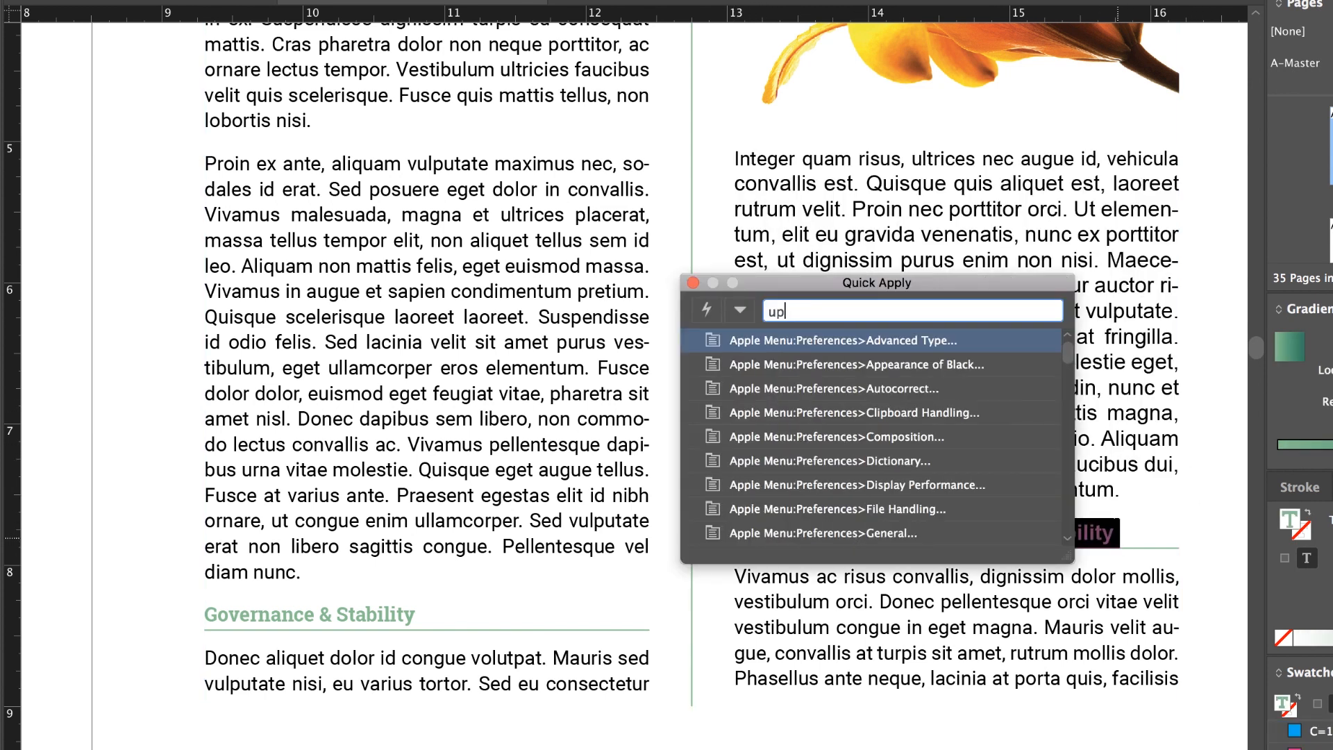
type("per")
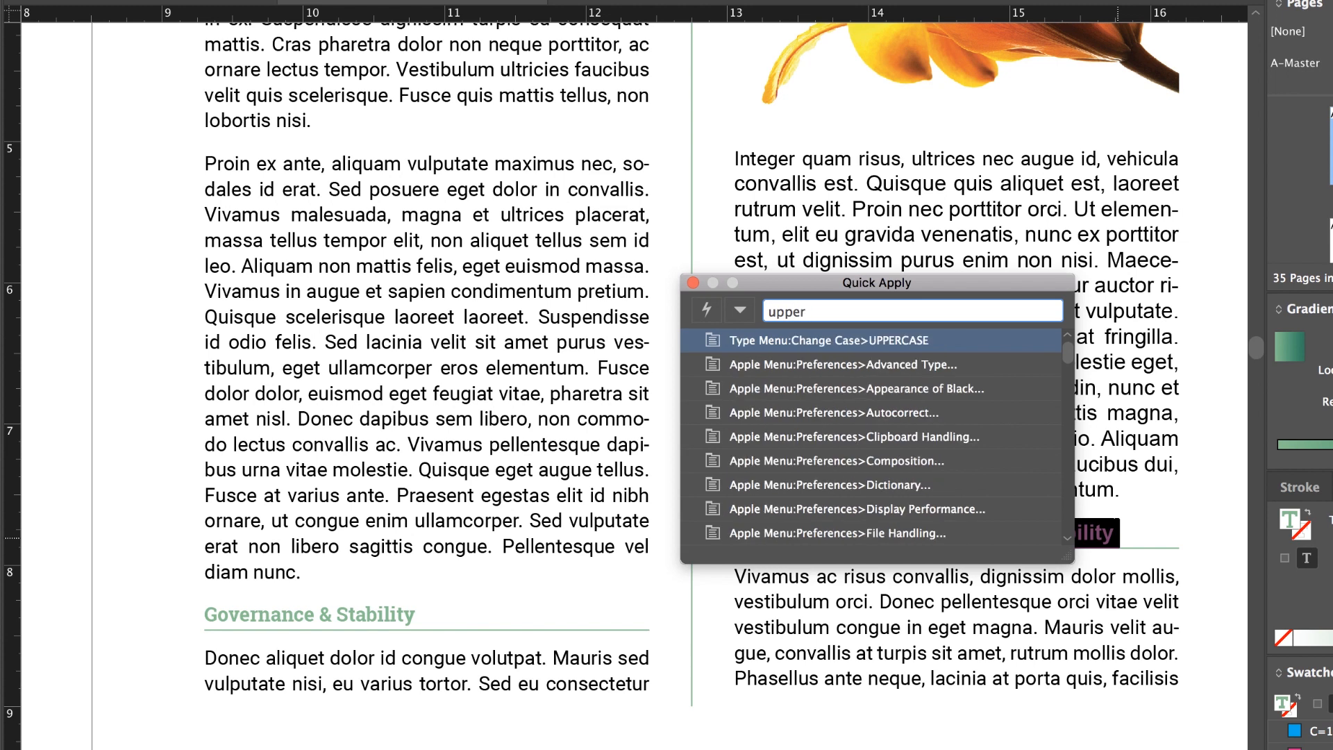